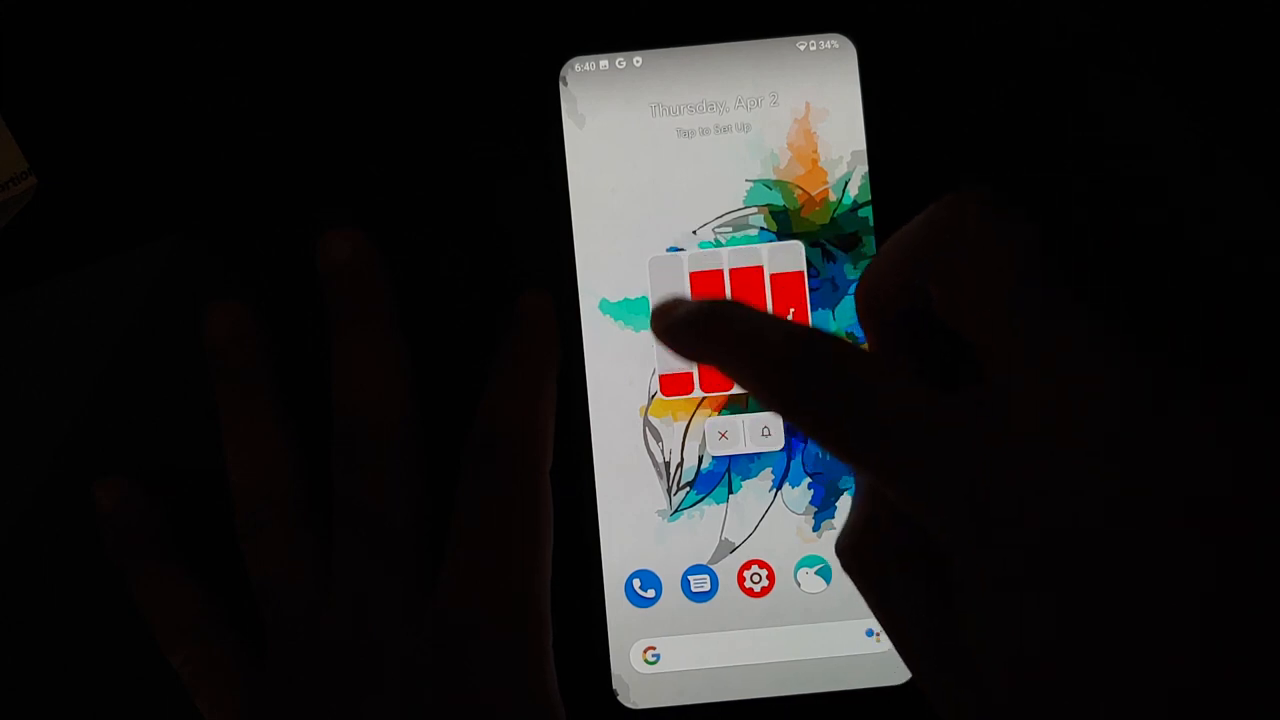
Long-press the home screen to show home settings, widgets, page arrangement and styles options.
click(767, 433)
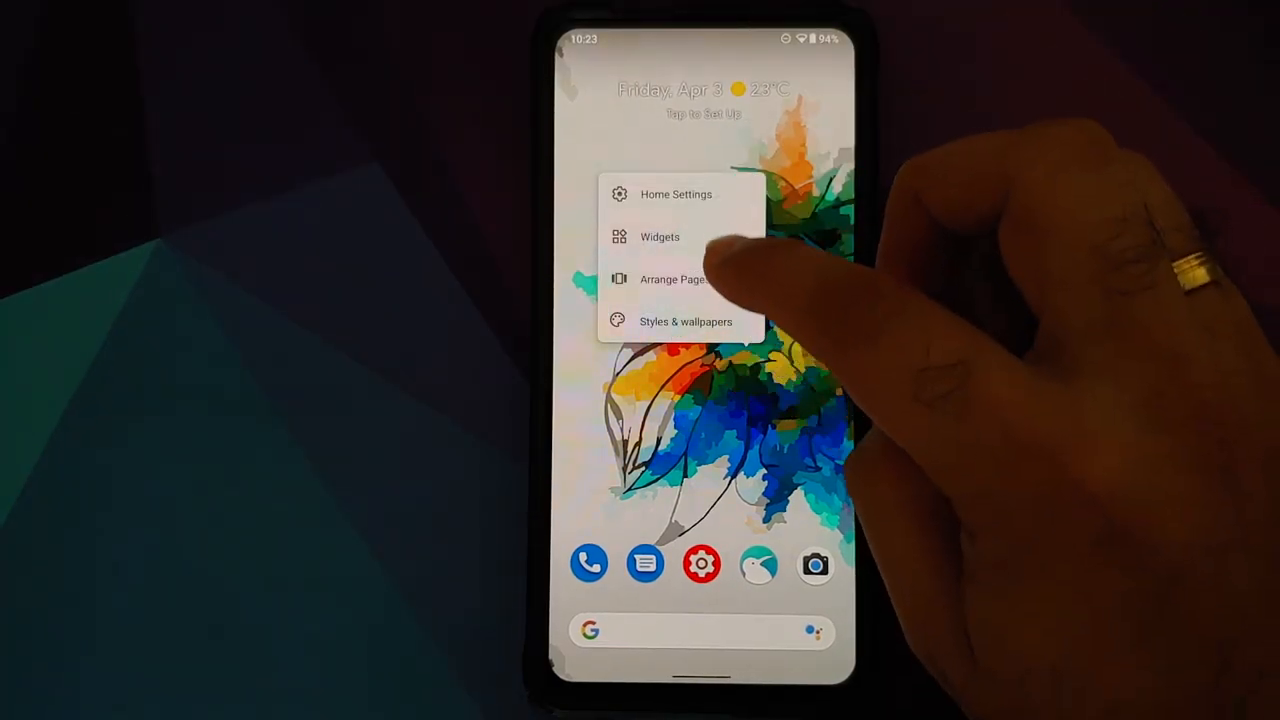
click(676, 194)
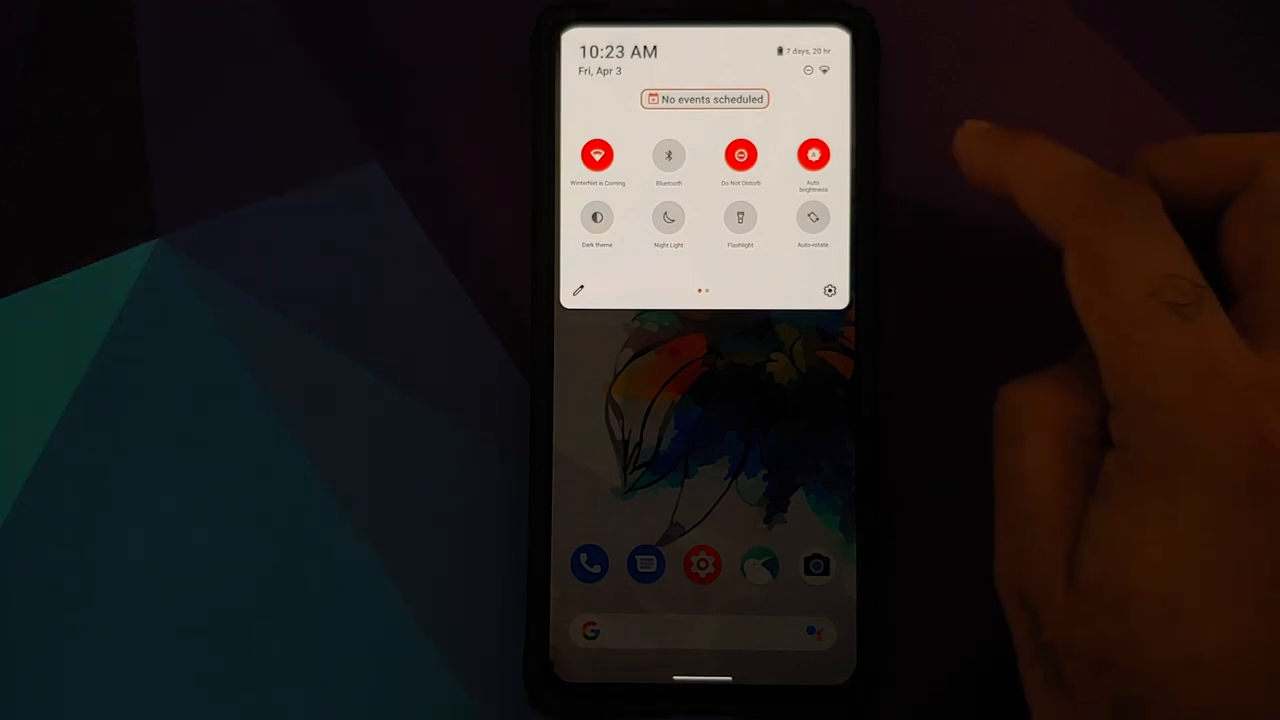
Expand Quick Settings into the tile editor, then leave the editor.
scroll(left, 3)
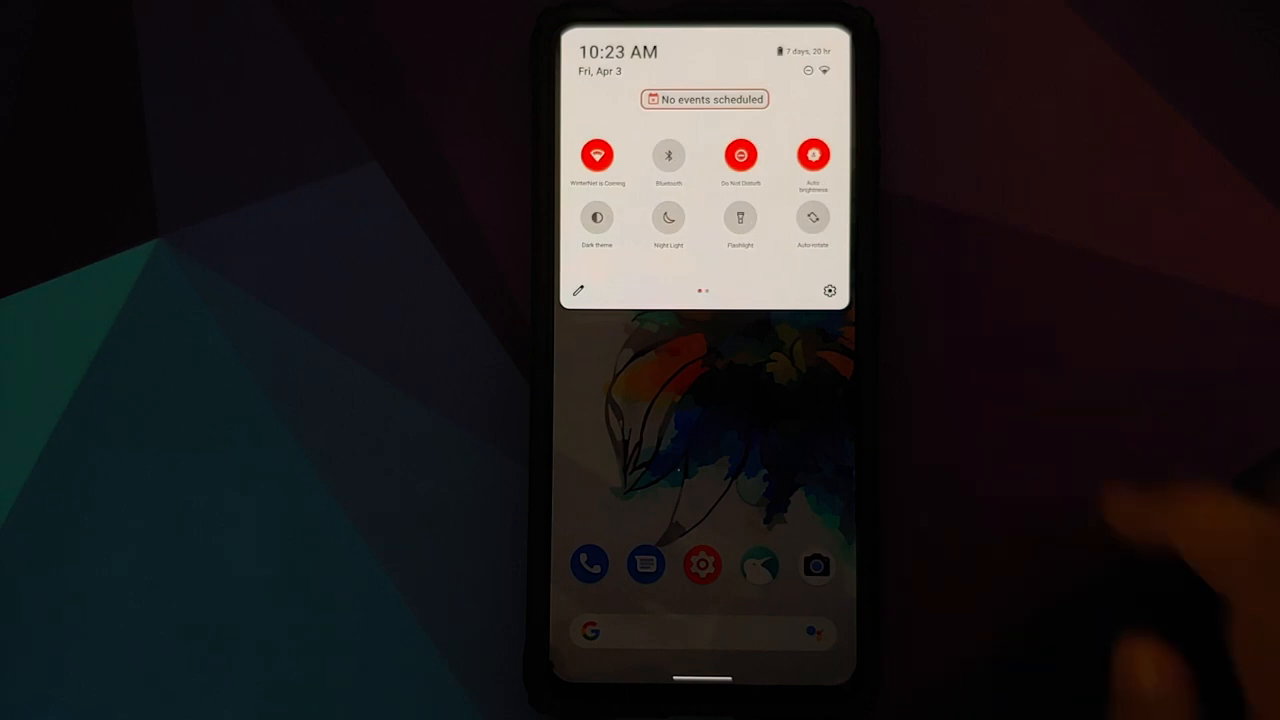
scroll(left, 3)
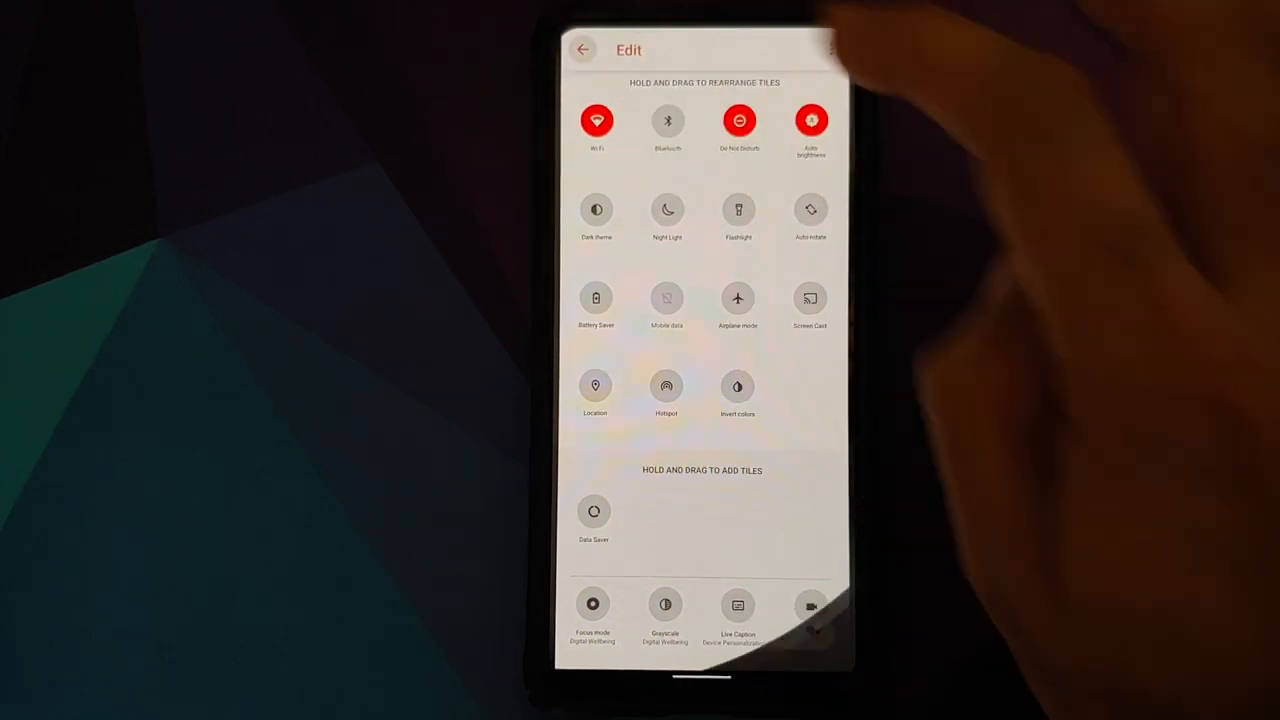
click(583, 49)
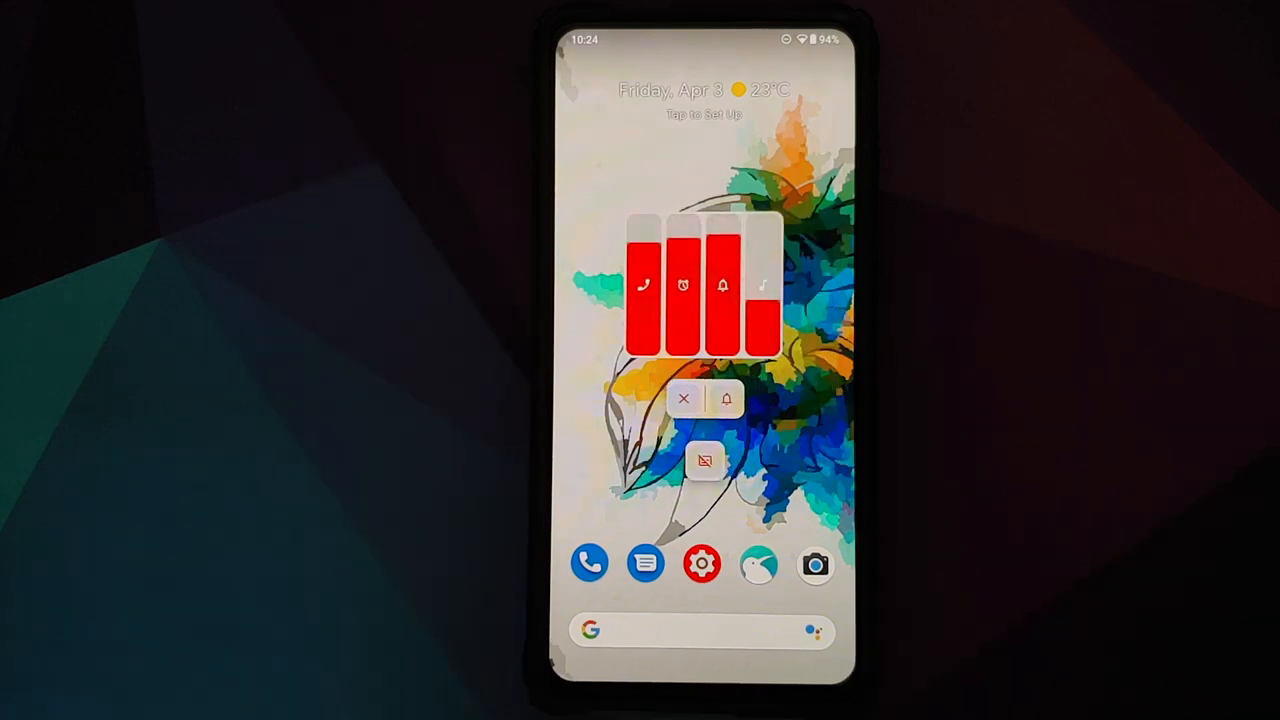
Show the red volume panel with call, alarm, ring and media levels, then dismiss it.
click(685, 399)
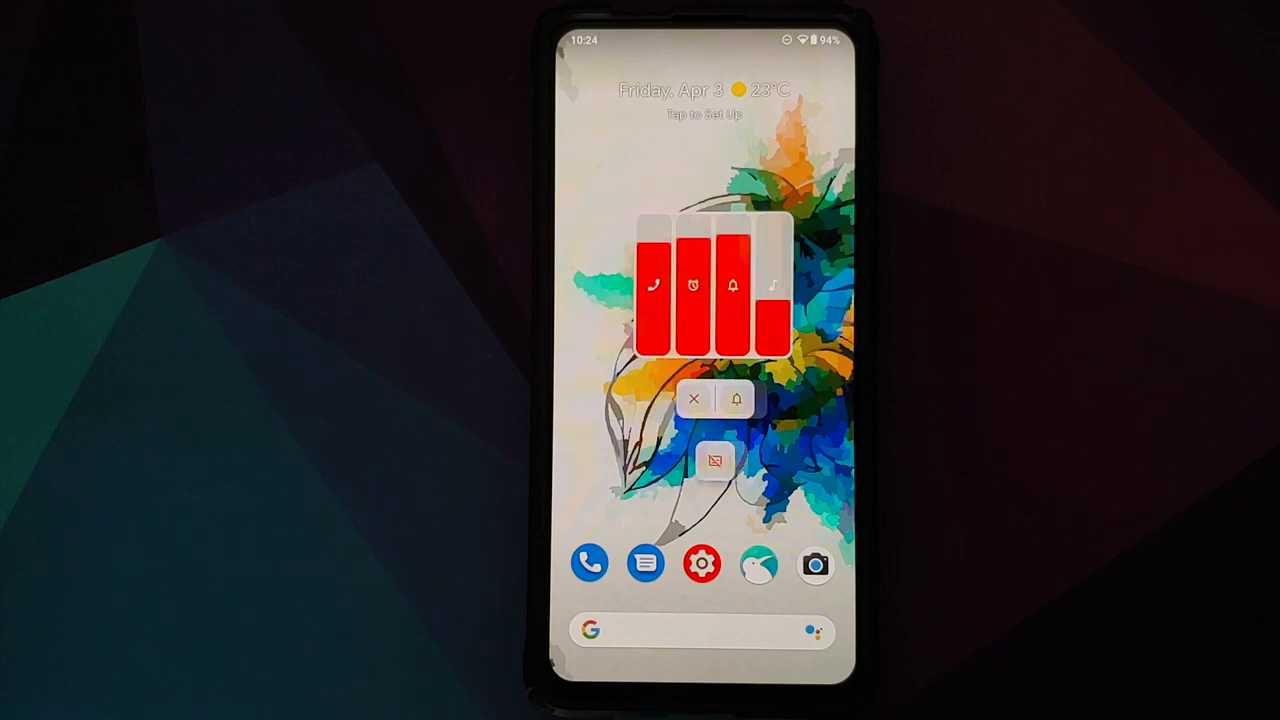
click(694, 399)
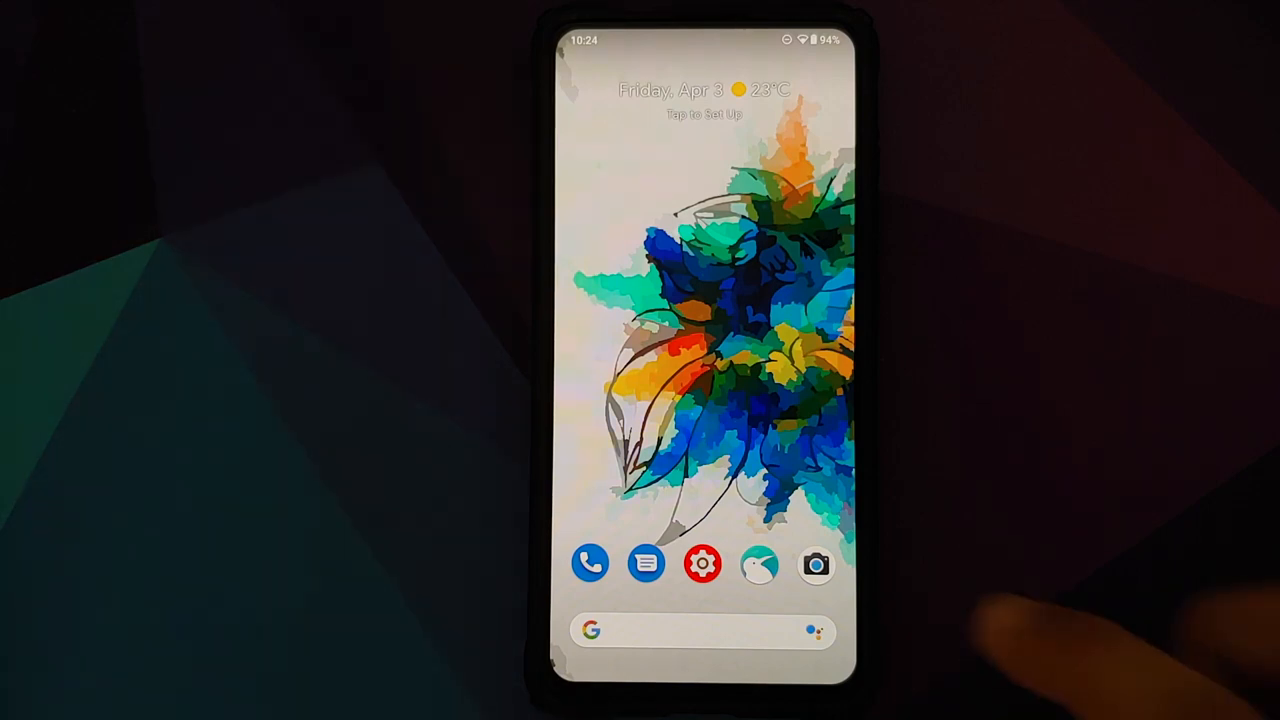
Launch Settings from the dock's gear icon, showing Network & internet through Location.
click(703, 564)
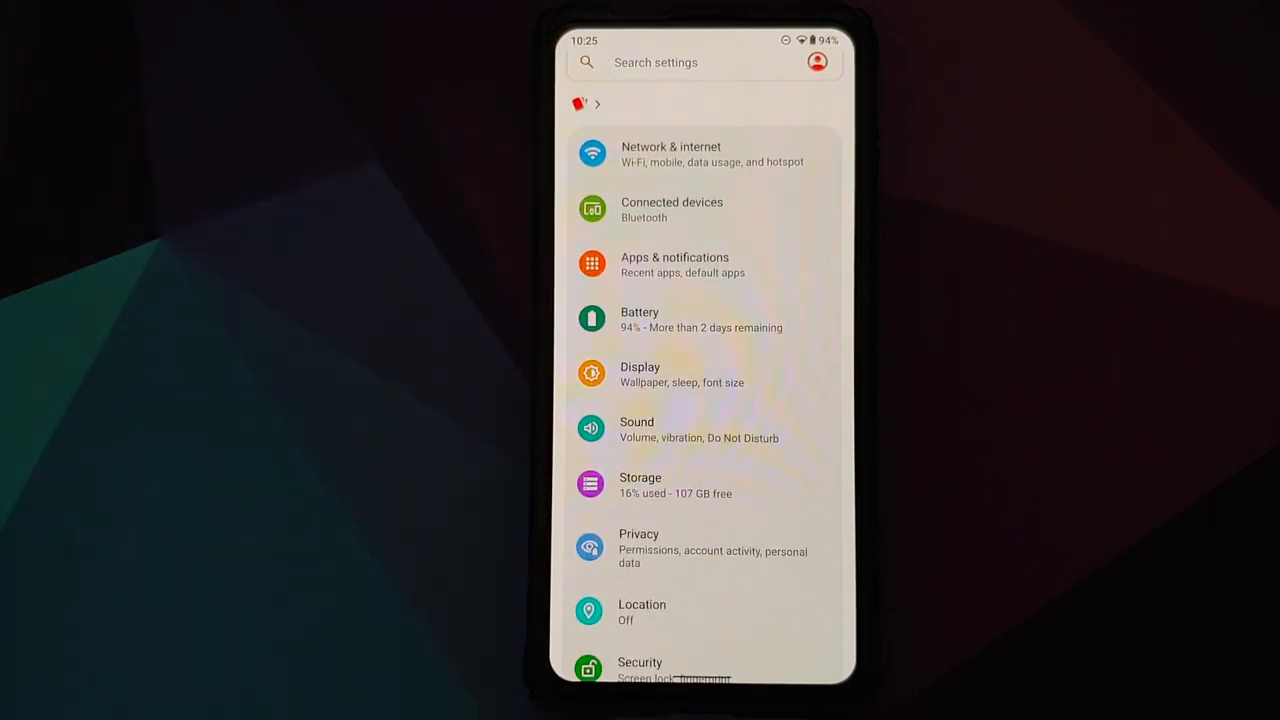
key(home)
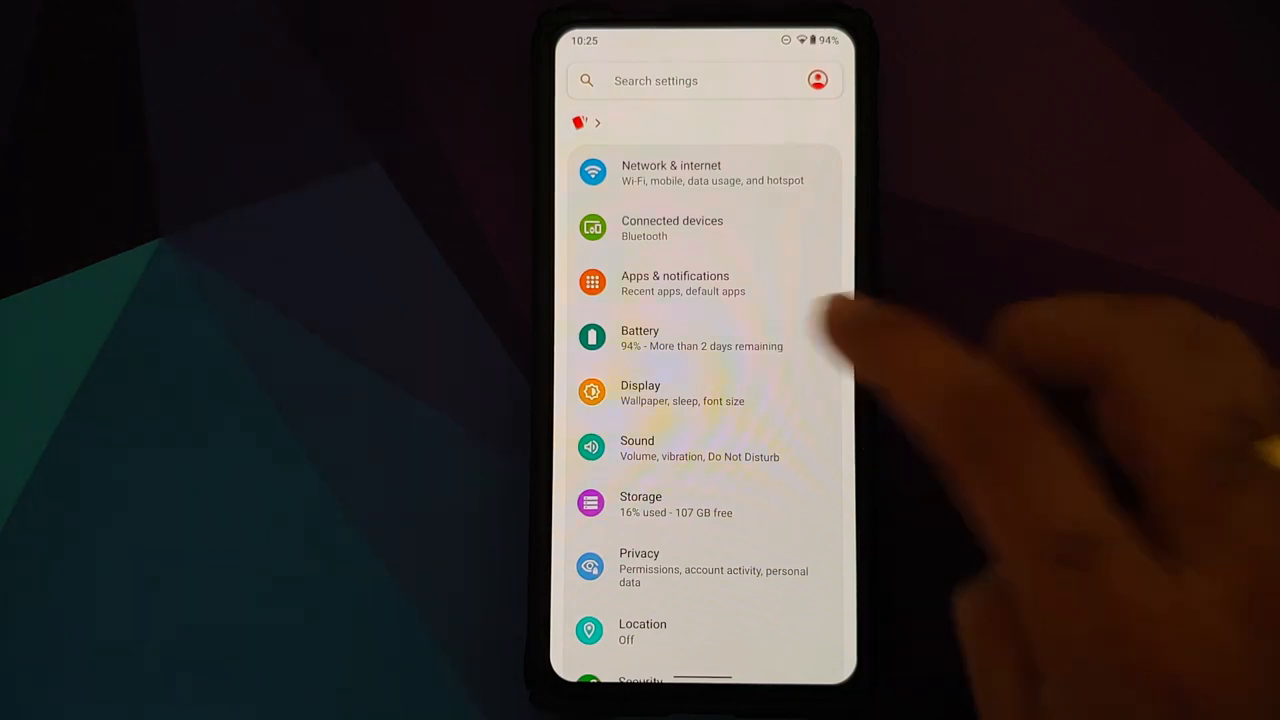
Open Display from the Settings list.
click(640, 337)
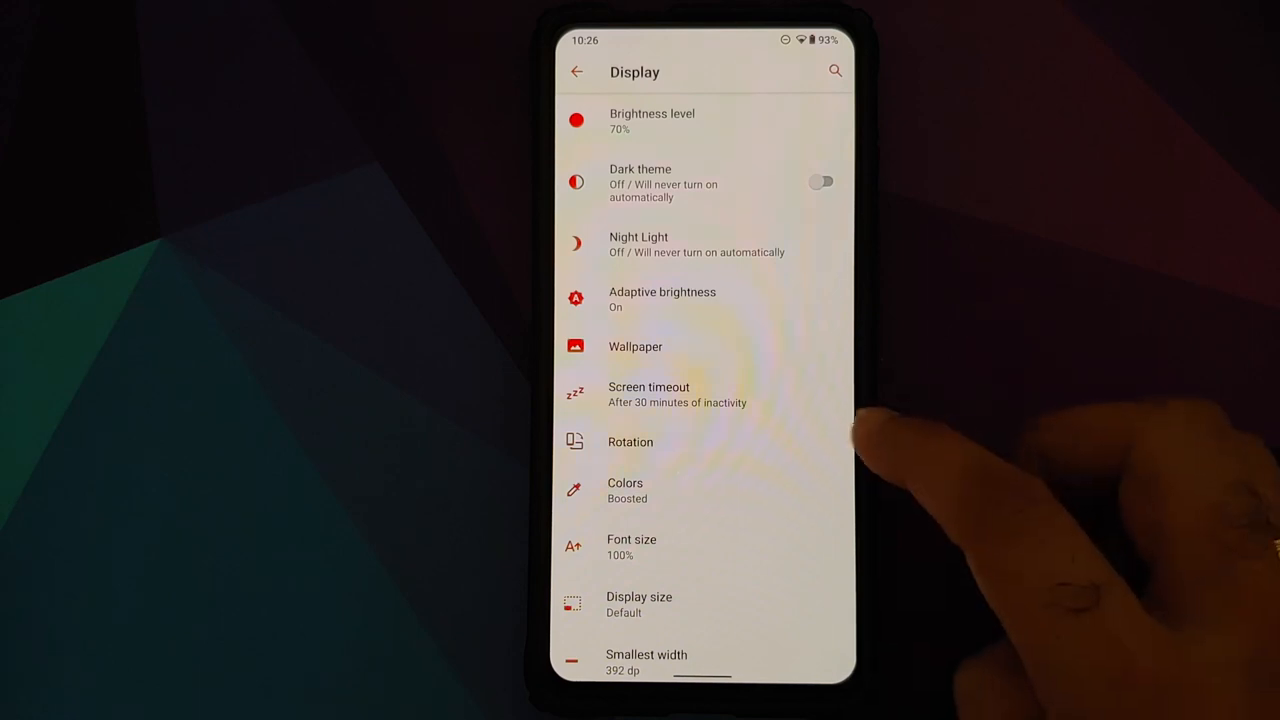
Turn on Auto-rotate screen in the Rotation settings.
click(630, 441)
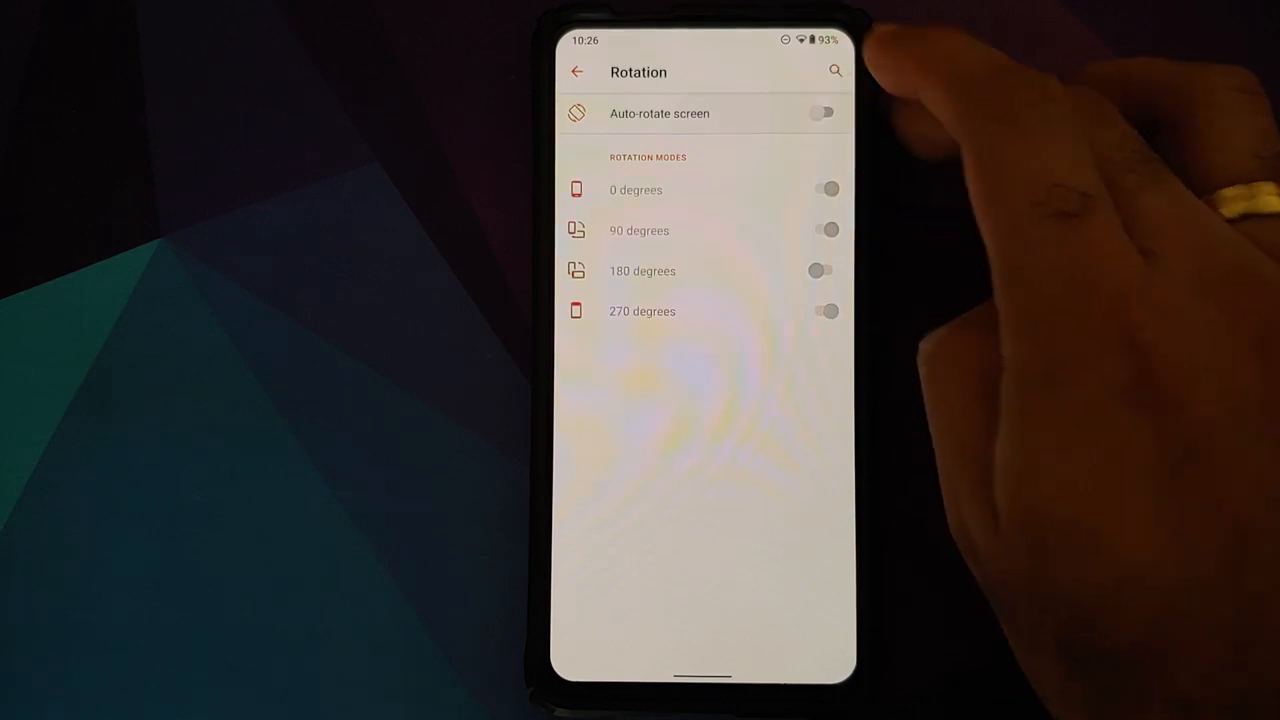
click(822, 112)
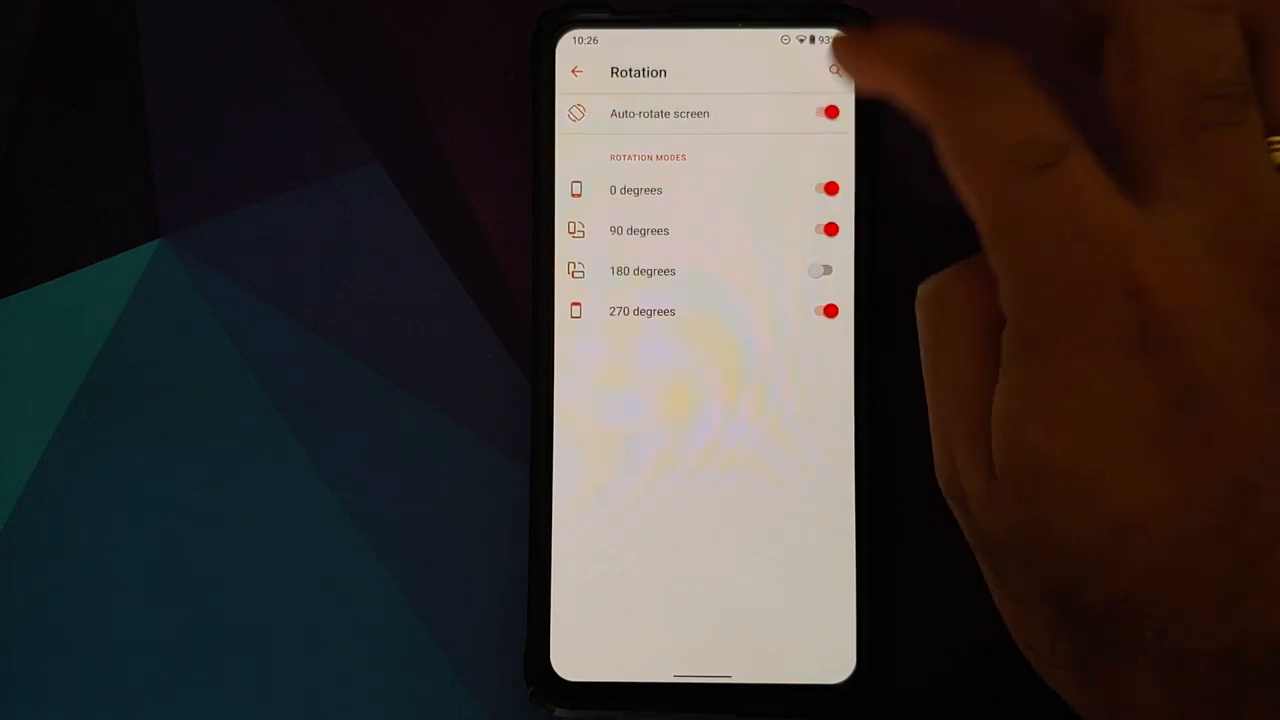
click(576, 71)
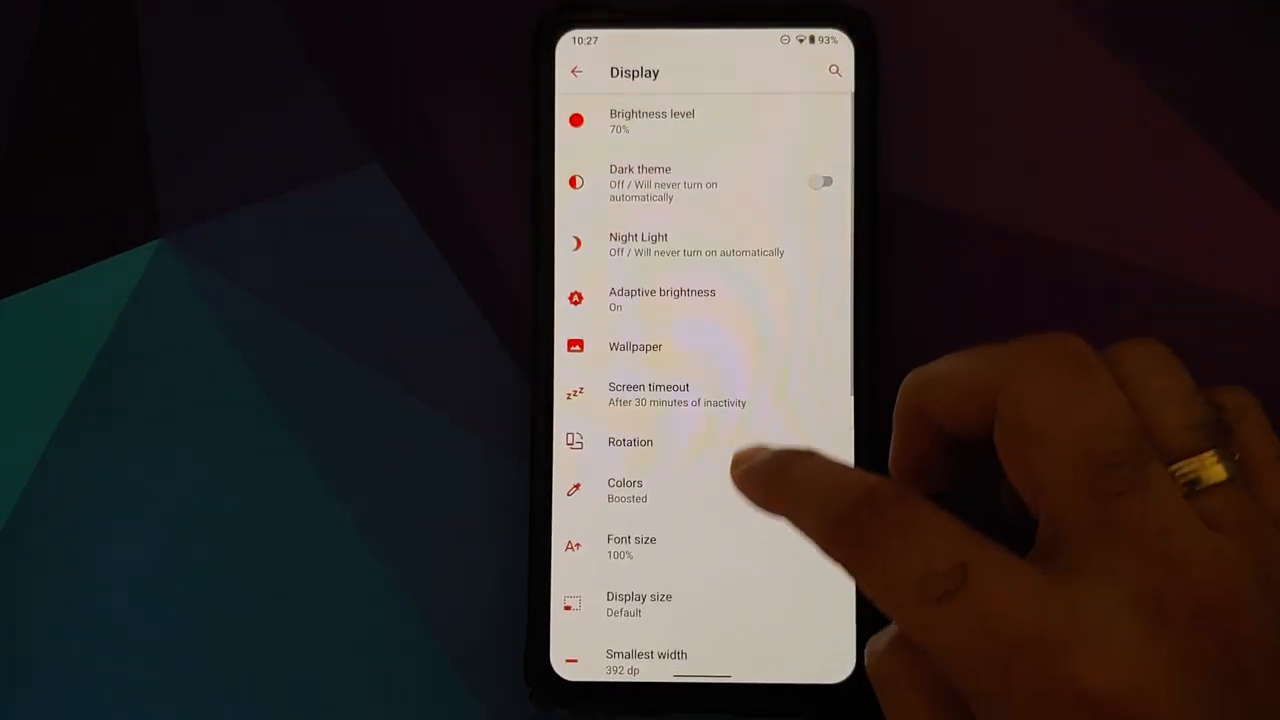
Set Colors to Adaptive and scroll down to Theming.
click(625, 490)
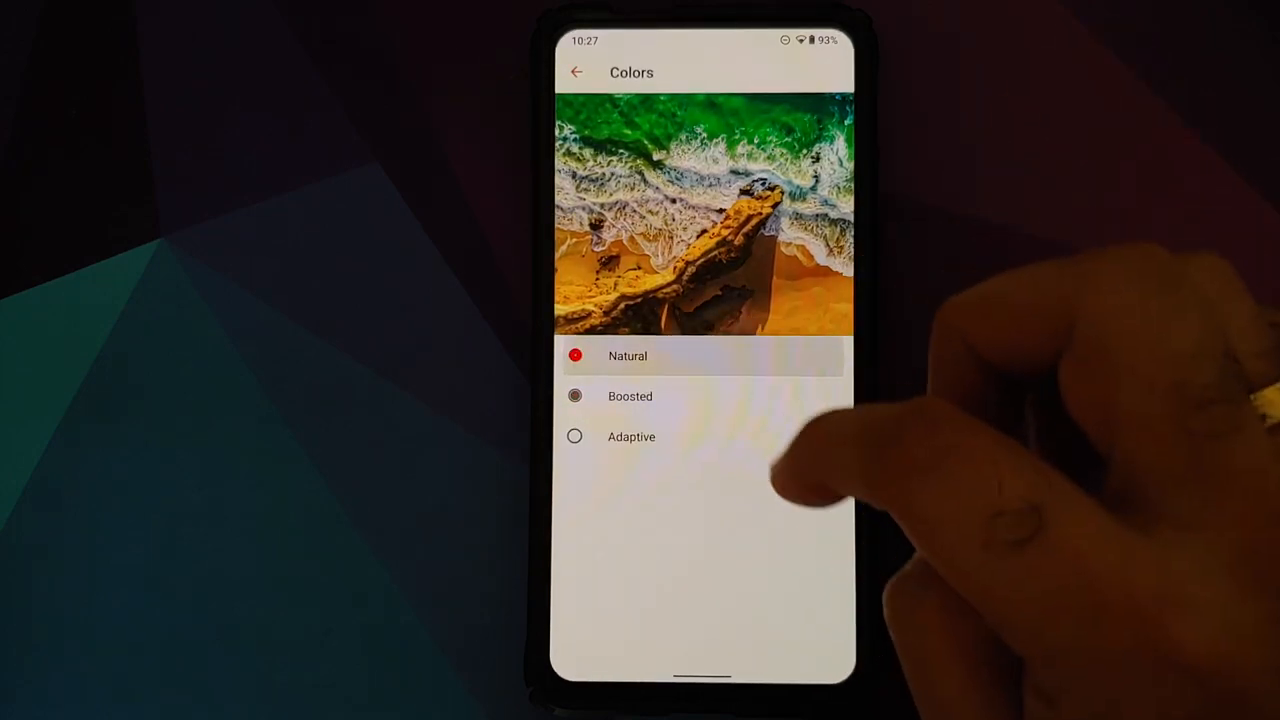
click(575, 71)
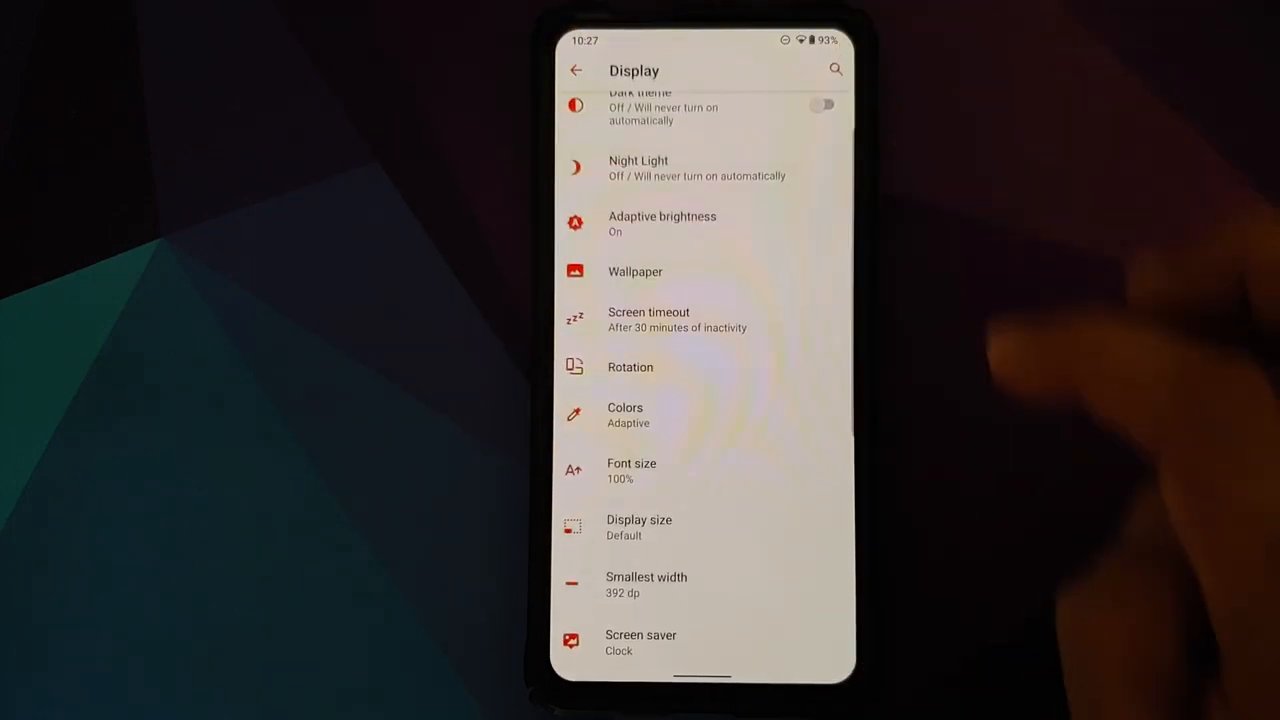
scroll(down, 3)
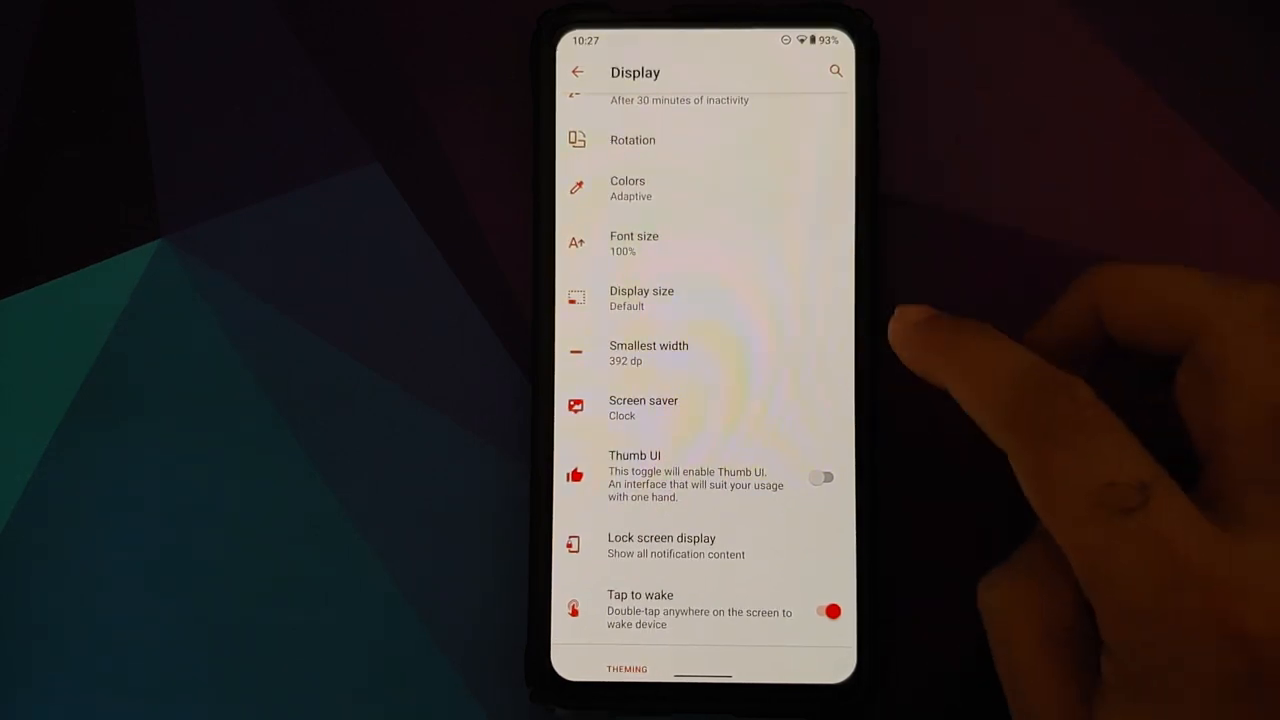
scroll(down, 3)
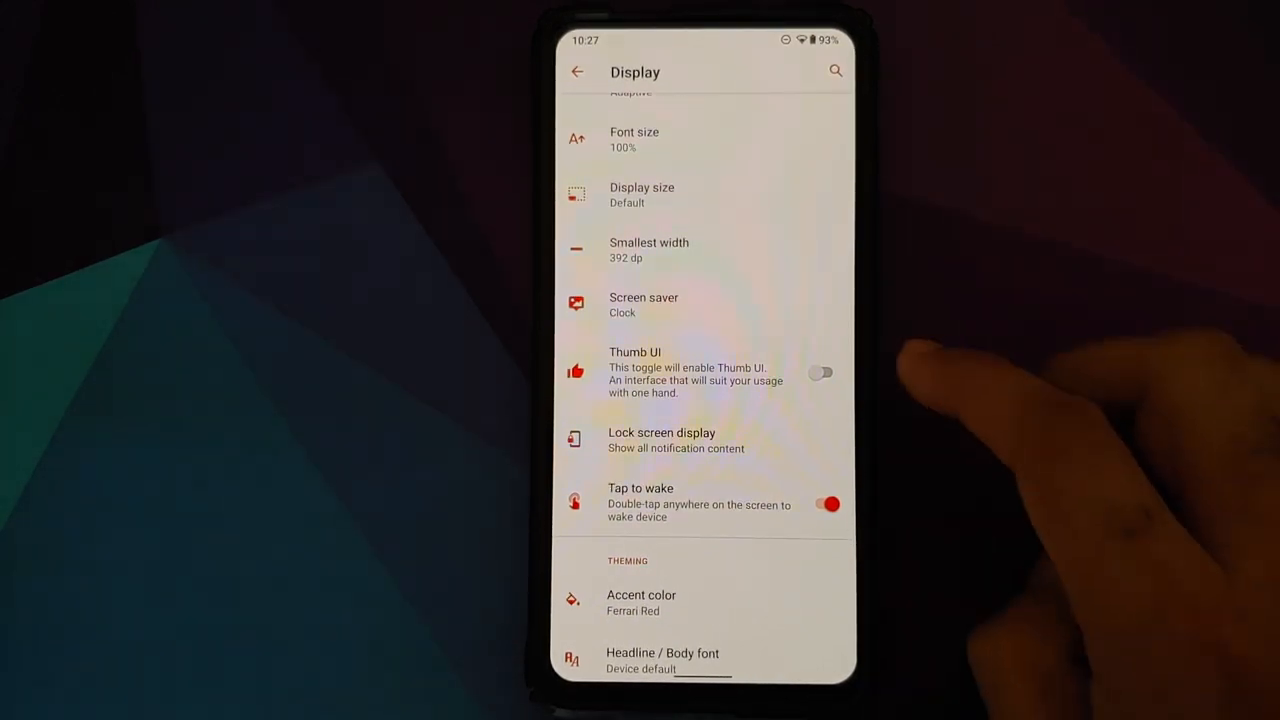
click(822, 372)
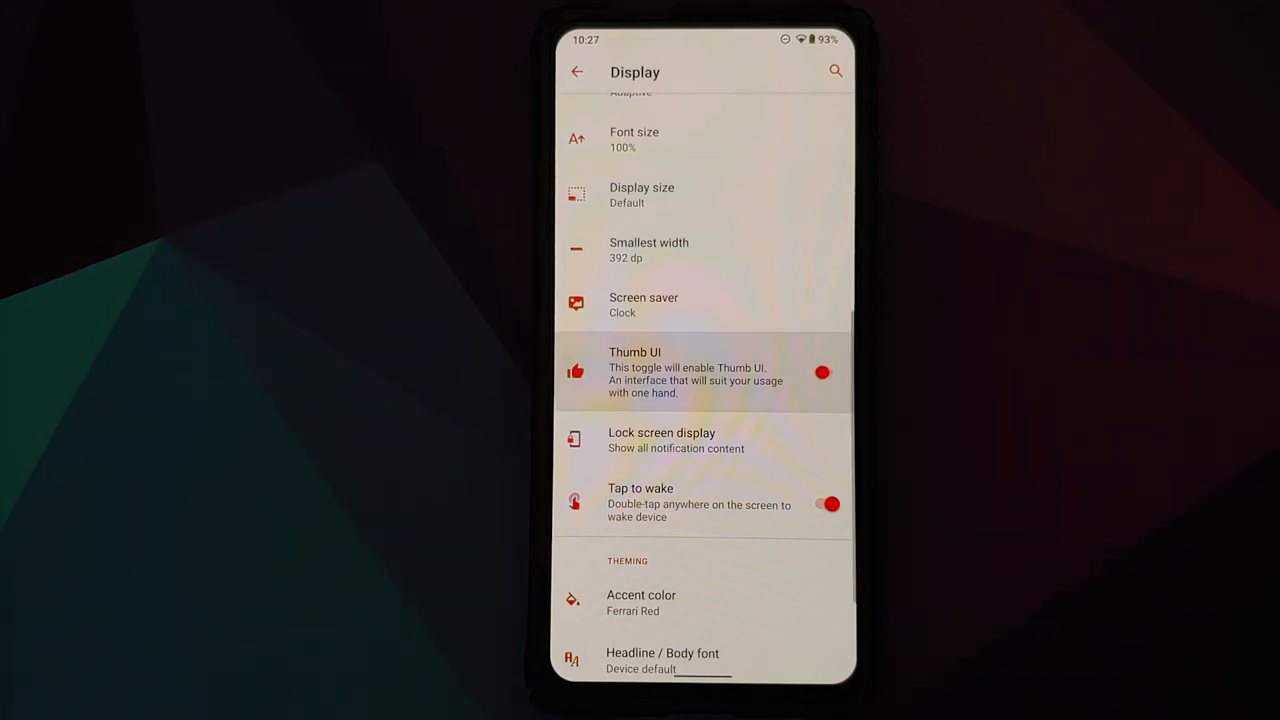
scroll(down, 3)
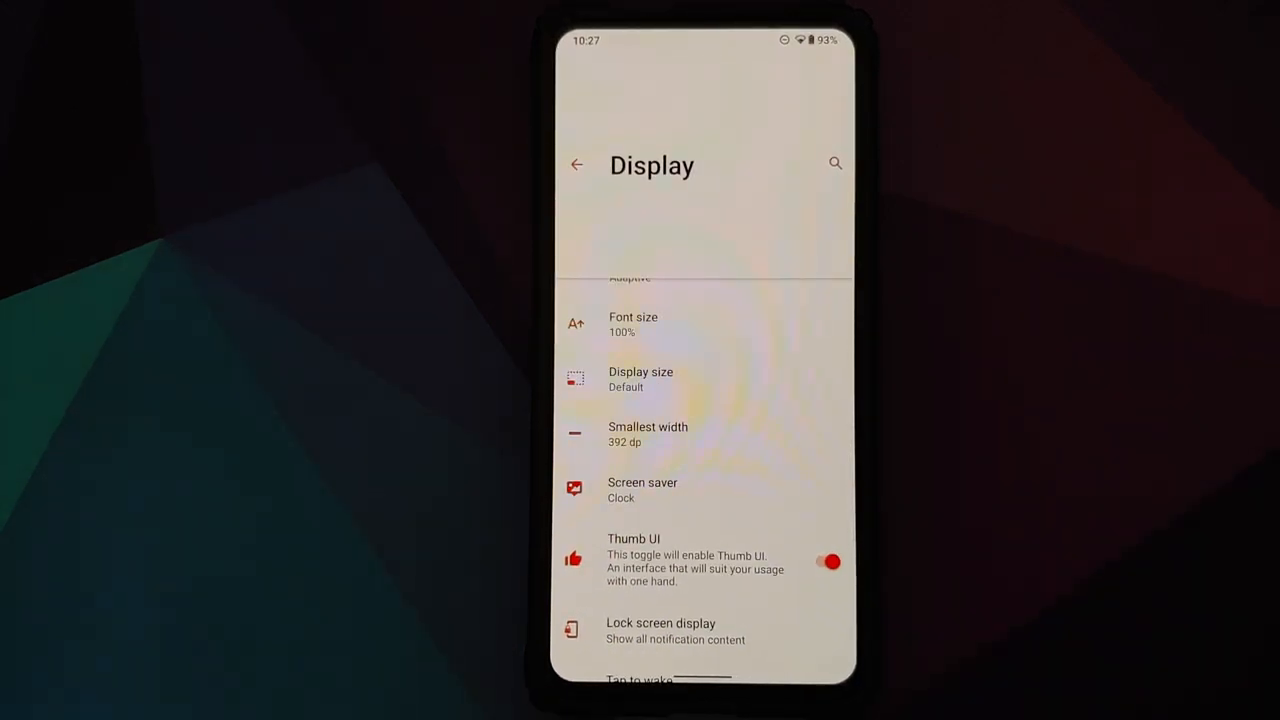
scroll(down, 3)
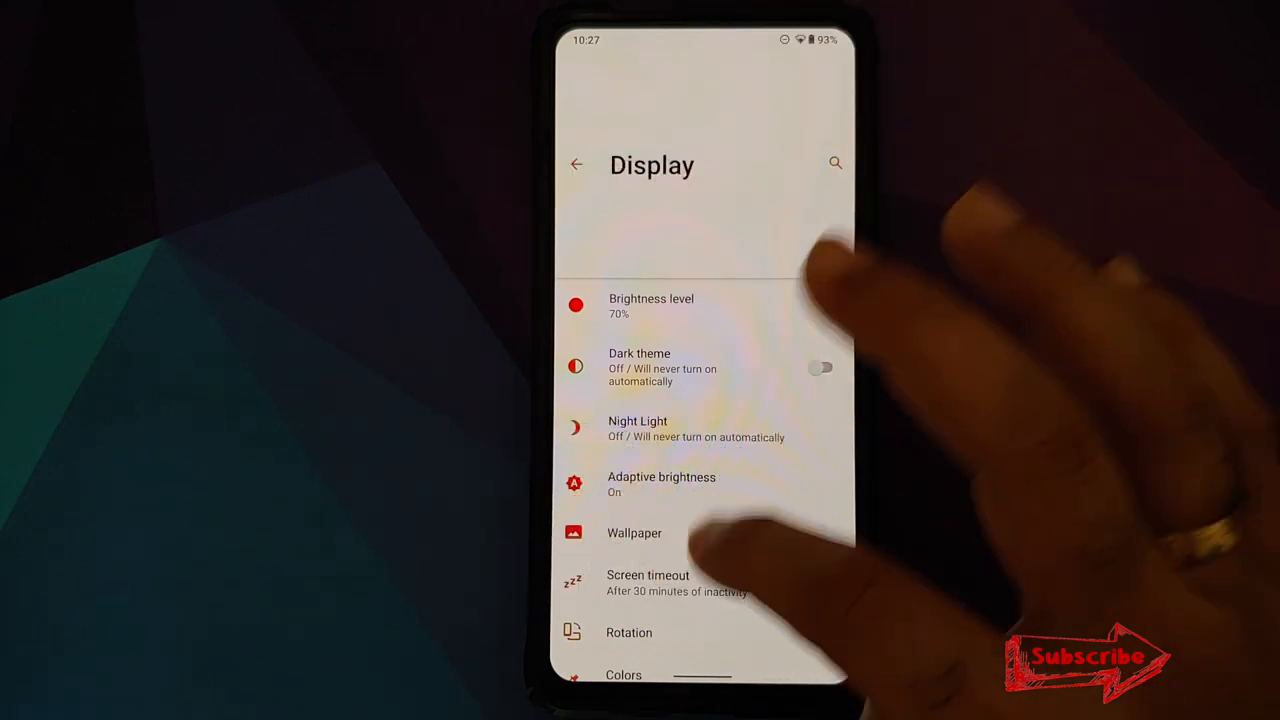
scroll(down, 3)
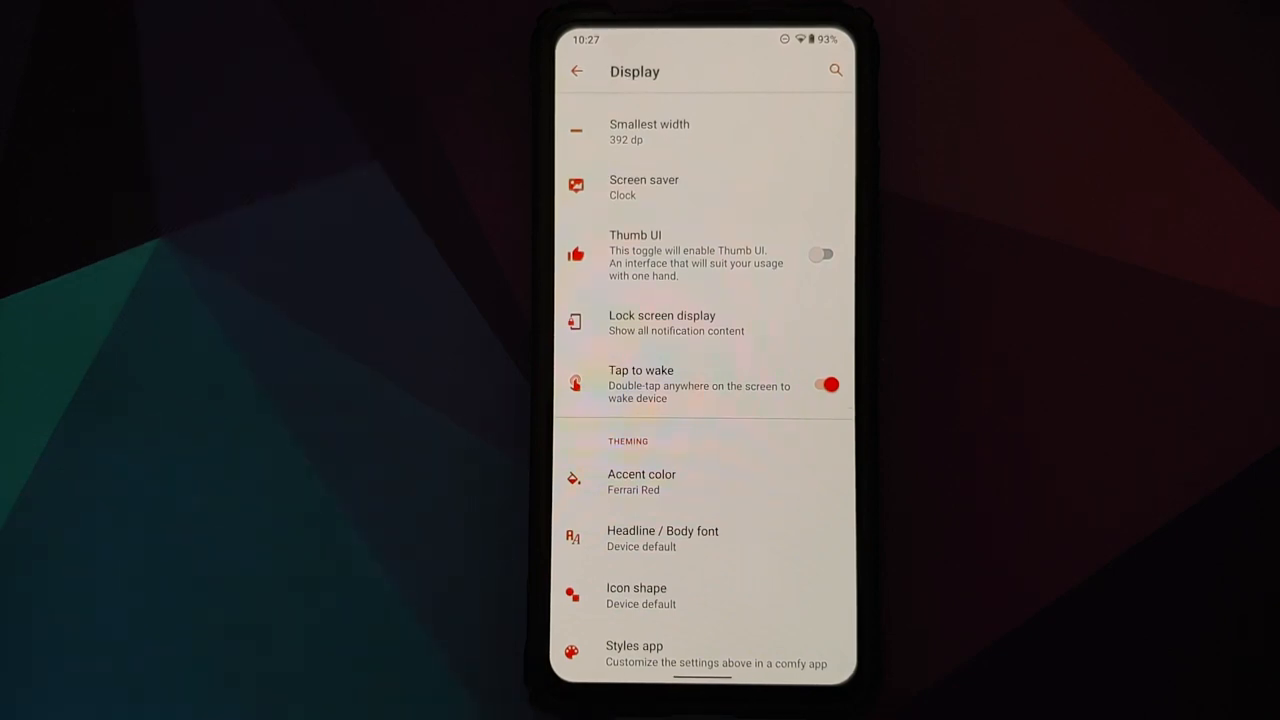
click(821, 253)
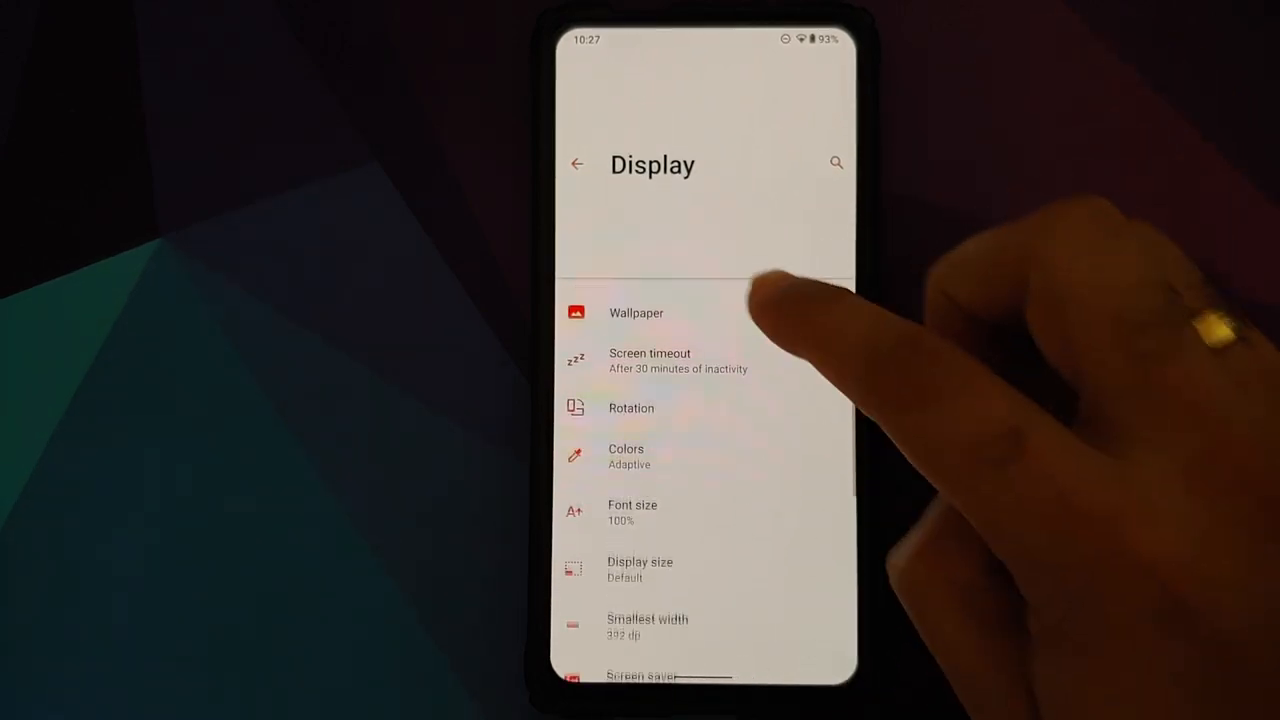
scroll(down, 3)
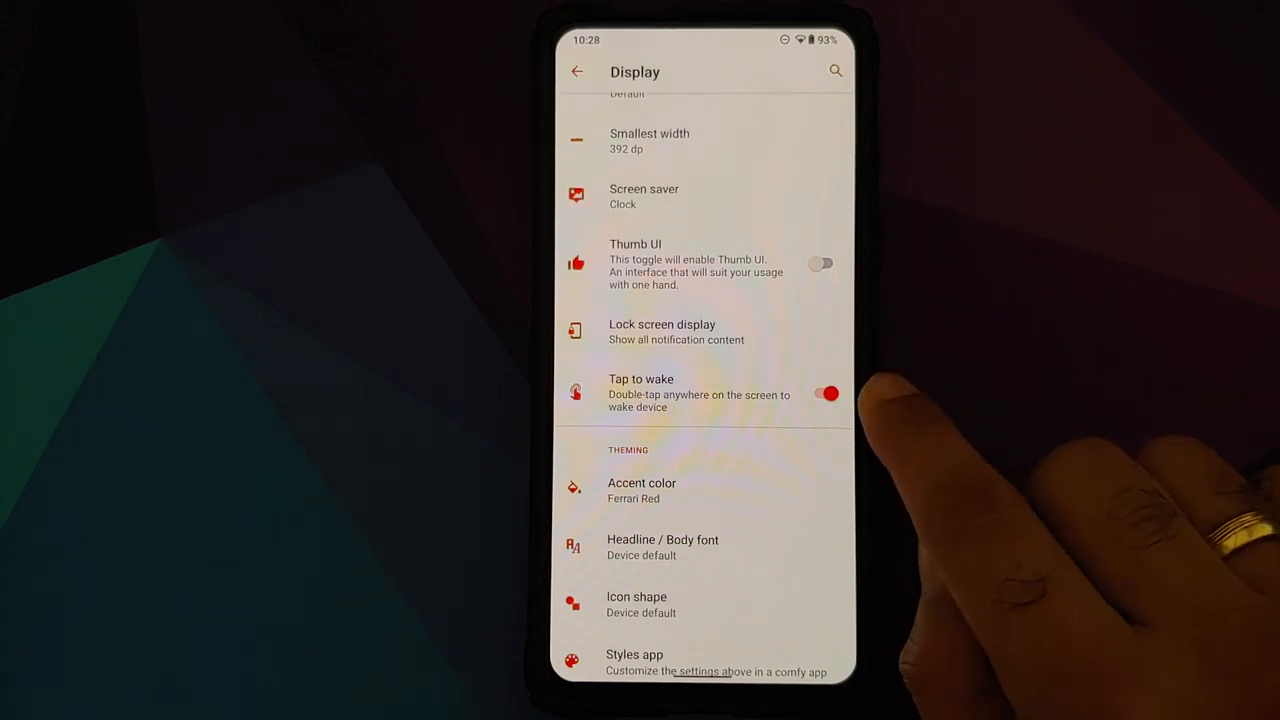
Enable always-on display and switch off 'Show only Fingerprint On Display icon'.
click(662, 331)
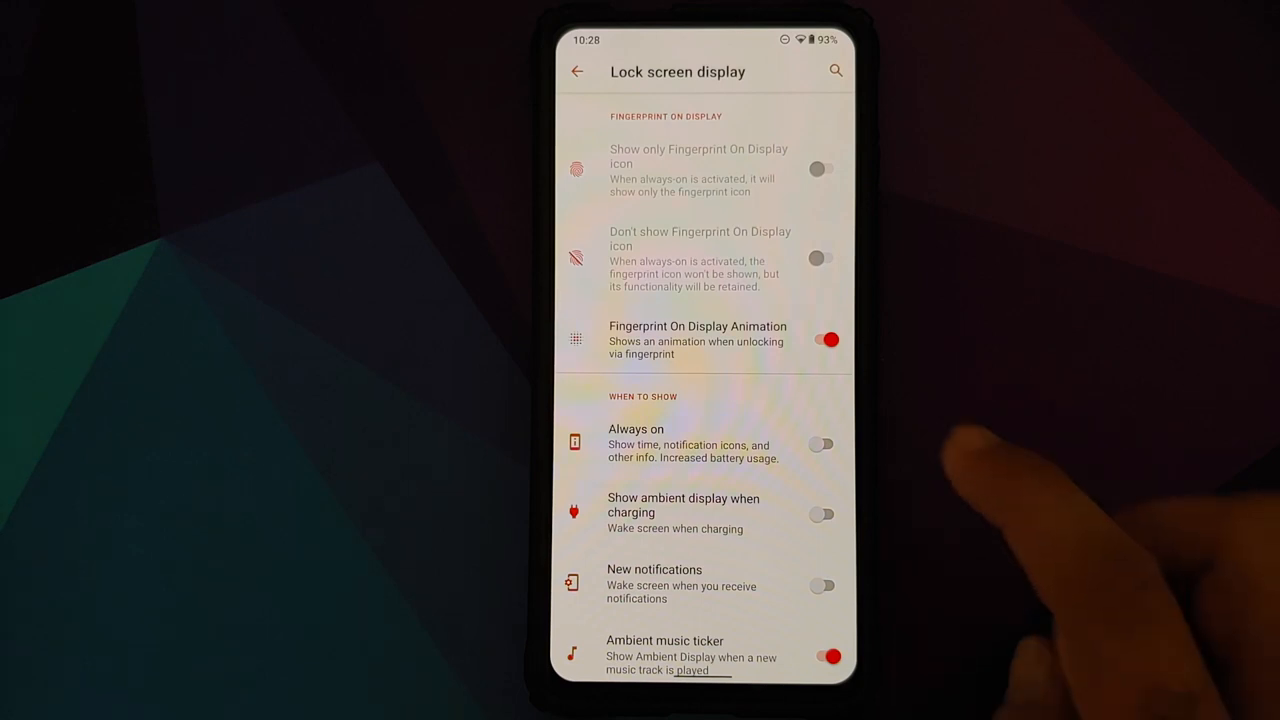
click(822, 444)
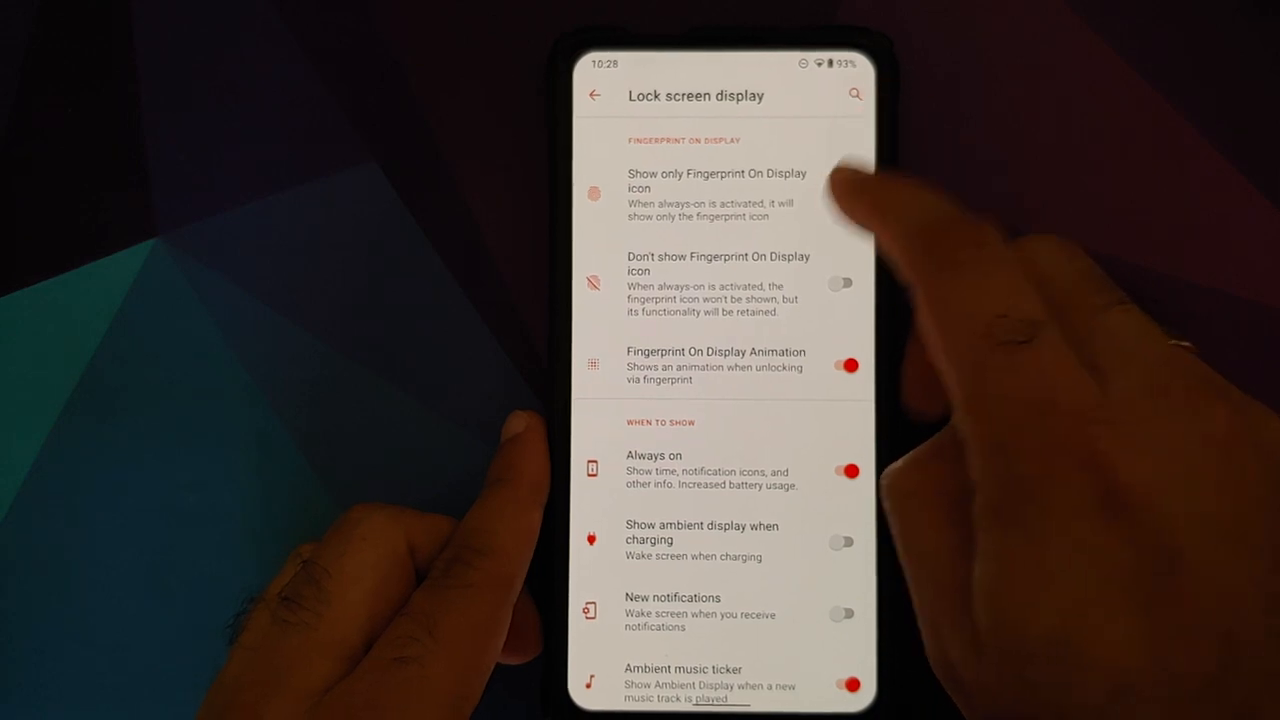
click(843, 190)
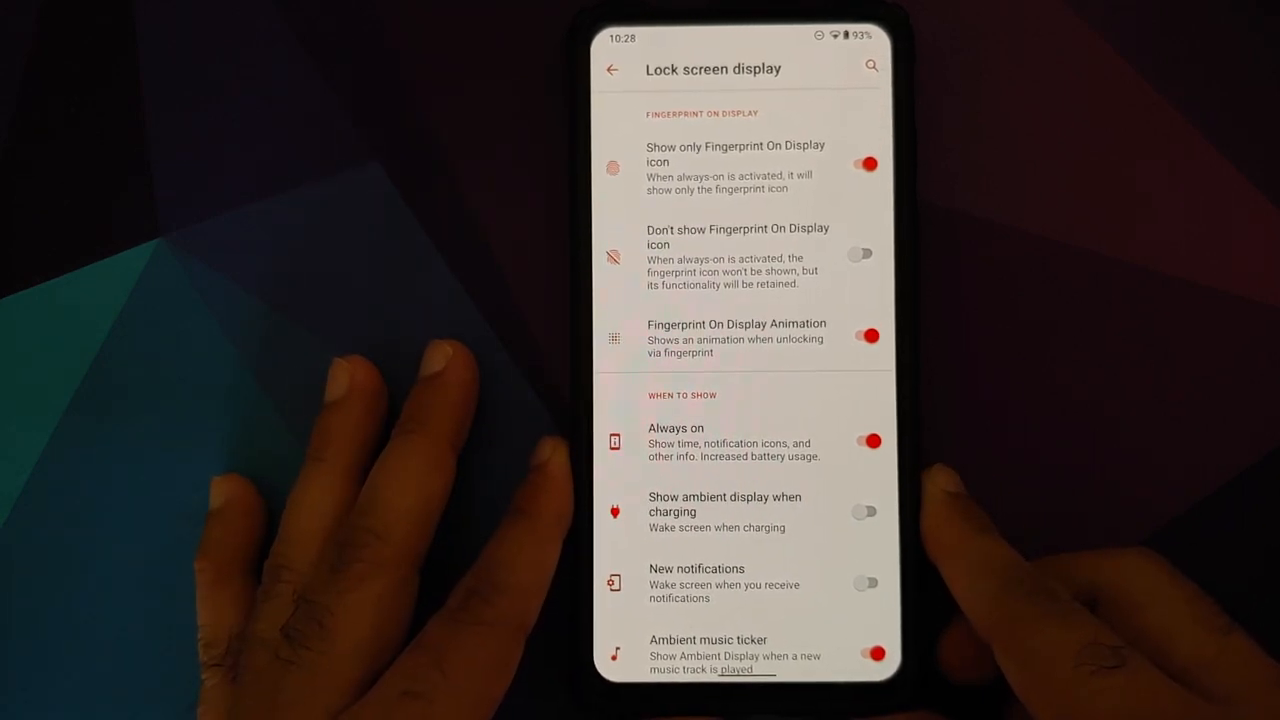
click(862, 164)
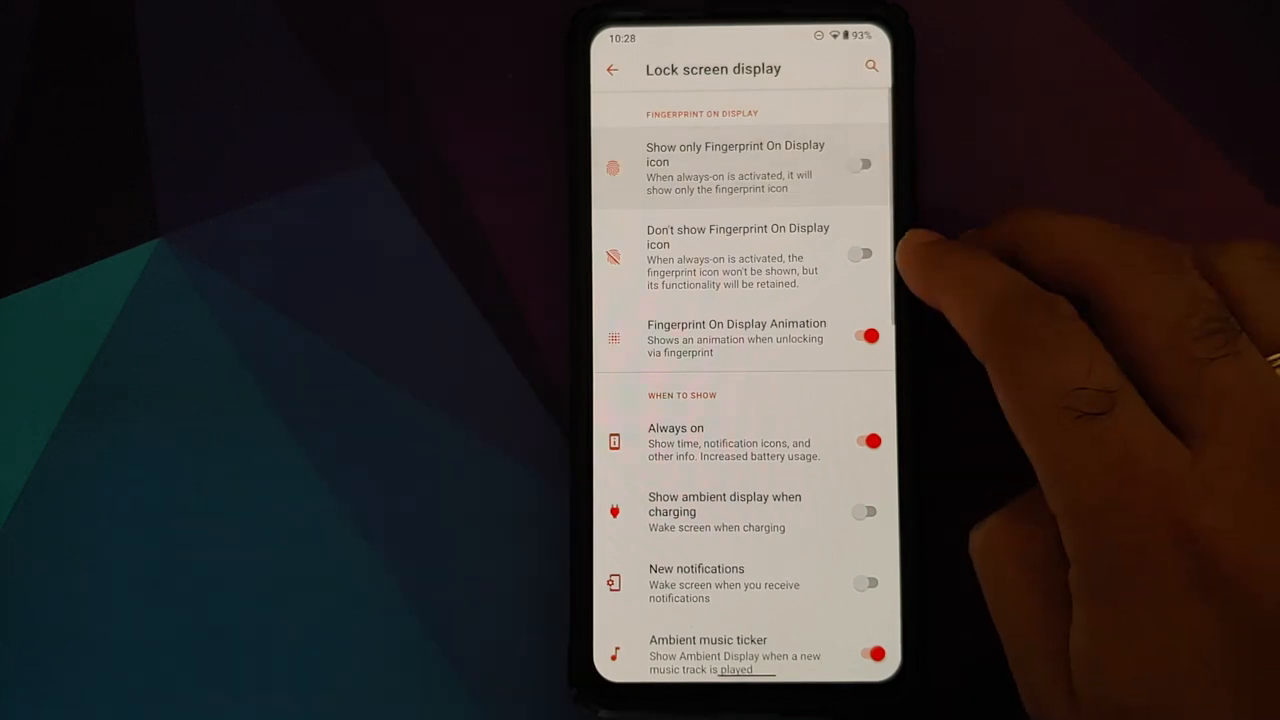
click(860, 253)
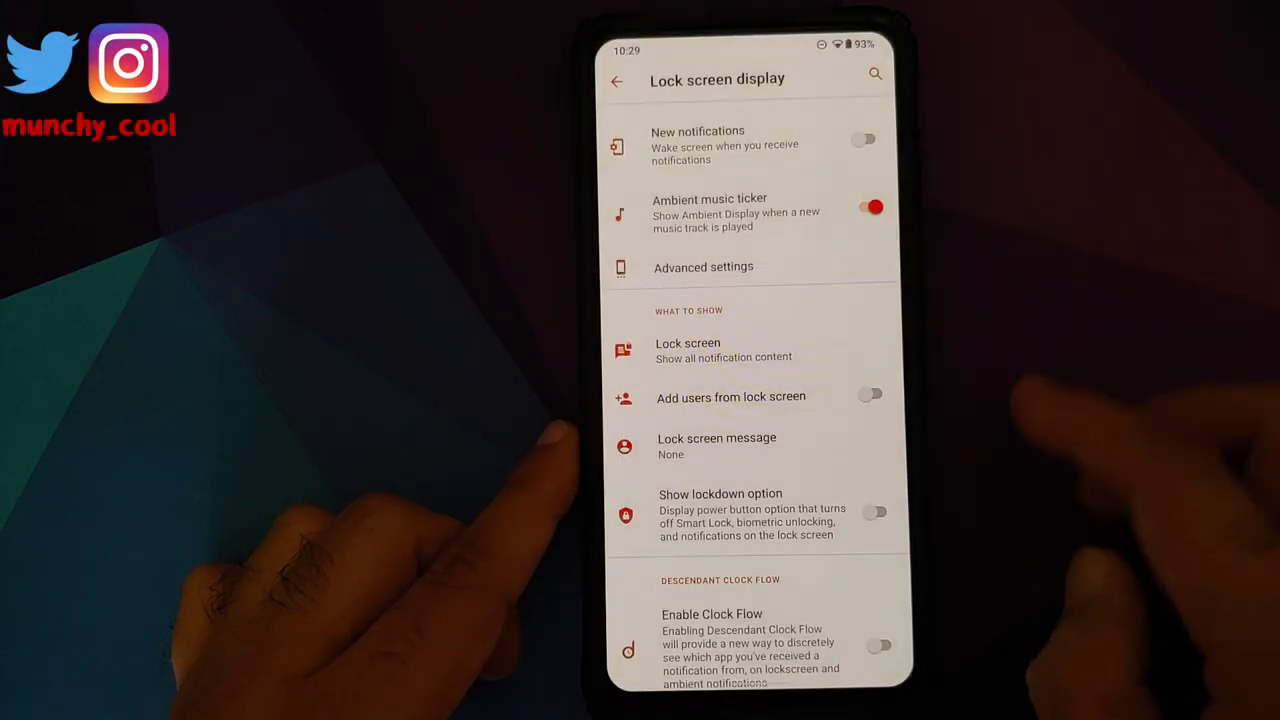
Scroll the Lock screen display options and go back to Display's Theming section.
scroll(down, 3)
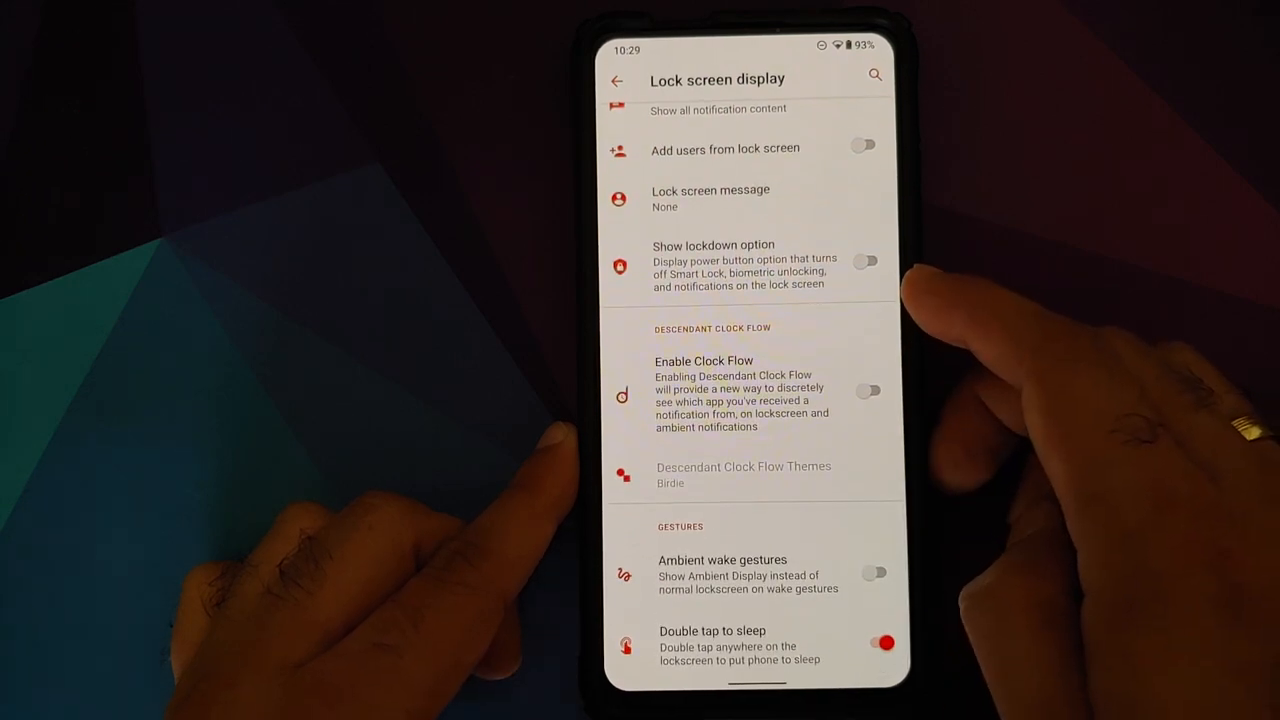
click(865, 390)
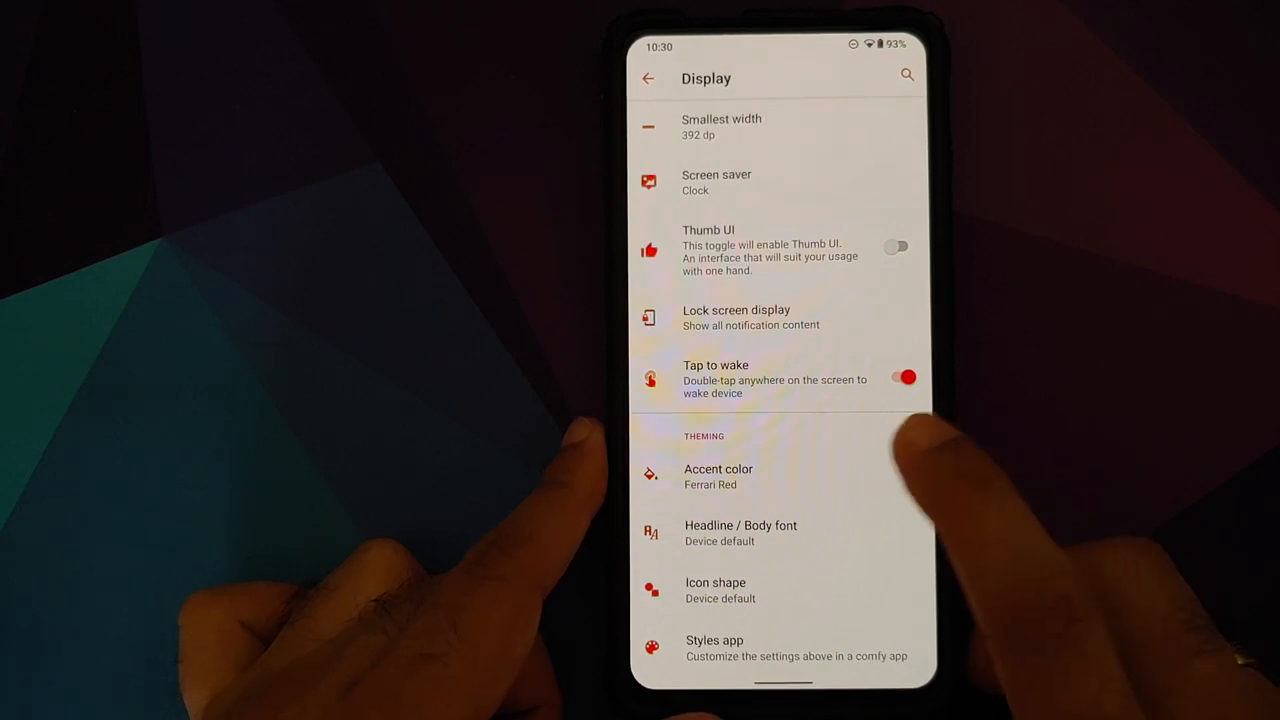
click(718, 476)
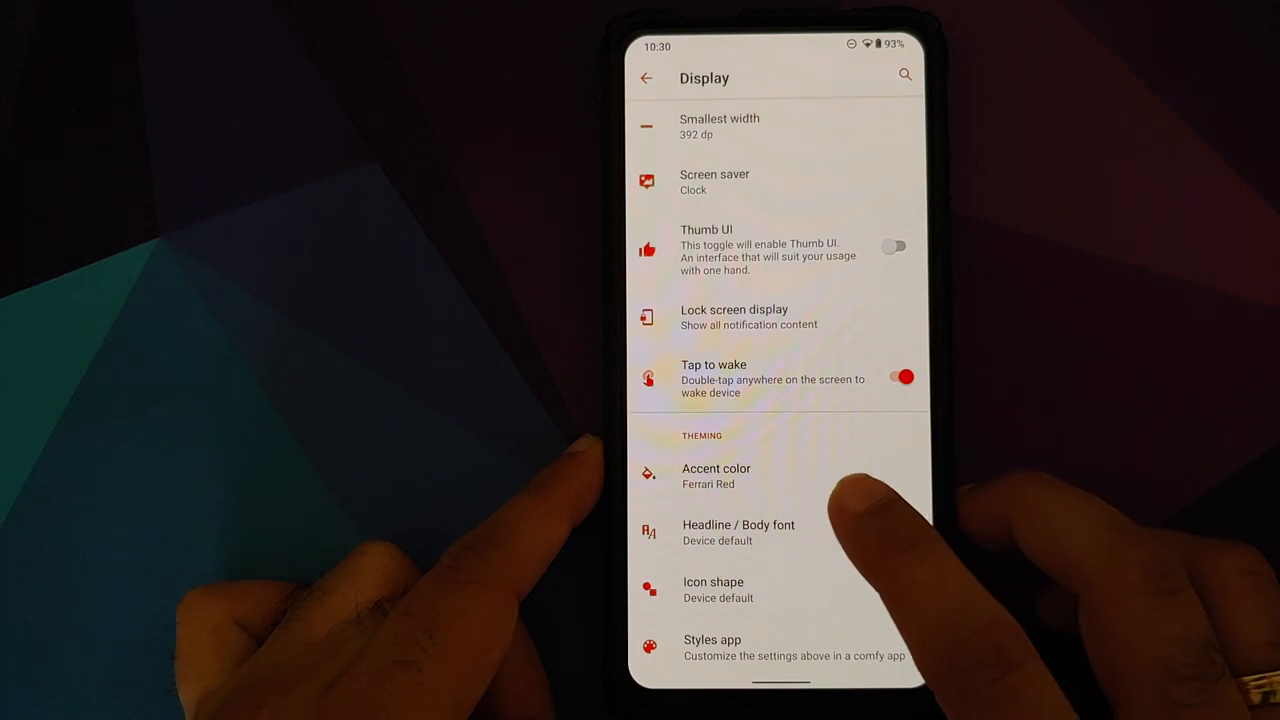
Set Headline / Body font to Arbutus Slab / Source Sans Pro and bring up Icon shape.
click(738, 532)
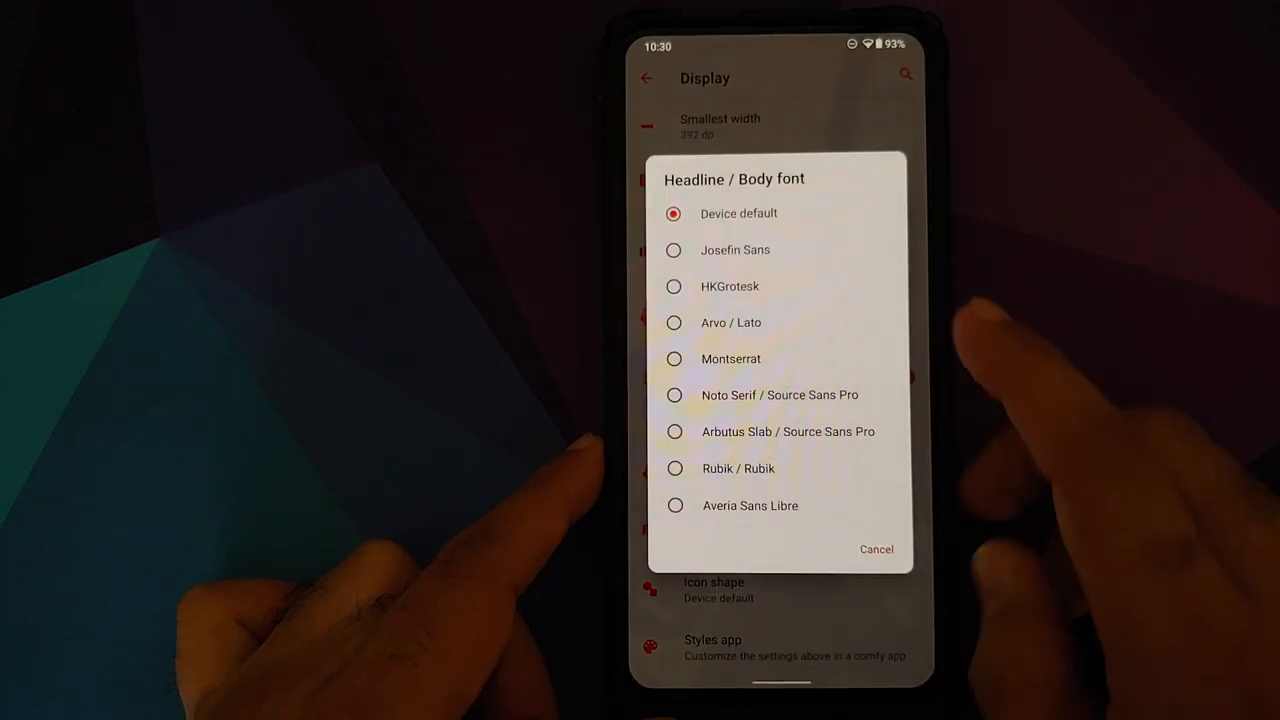
mouse_move(850, 400)
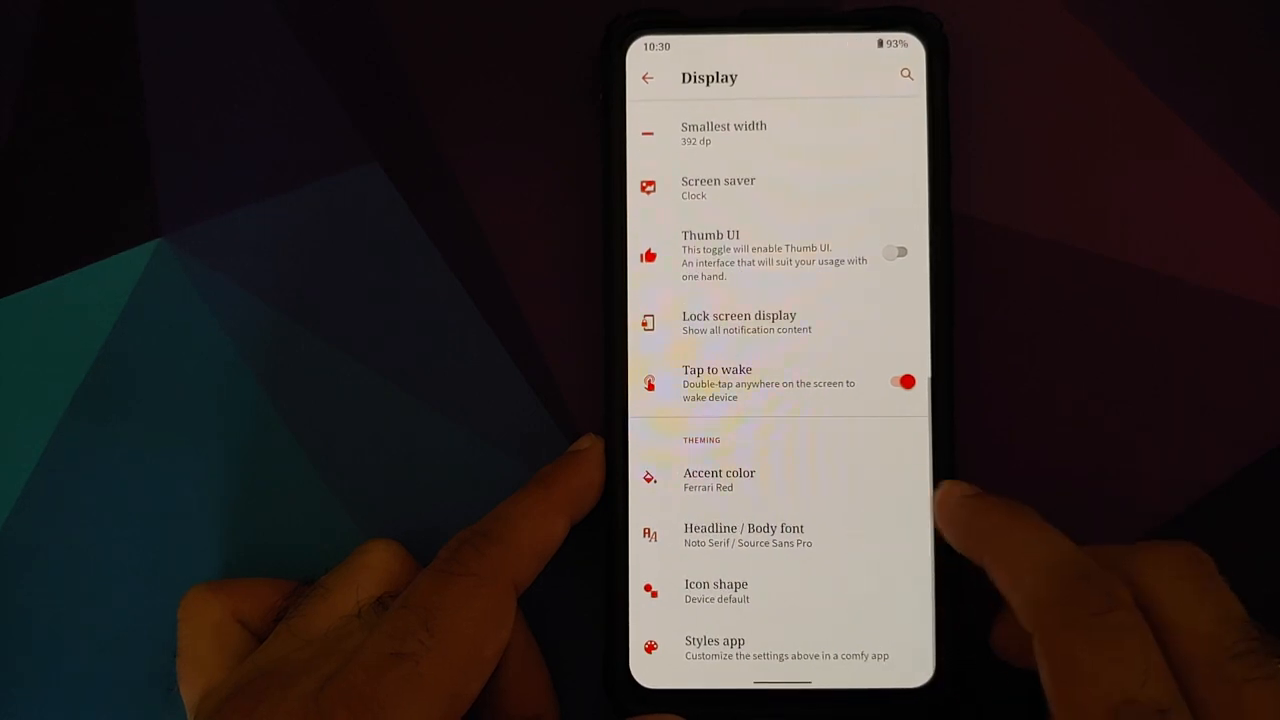
click(743, 535)
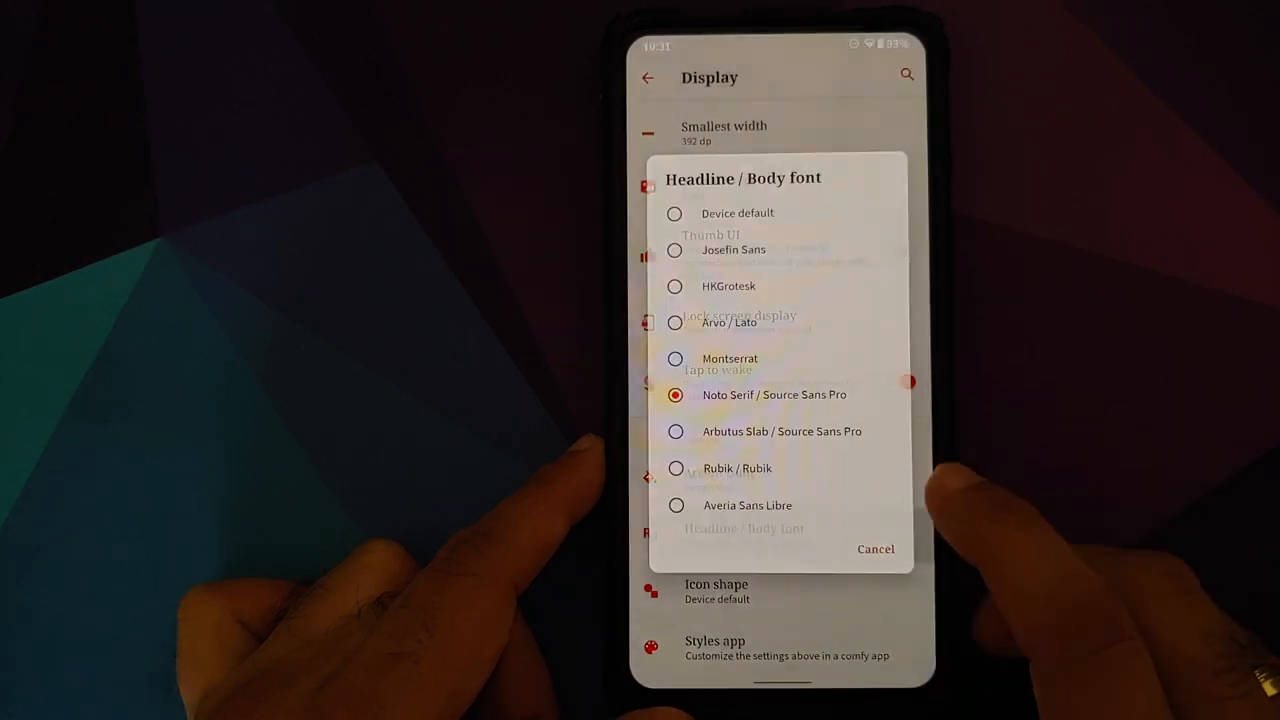
click(781, 431)
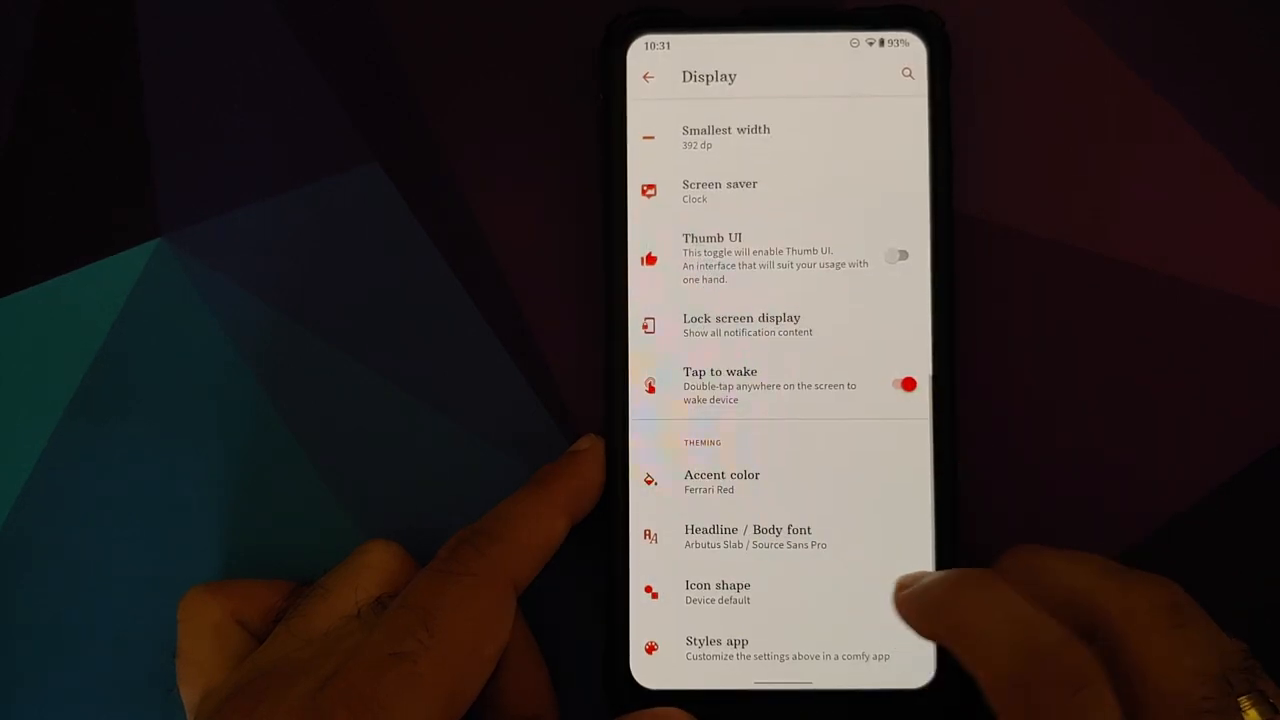
click(717, 592)
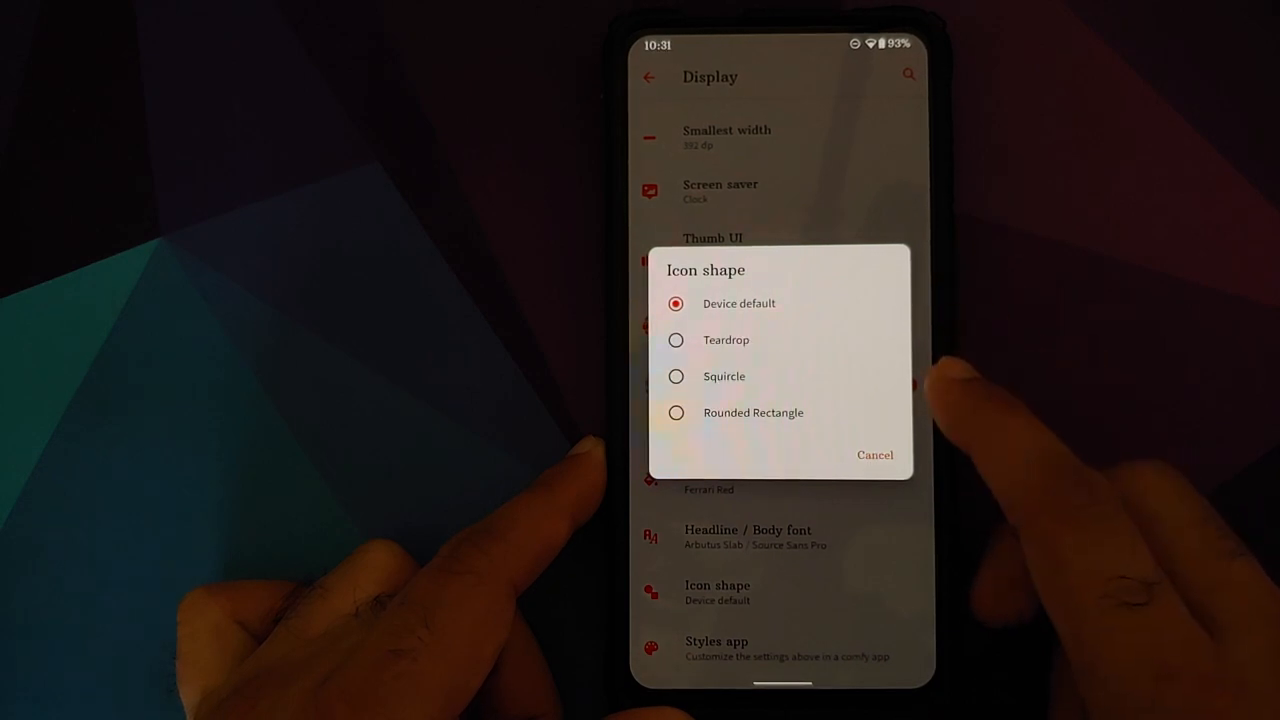
Cancel the Icon shape dialog, keeping the default shape, and launch the Styles app.
click(874, 455)
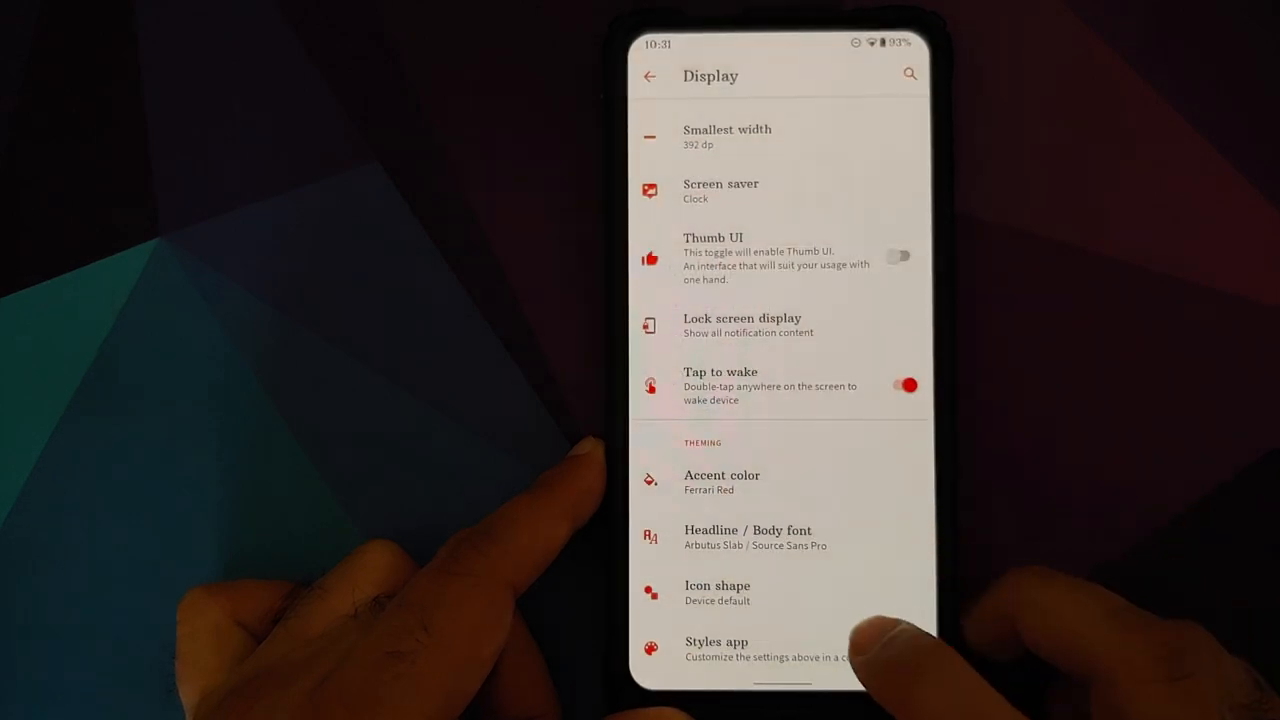
click(716, 648)
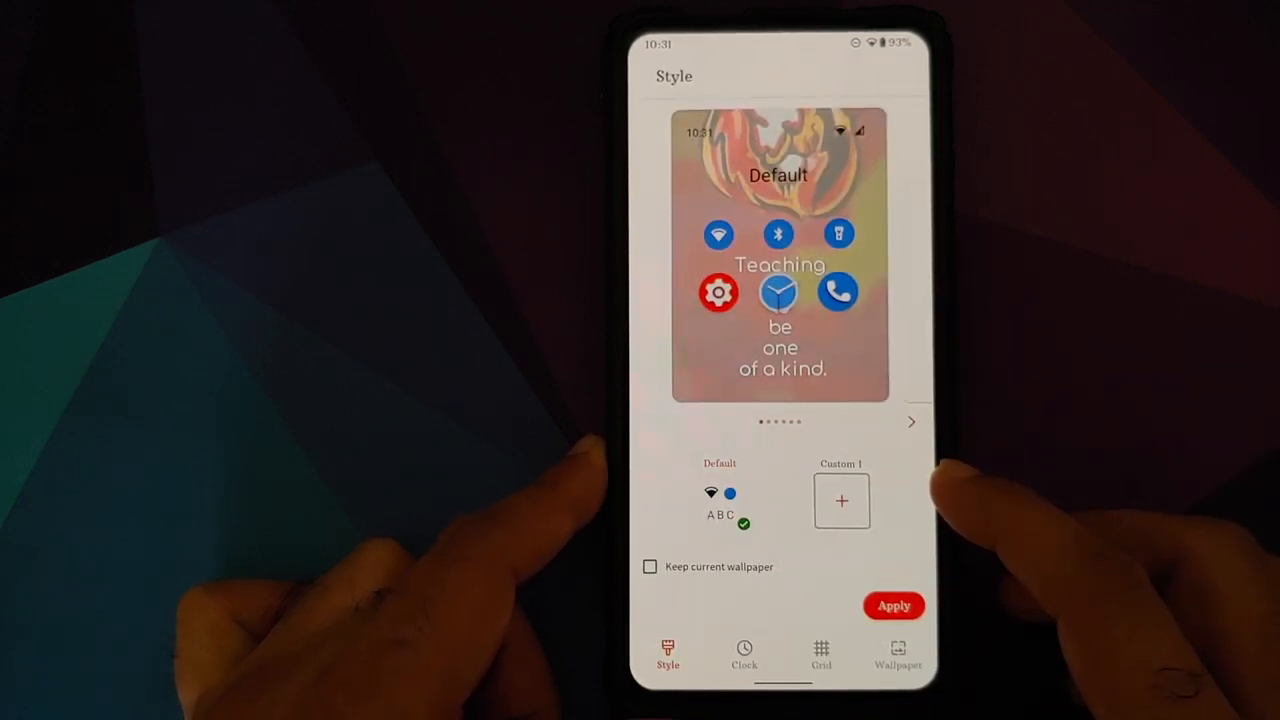
Preview the Default (bold), Samsung and Analog clock faces, then exit Styles without applying.
click(744, 655)
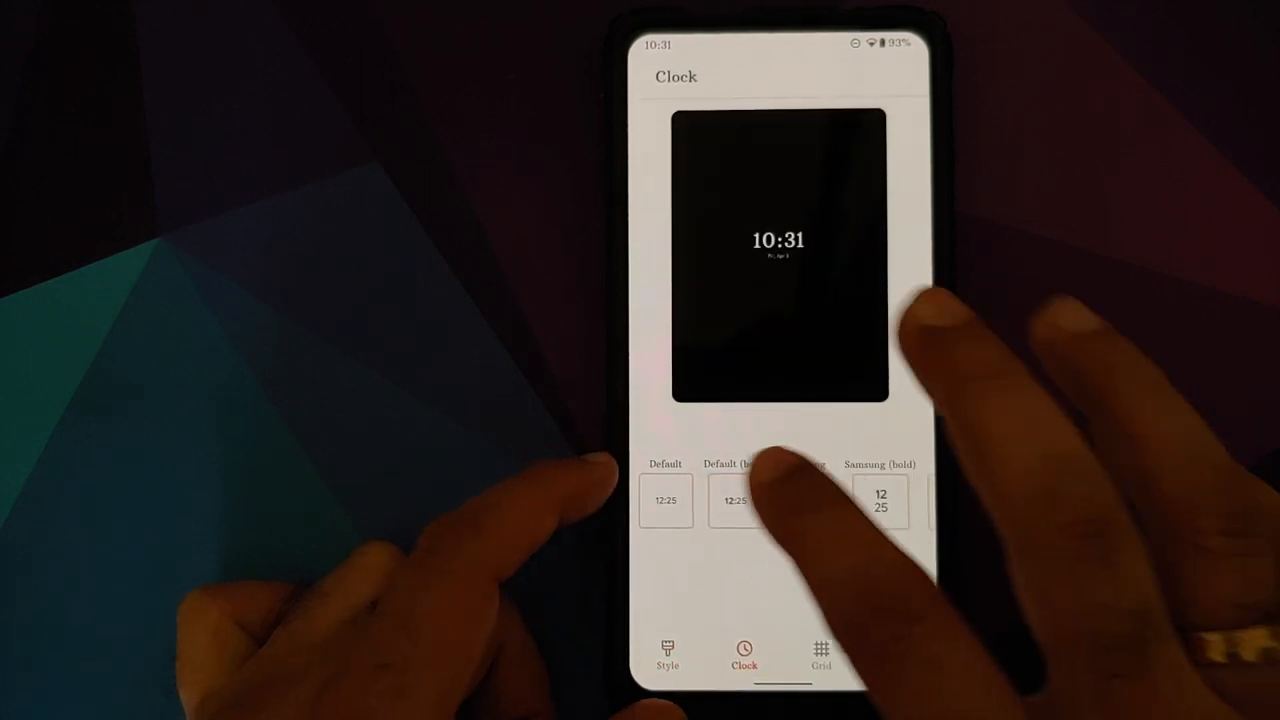
click(734, 500)
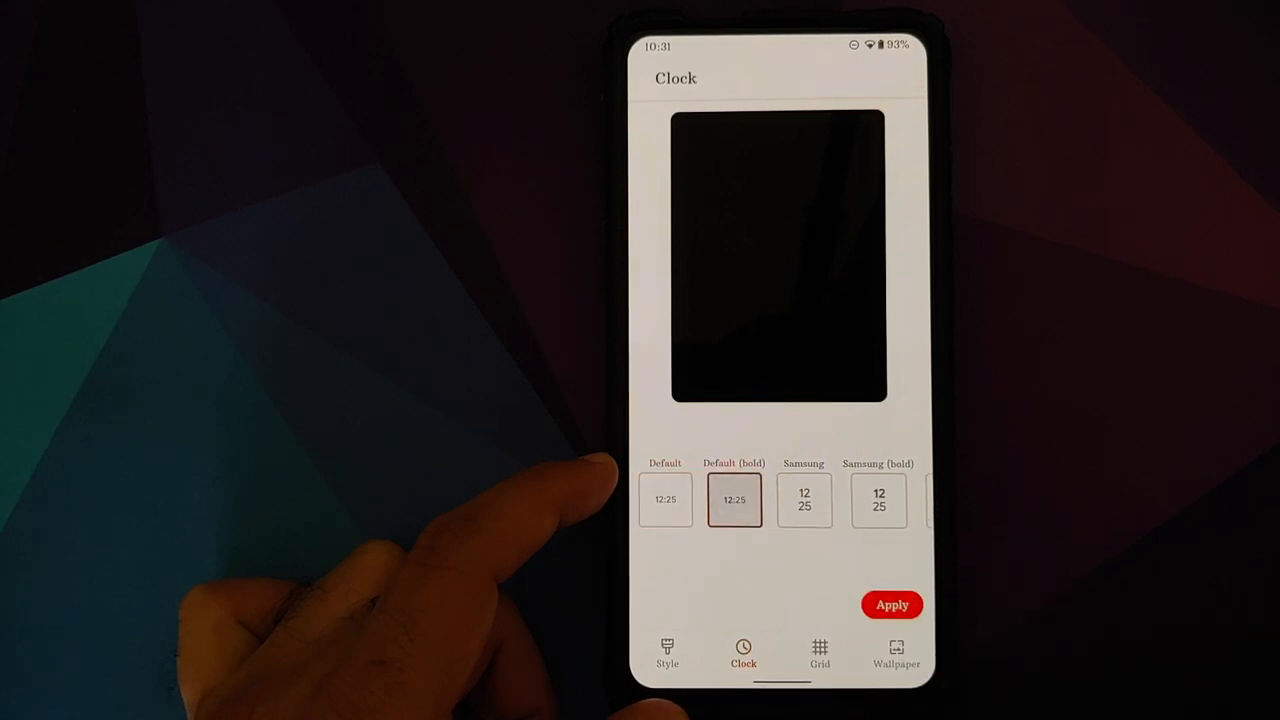
click(804, 500)
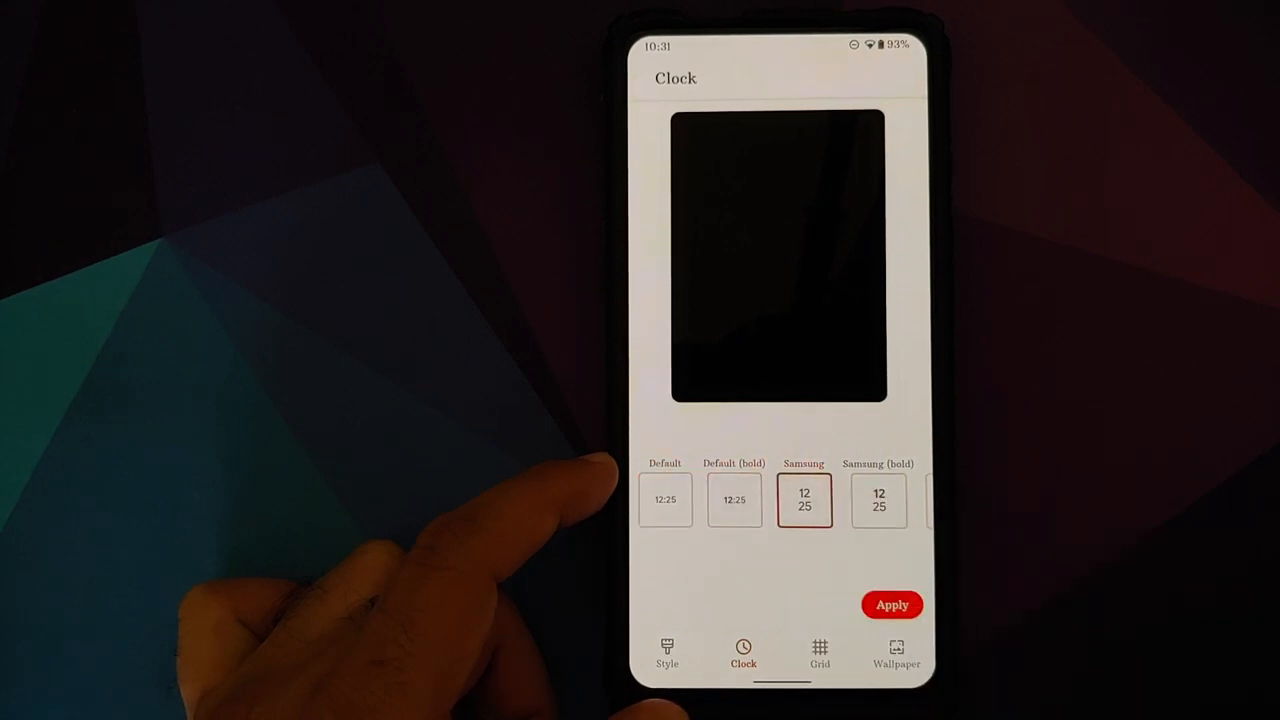
scroll(left, 3)
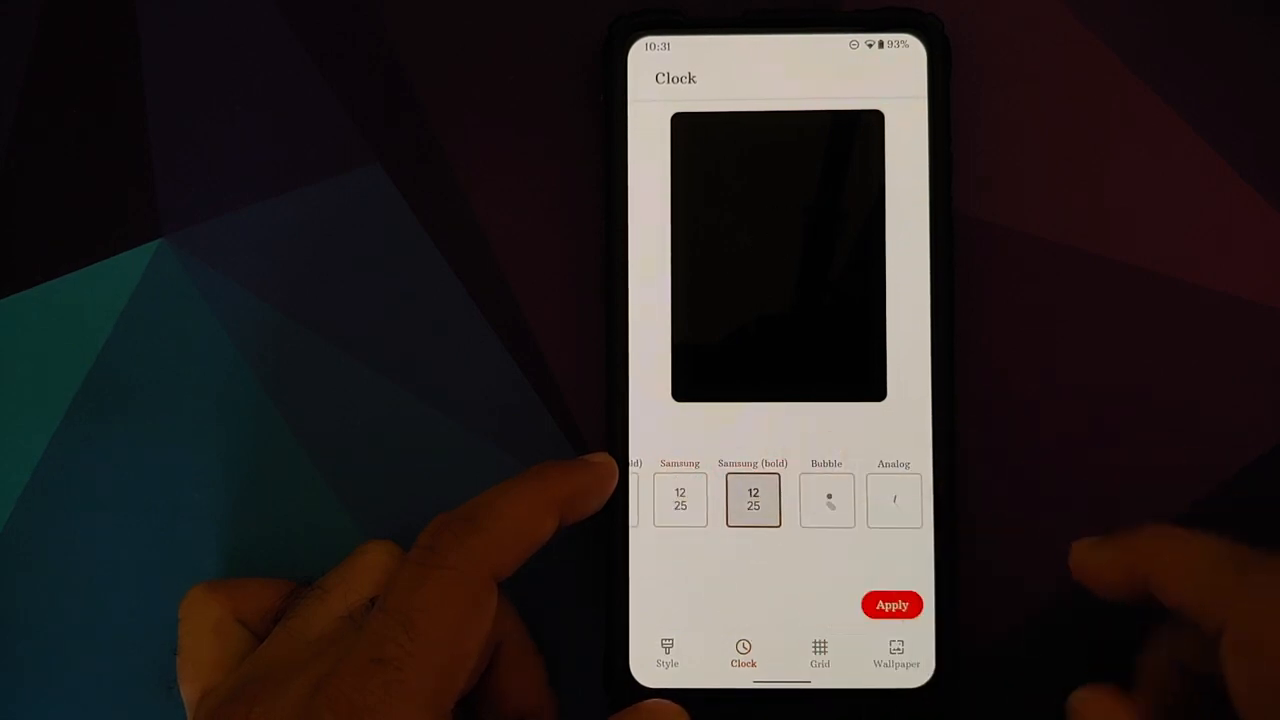
click(826, 500)
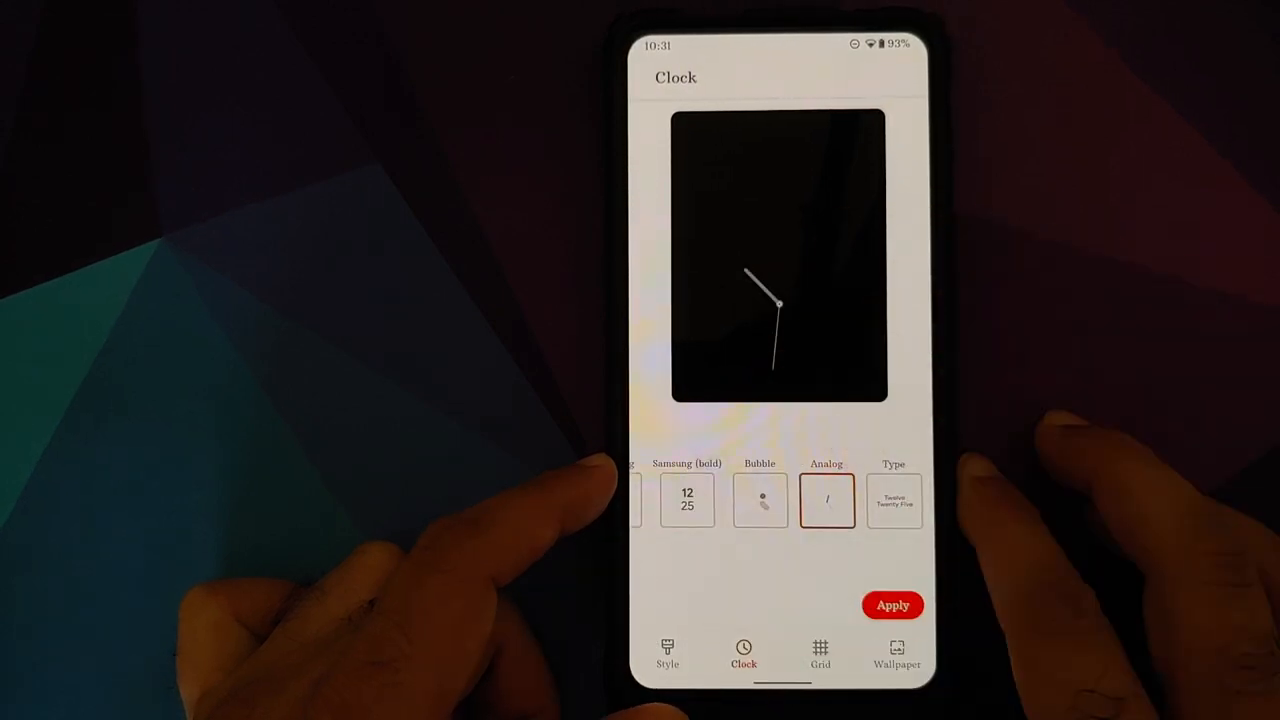
click(893, 500)
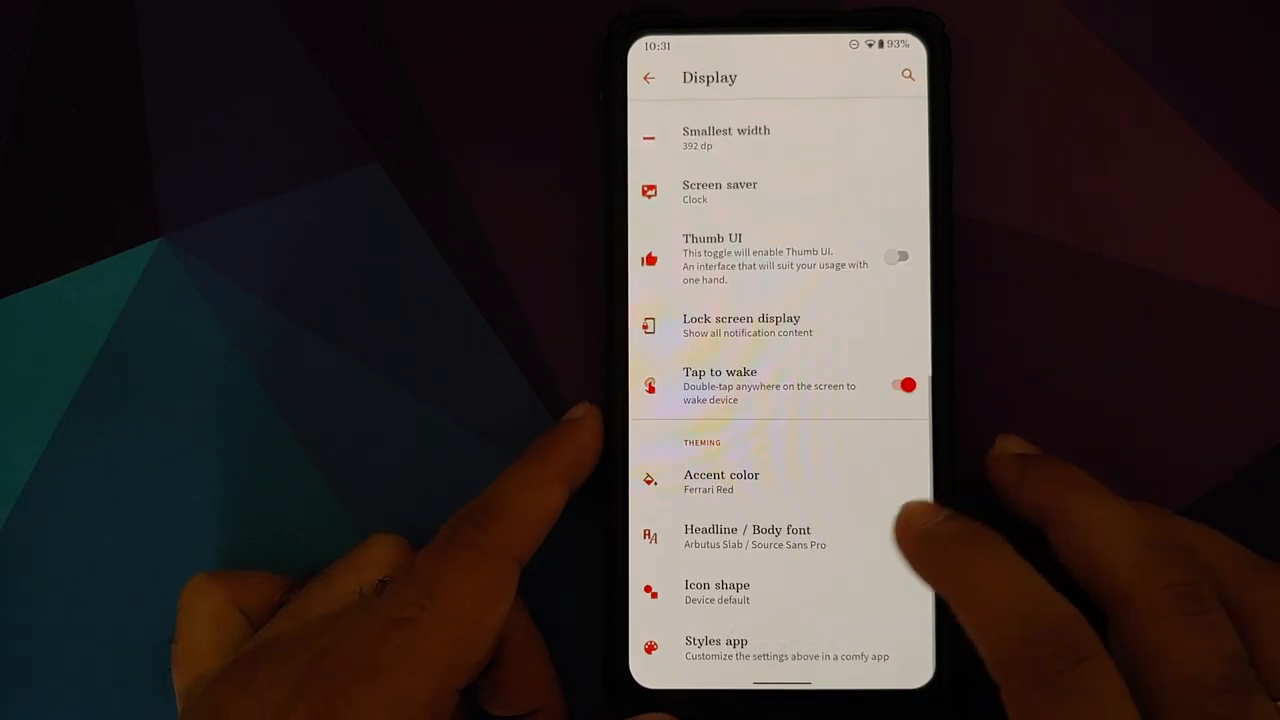
Return to the main Settings list and browse the Sound page.
click(648, 78)
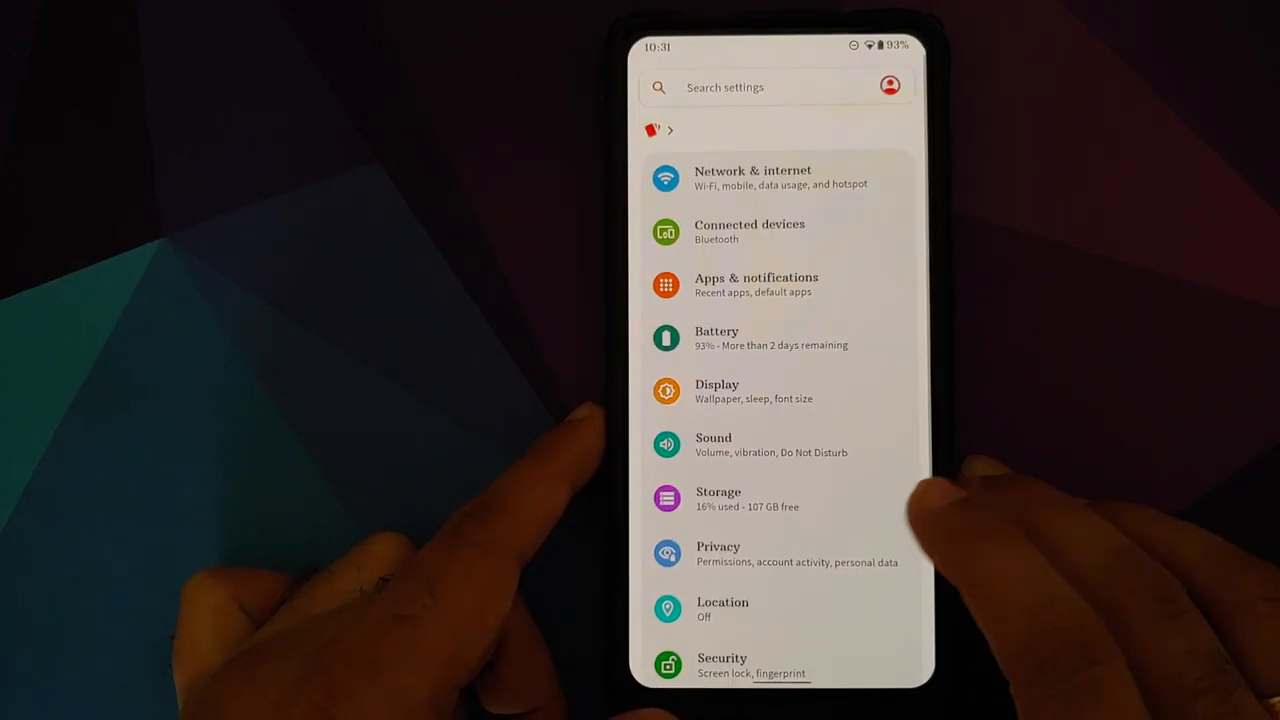
click(713, 444)
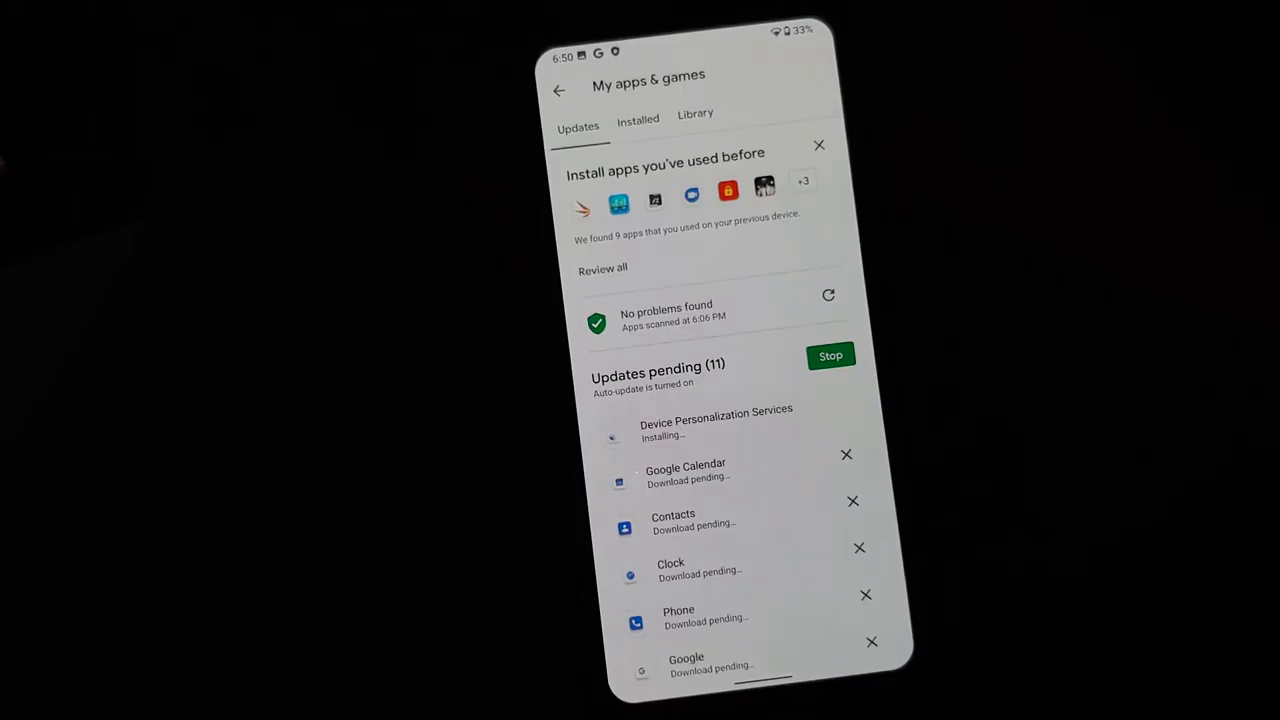
scroll(down, 3)
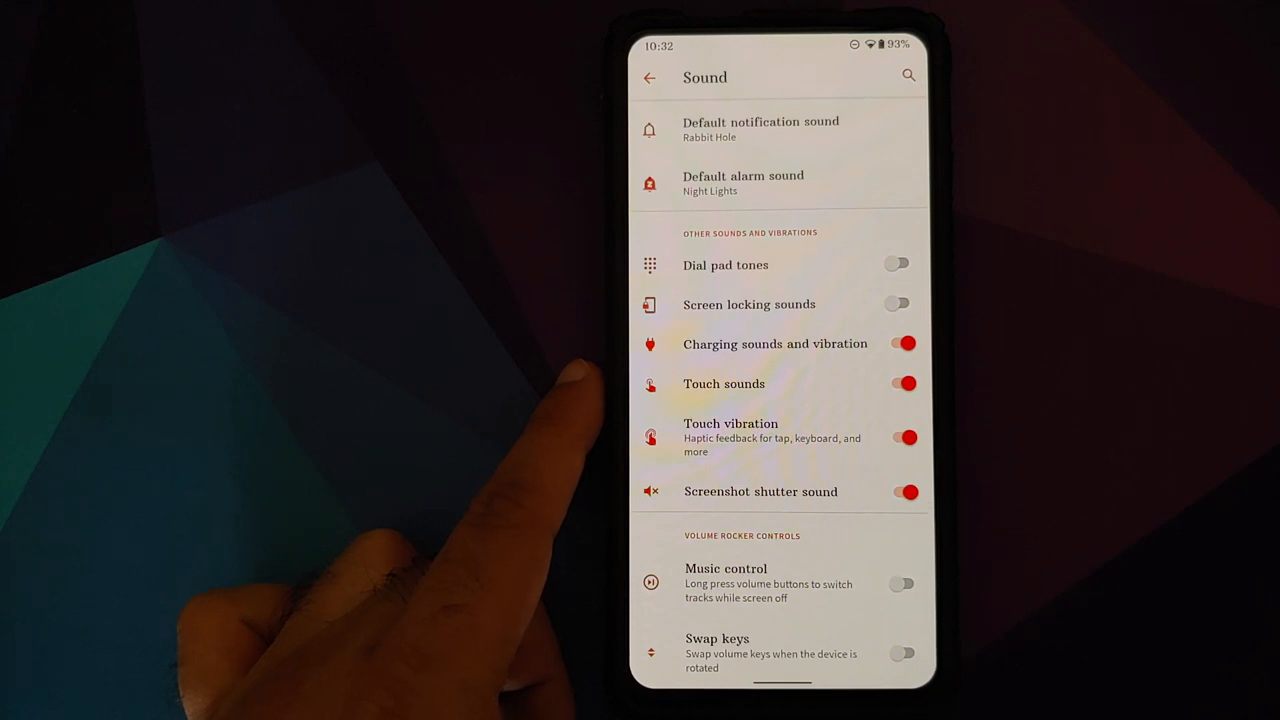
Turn on volume-button track switching, the volume panel expand button, and pause-on-mute.
scroll(down, 3)
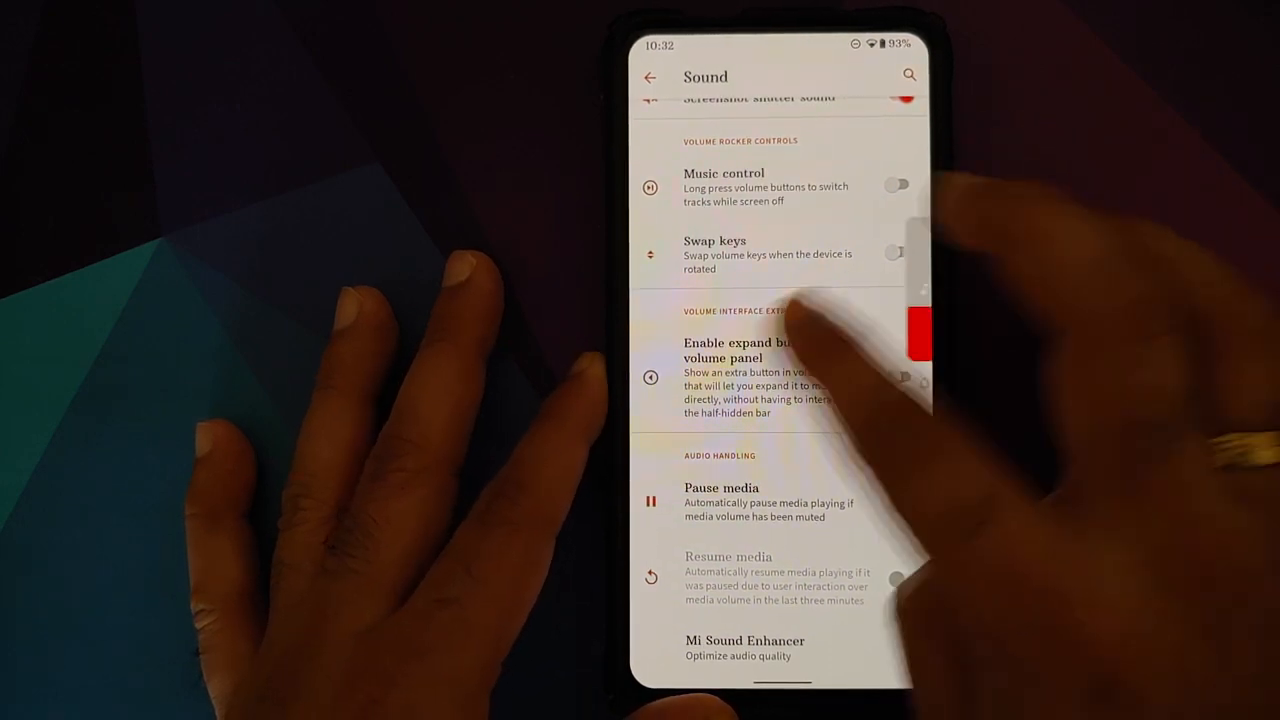
click(897, 185)
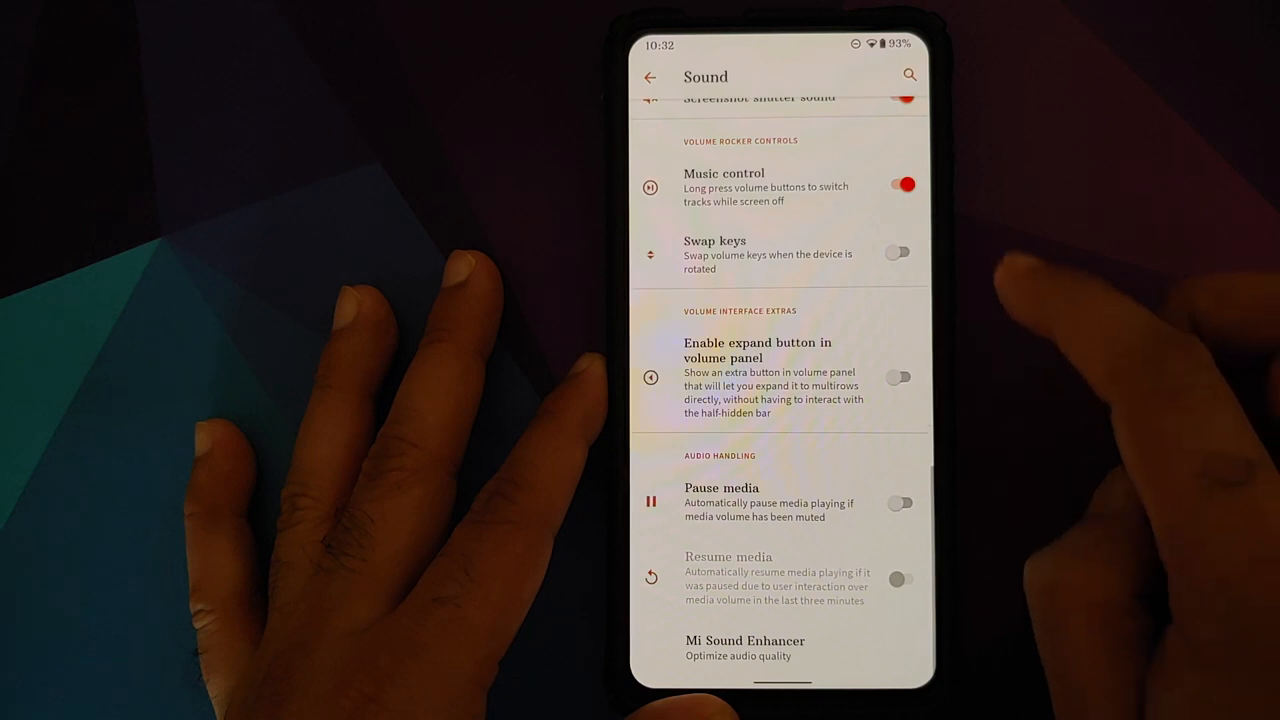
click(898, 377)
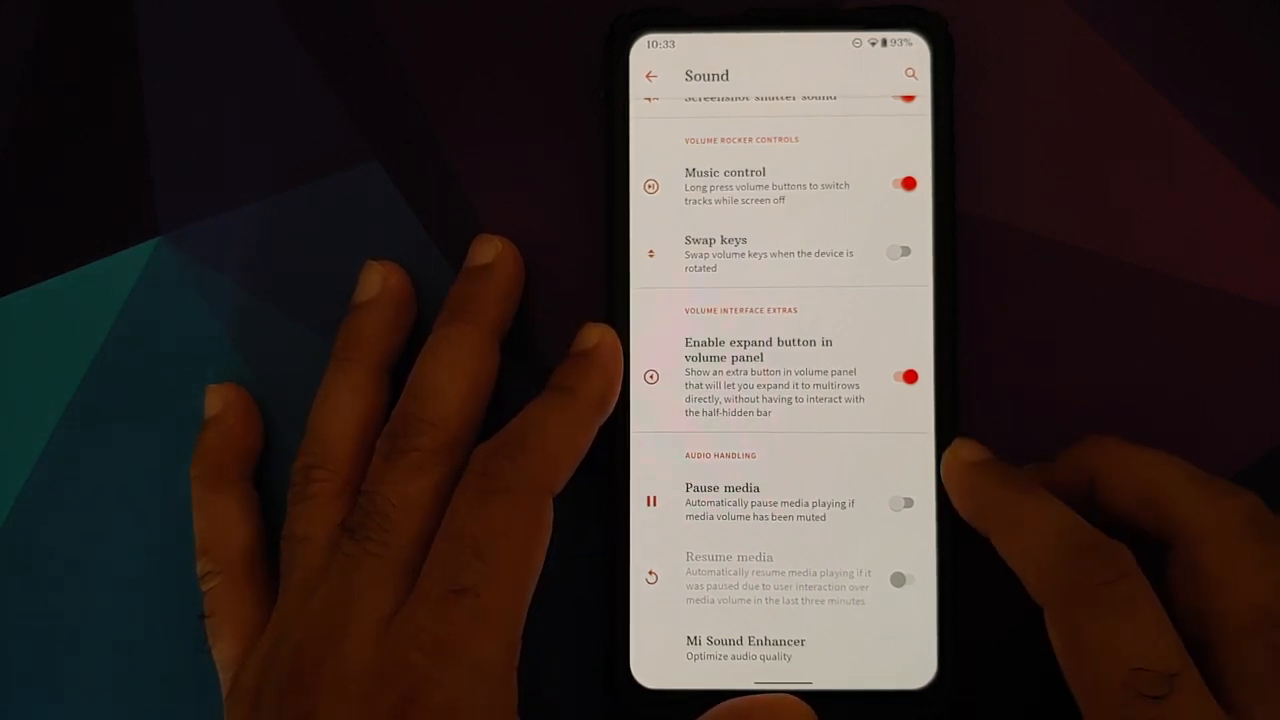
click(899, 502)
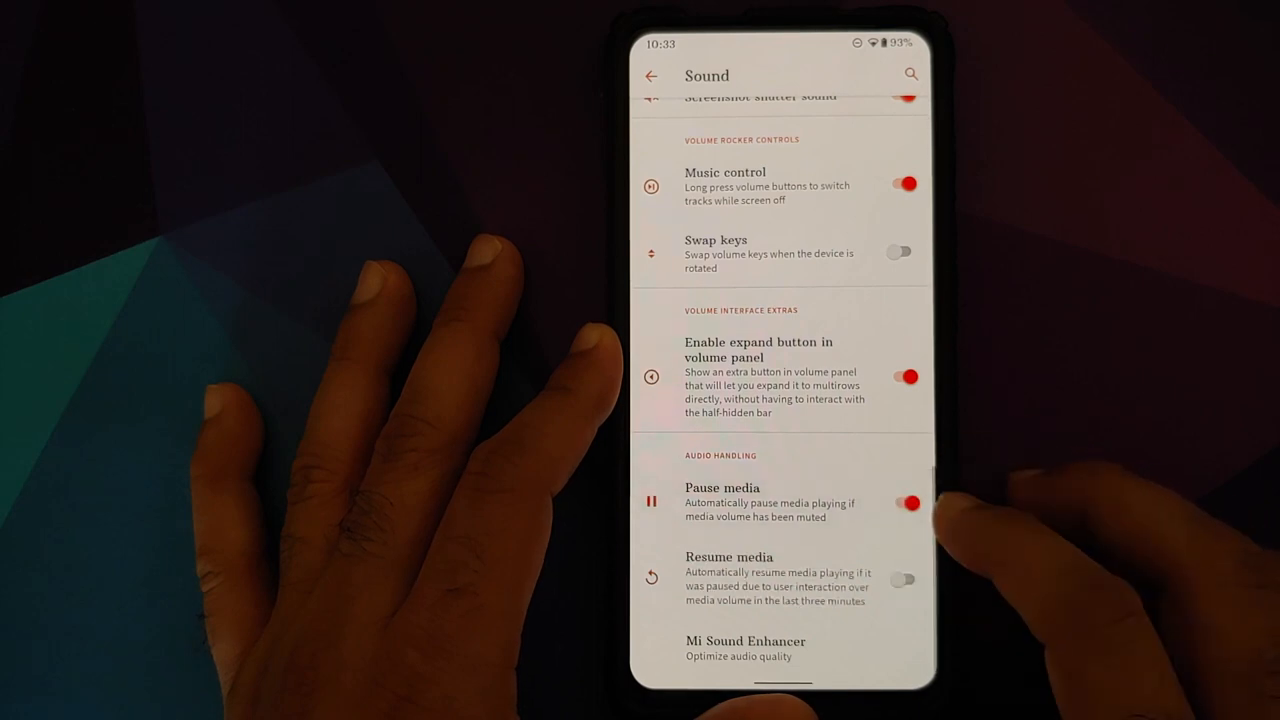
Switch off automatic resume of paused media and open Mi Sound Enhancer.
click(899, 579)
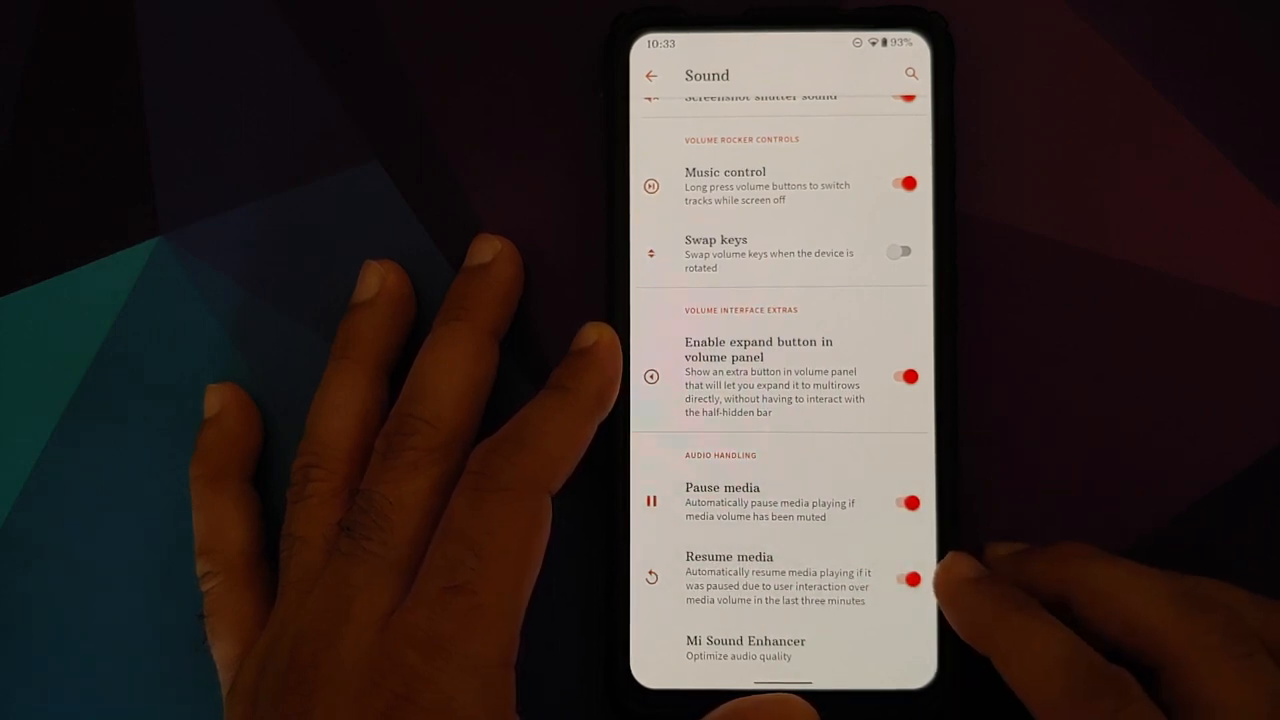
click(908, 578)
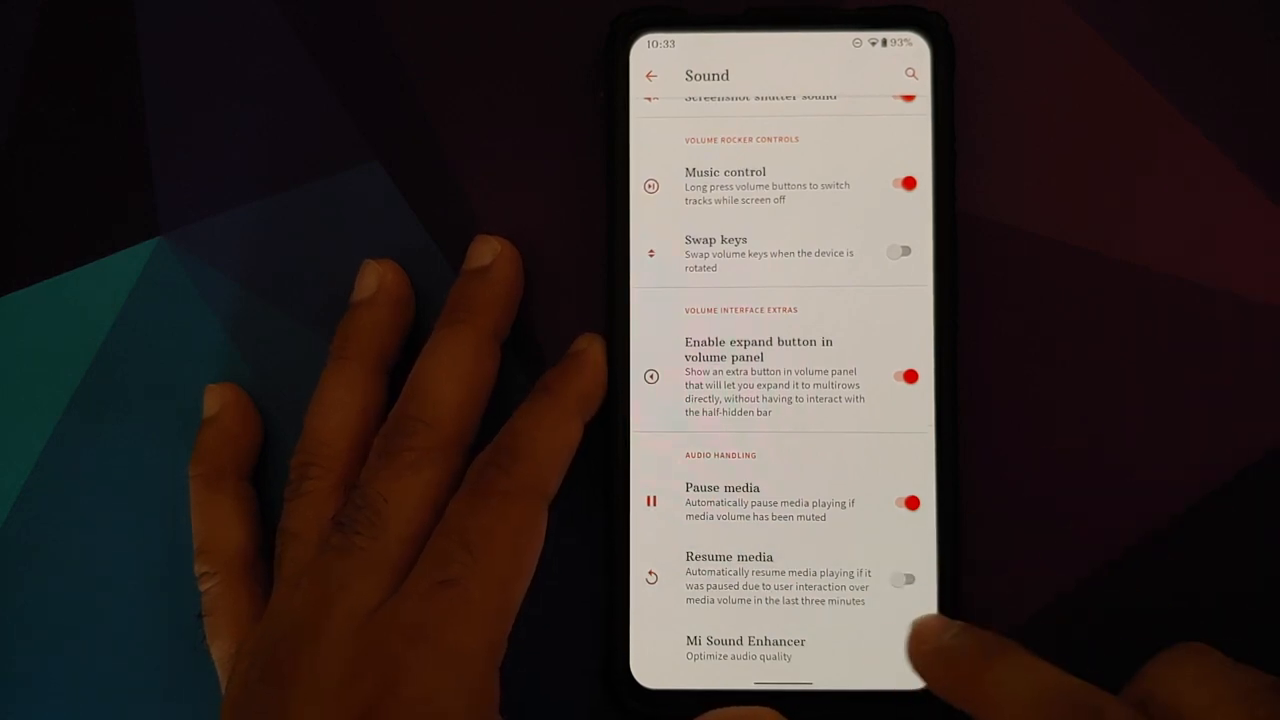
click(745, 648)
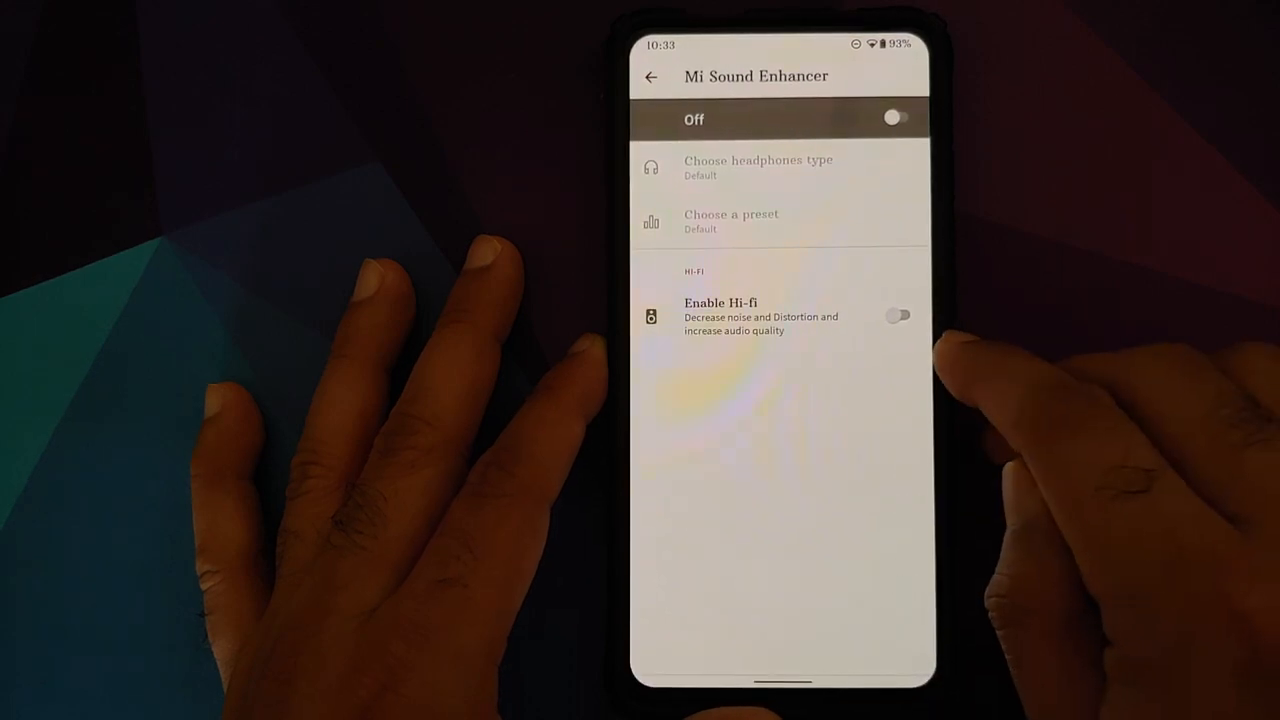
View Storage usage from the main Settings list, then go back and scroll down.
click(651, 77)
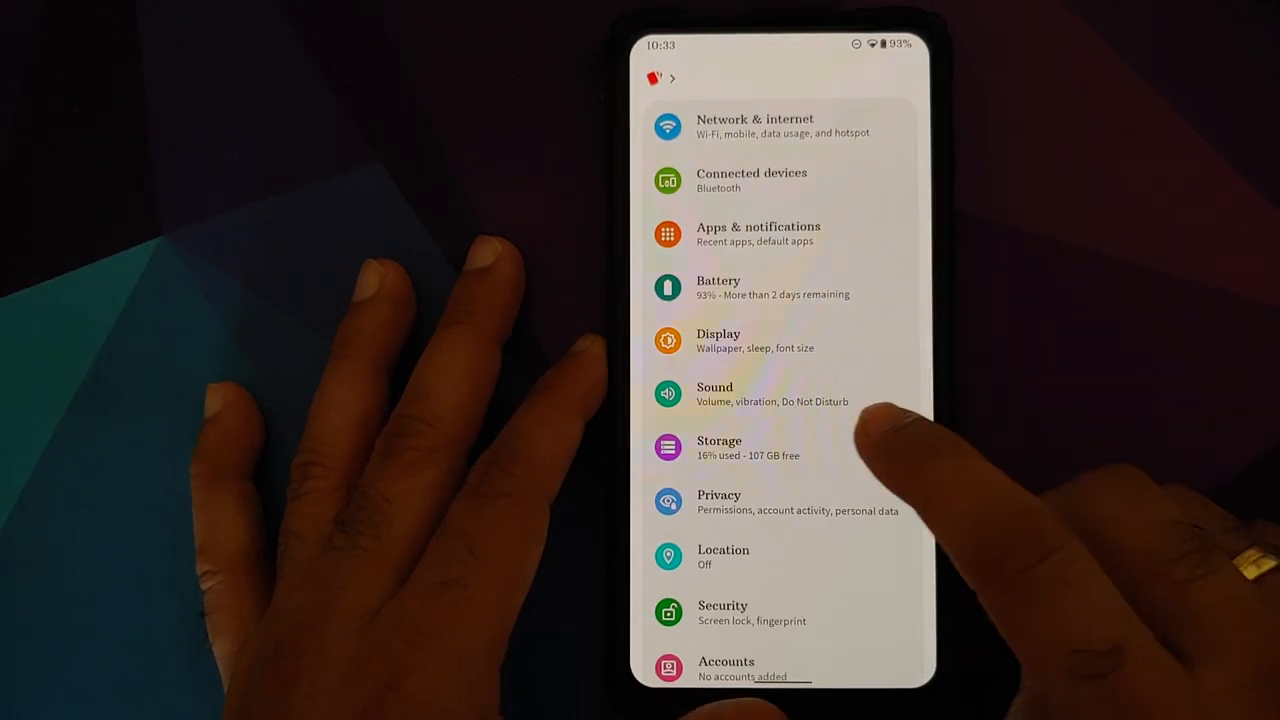
click(719, 447)
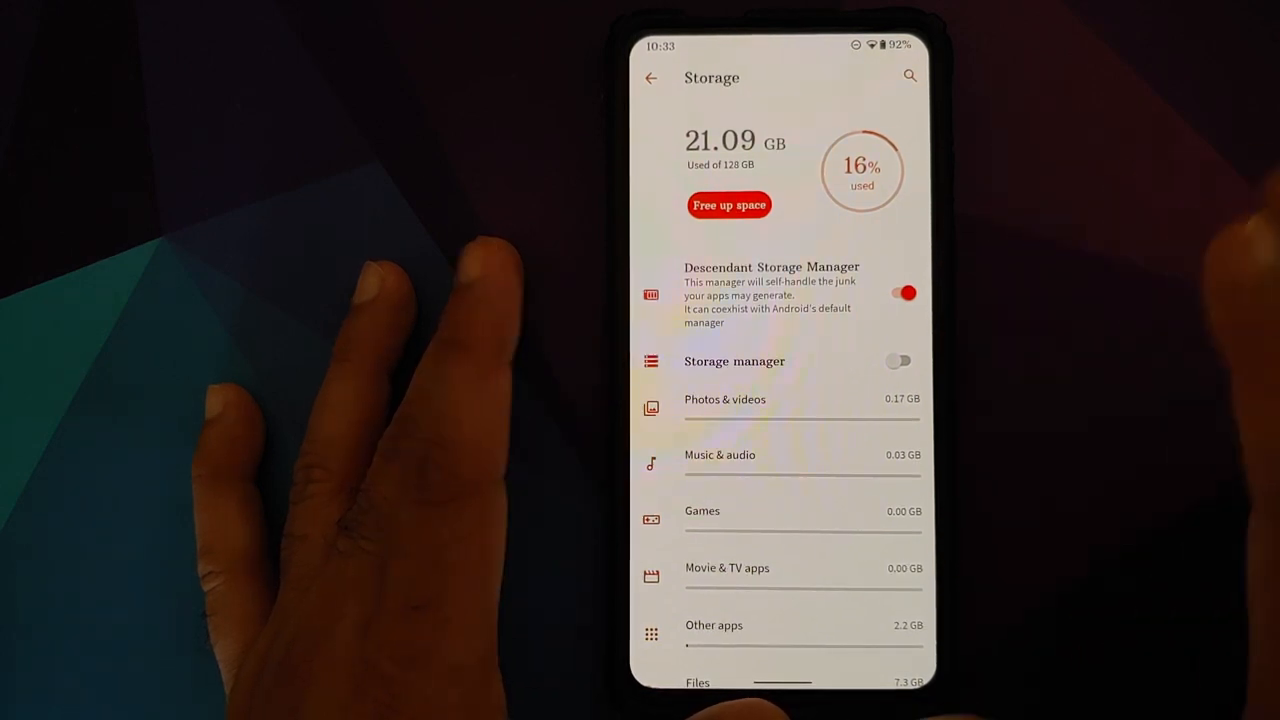
click(651, 78)
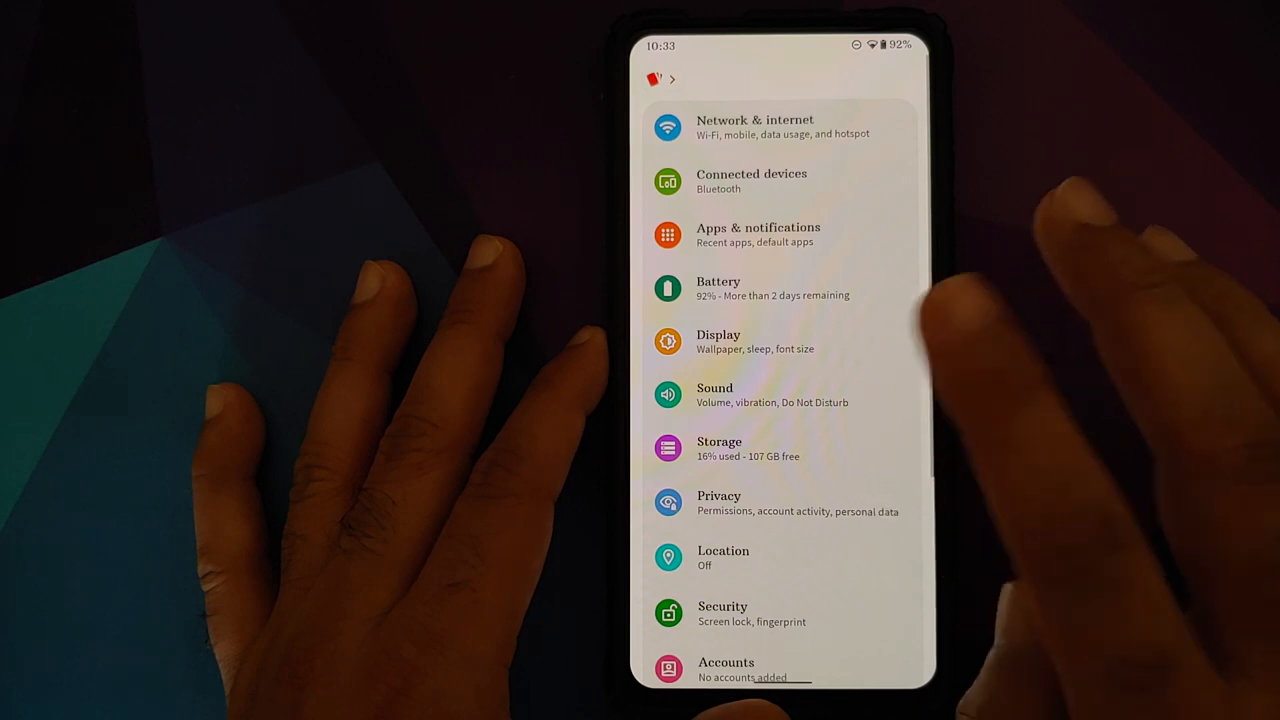
scroll(down, 3)
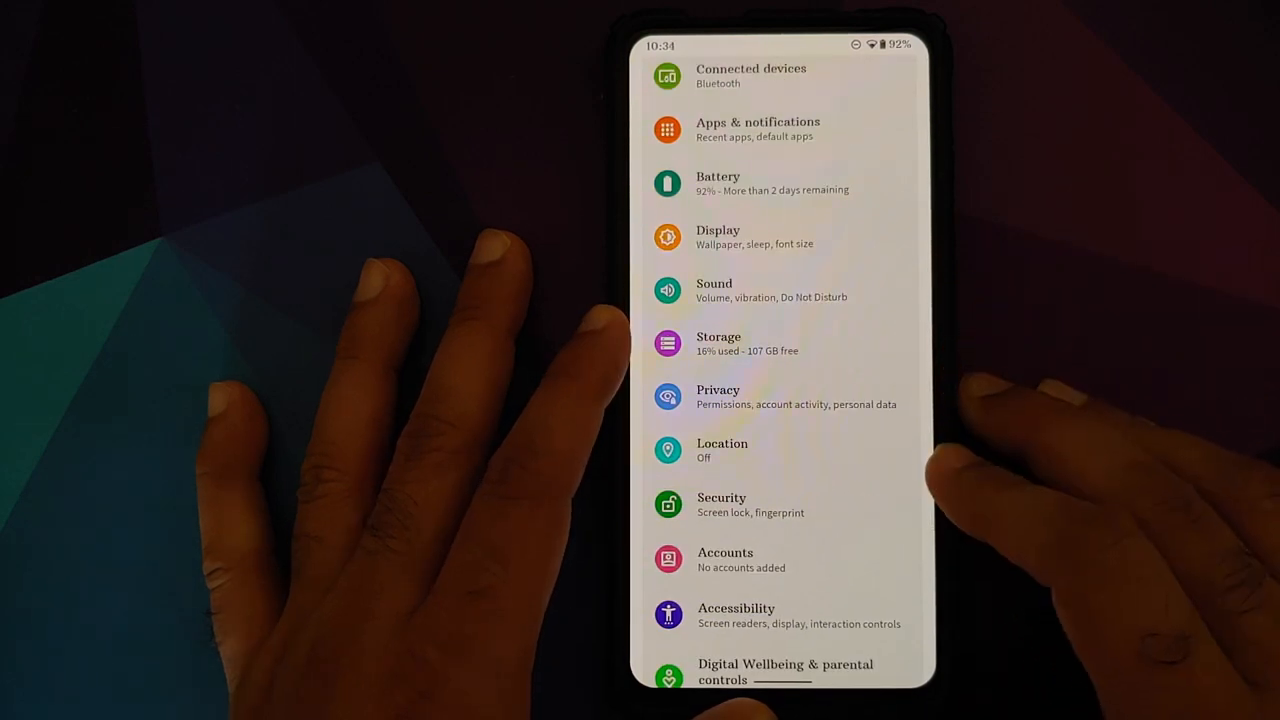
click(721, 504)
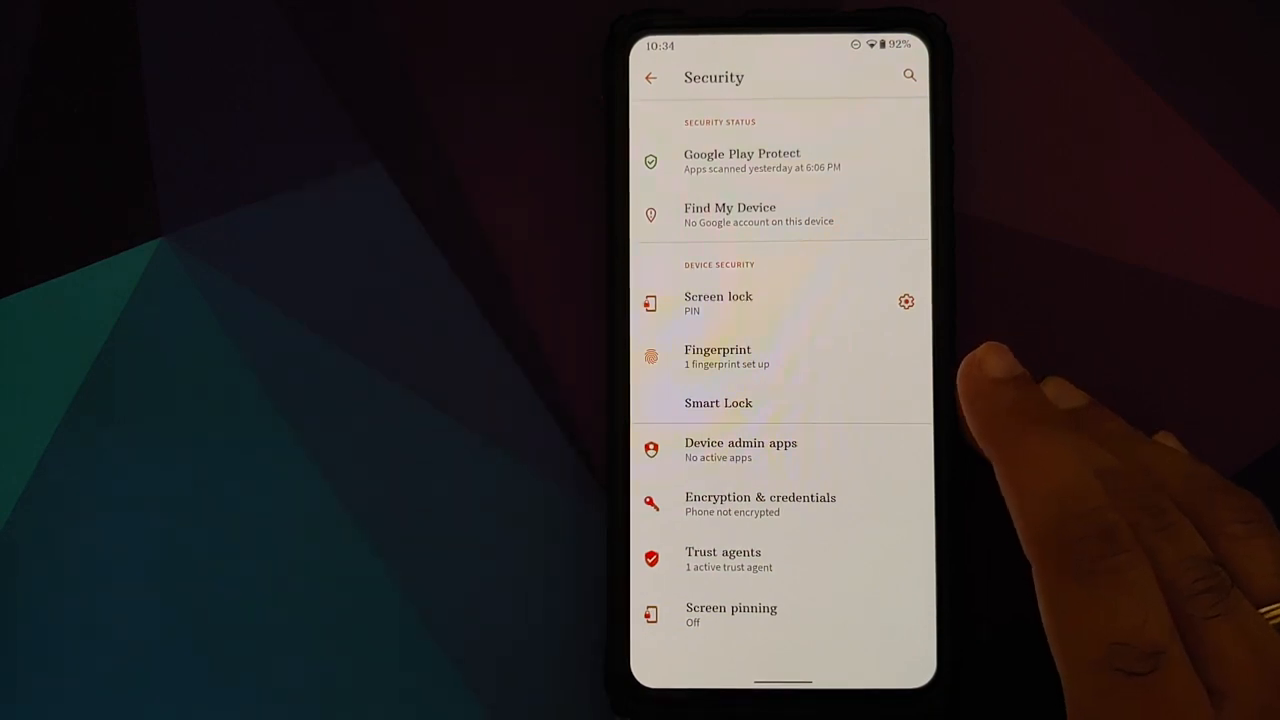
click(651, 77)
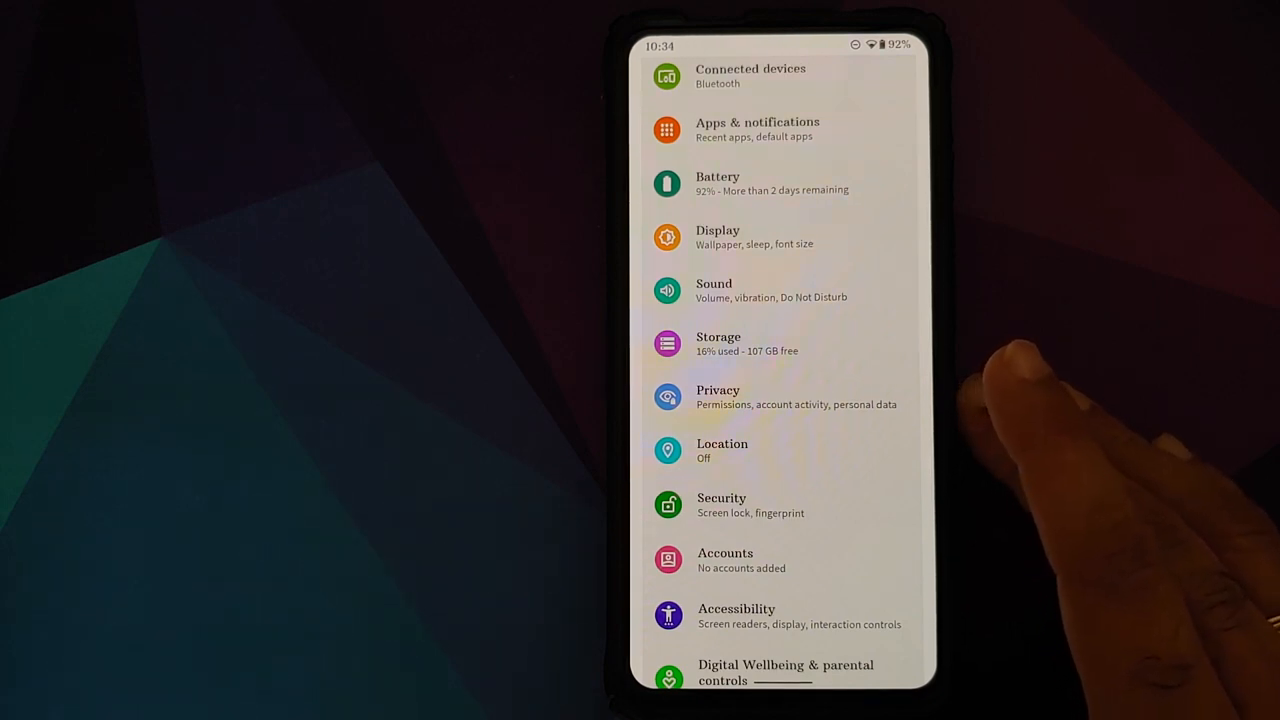
scroll(down, 3)
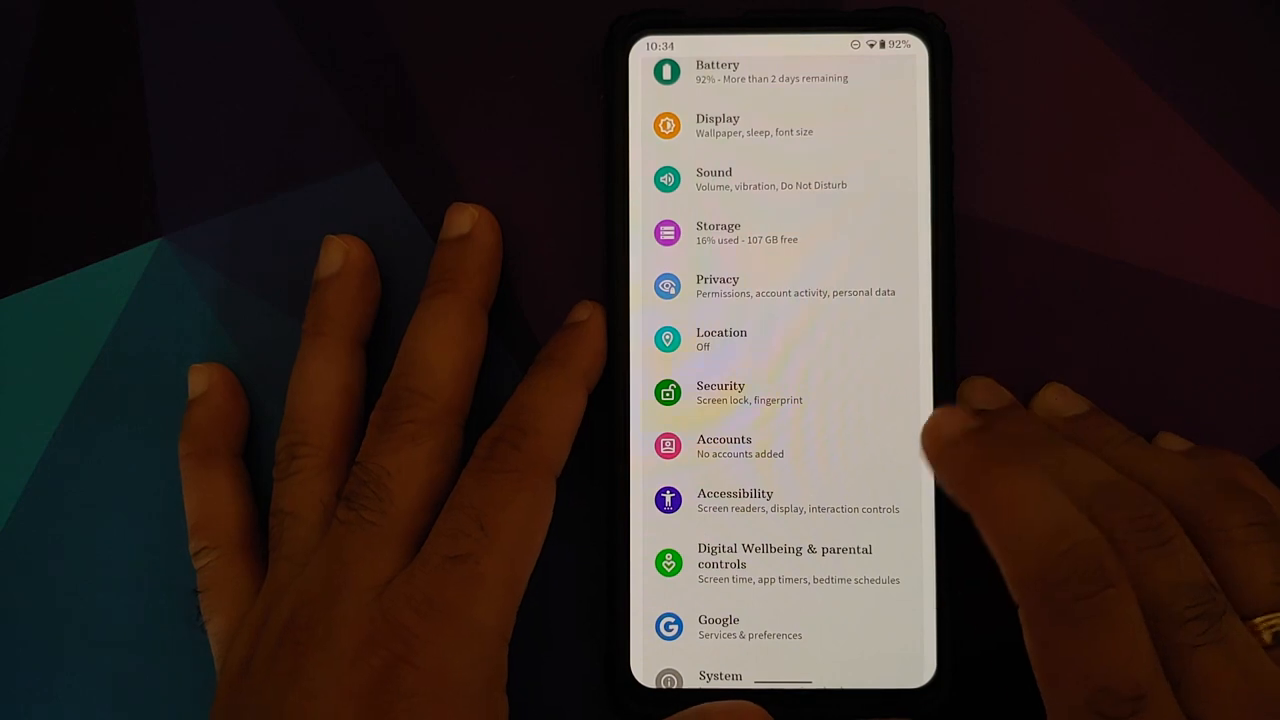
scroll(down, 3)
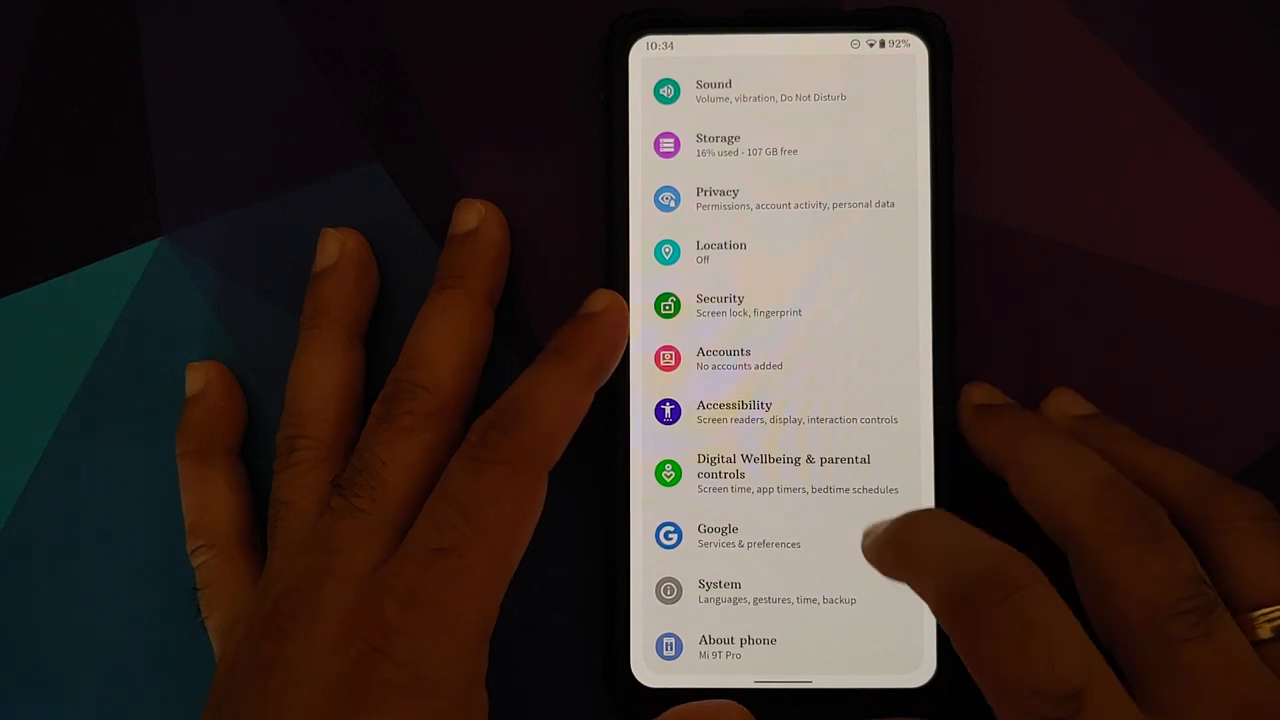
click(719, 591)
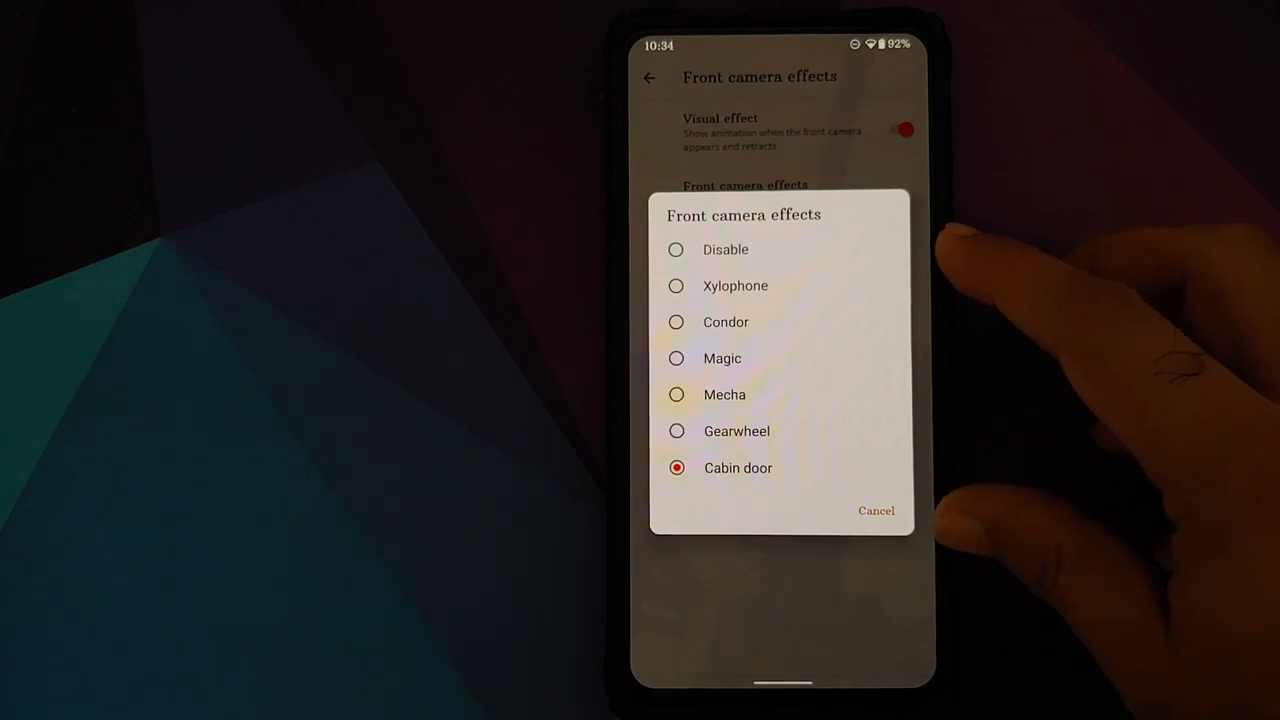
click(875, 510)
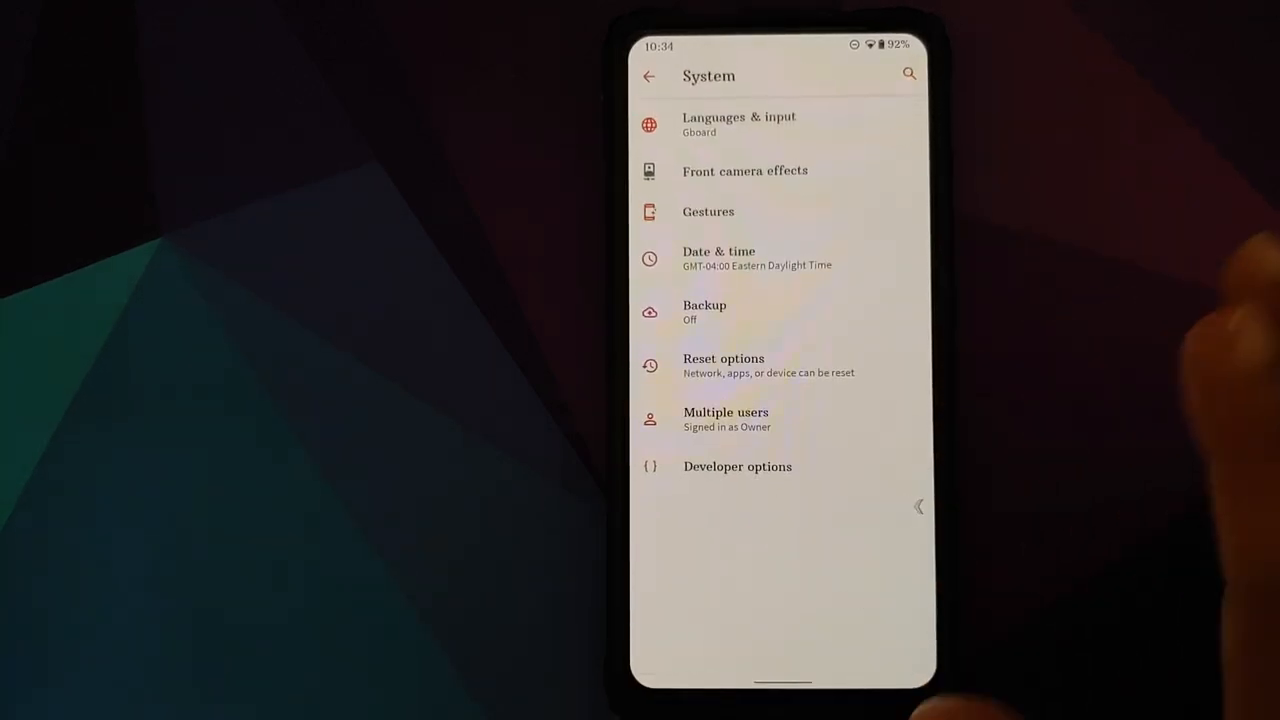
click(708, 211)
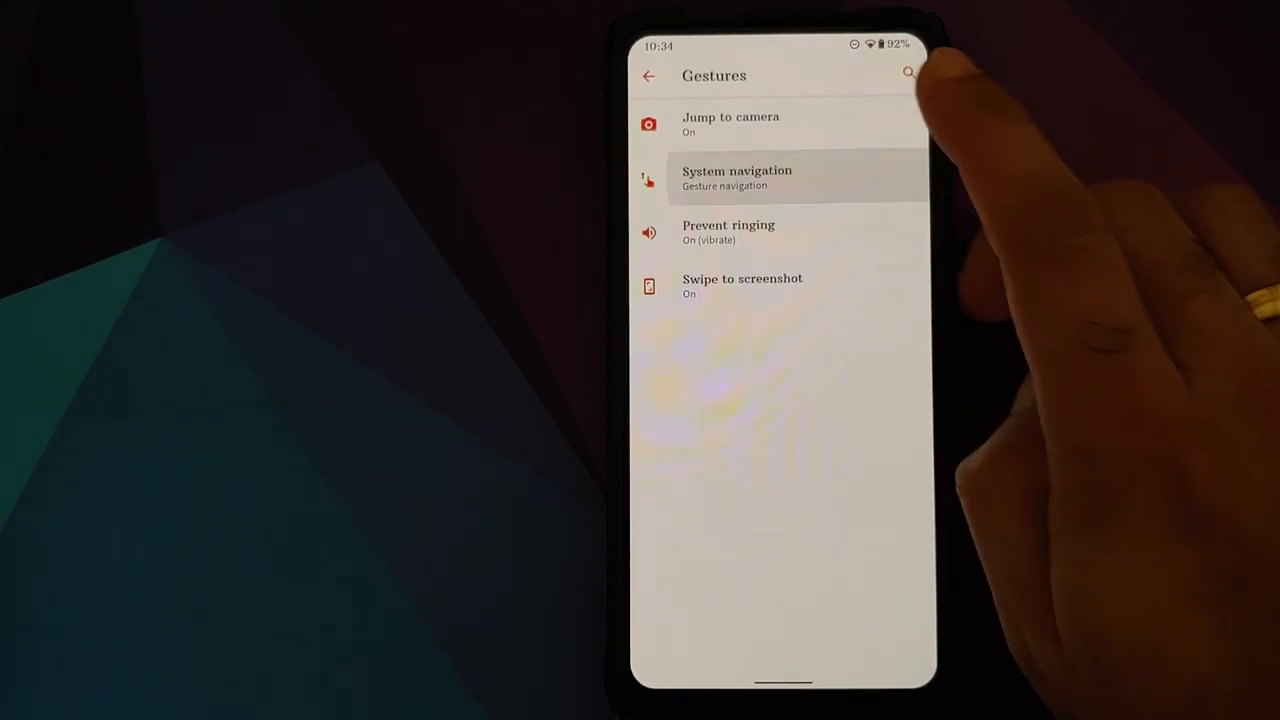
click(737, 178)
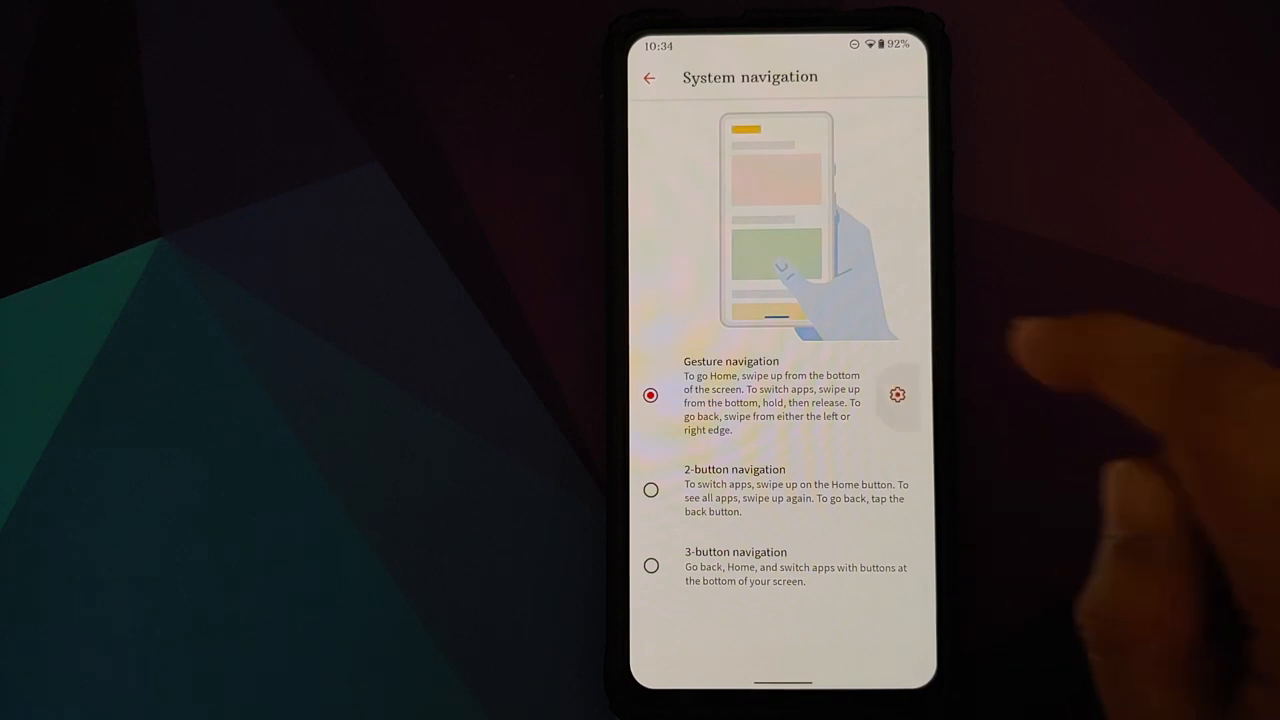
click(896, 394)
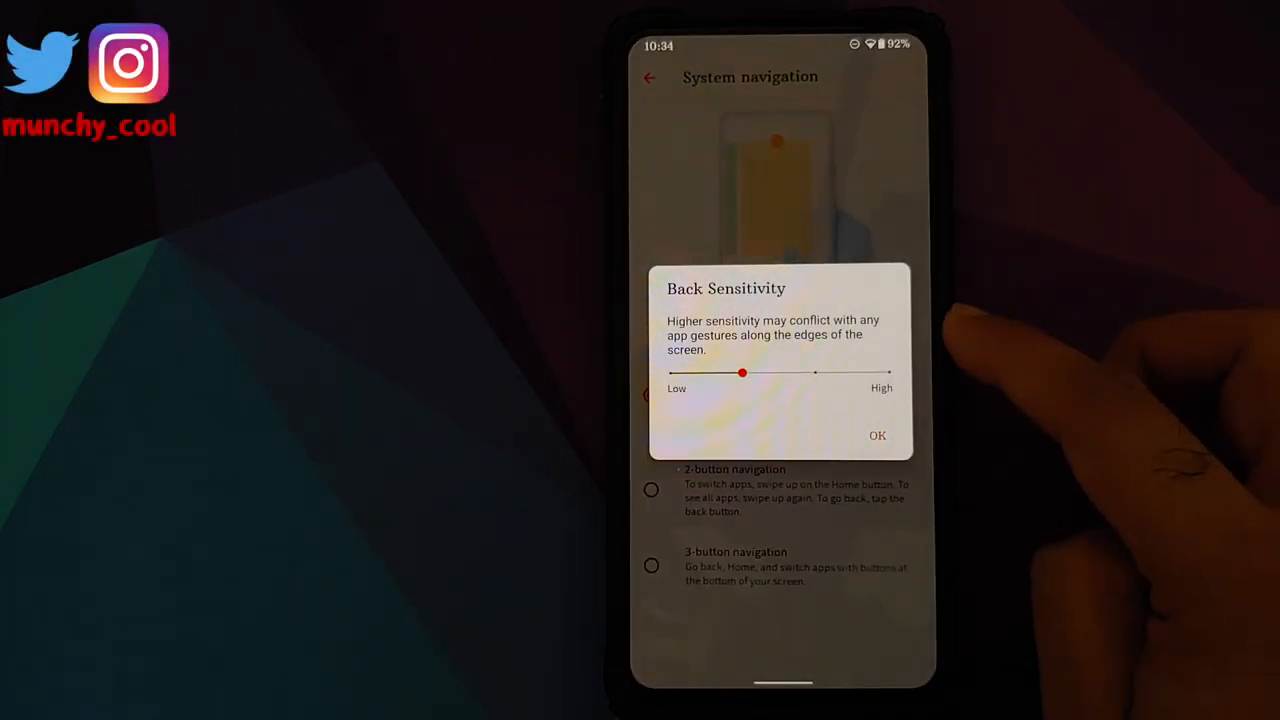
click(877, 435)
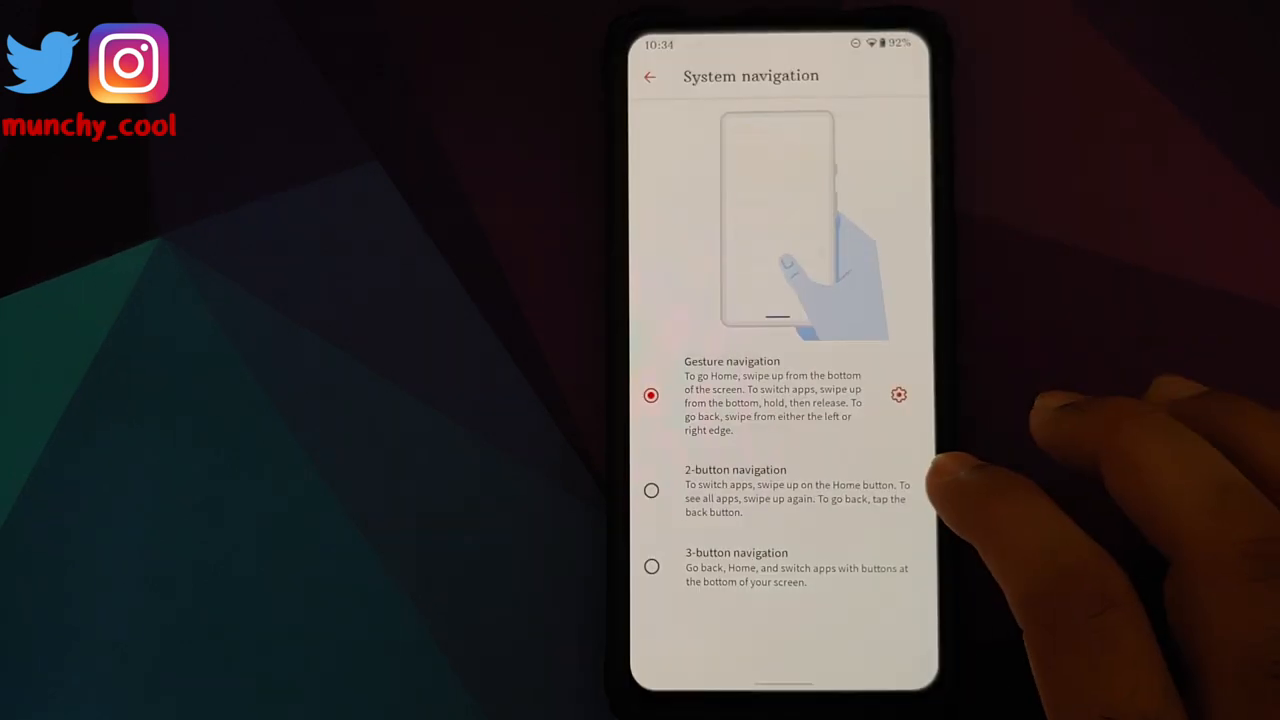
click(649, 77)
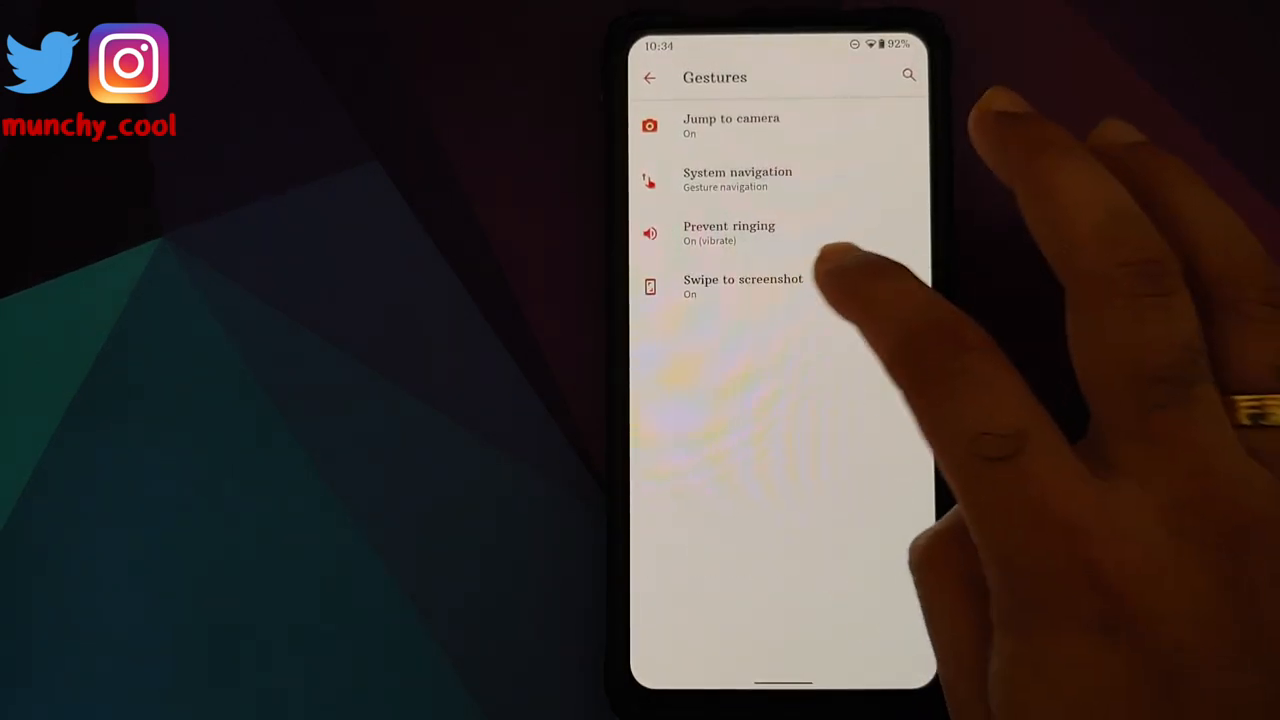
click(743, 285)
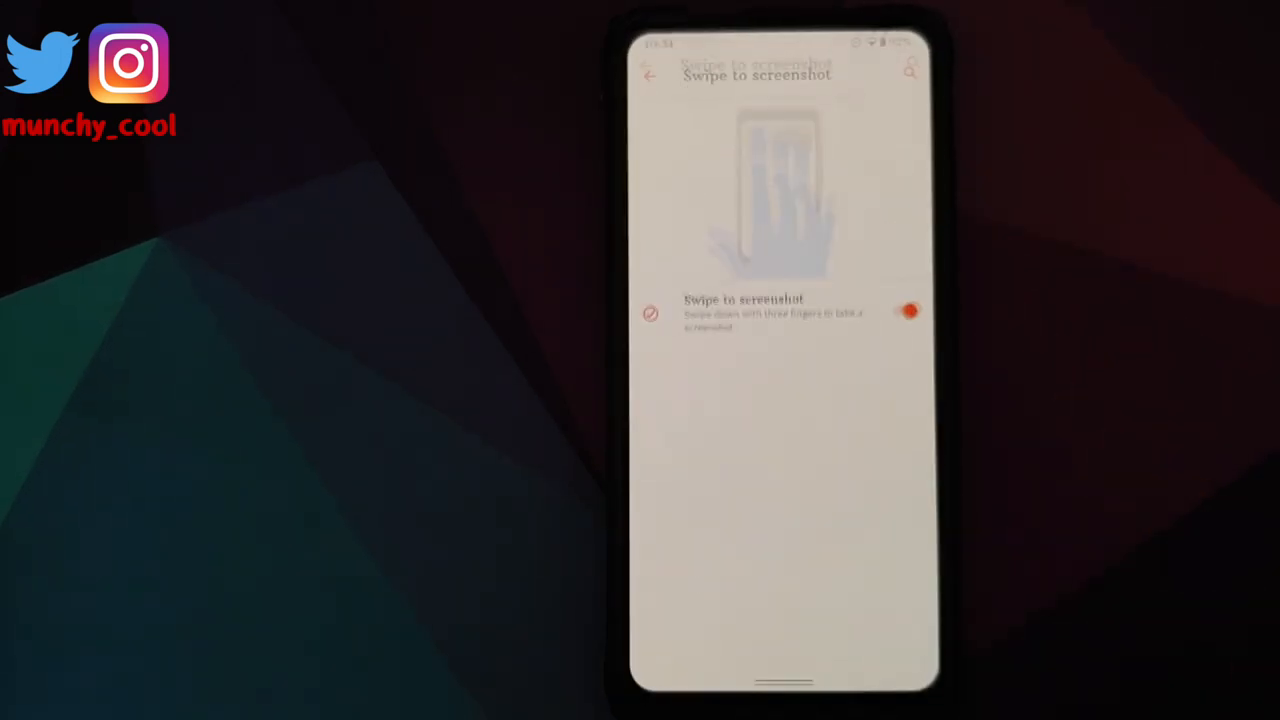
click(649, 75)
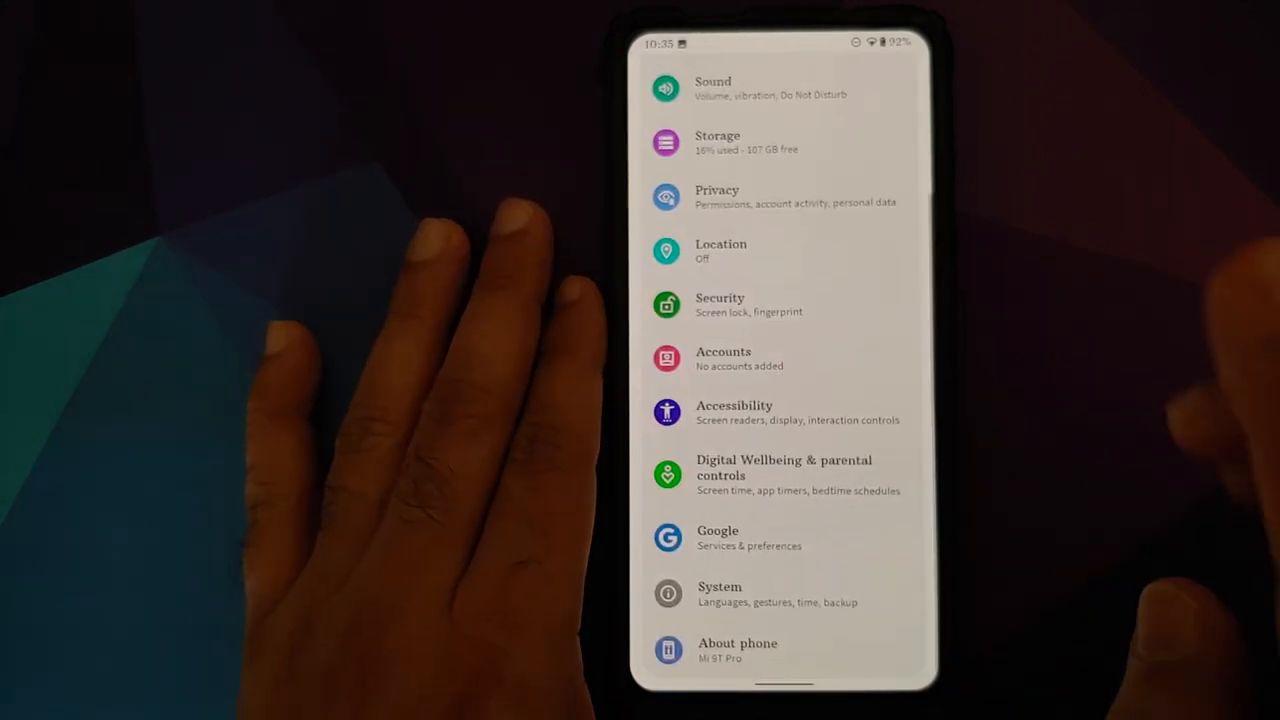
Scroll through About phone, confirming Descendant version X on Android 10.
click(737, 650)
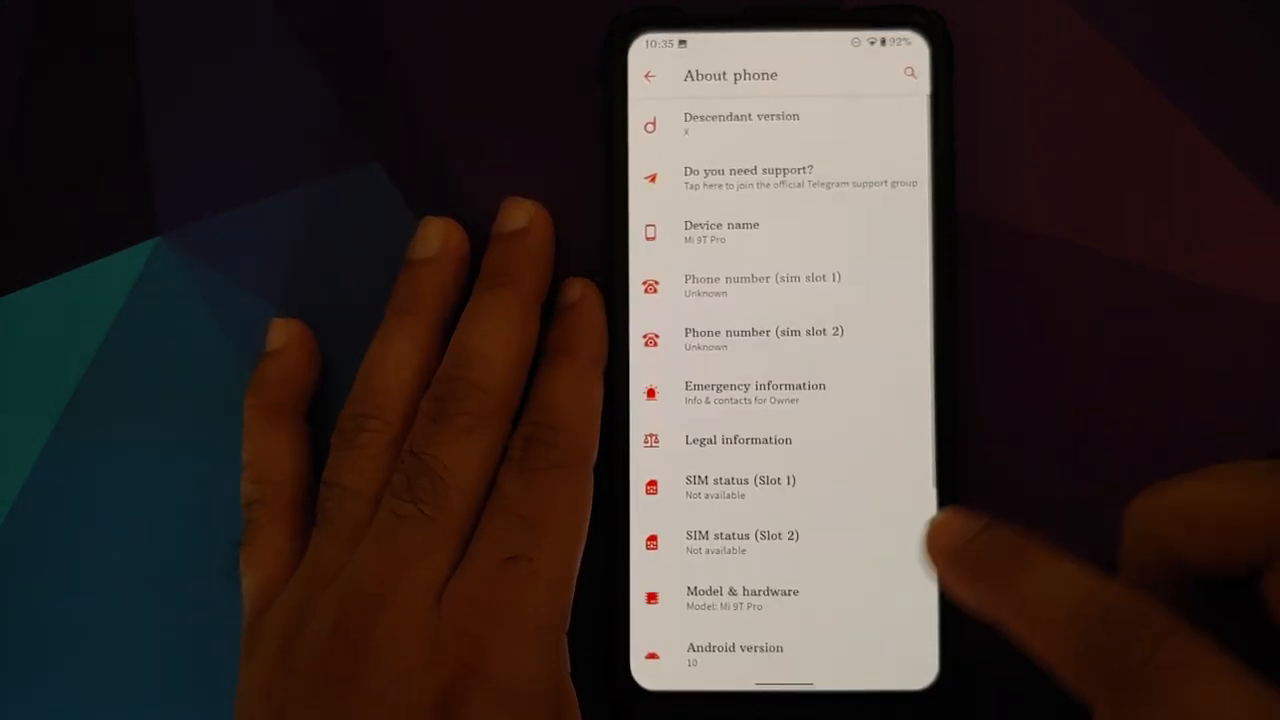
scroll(down, 3)
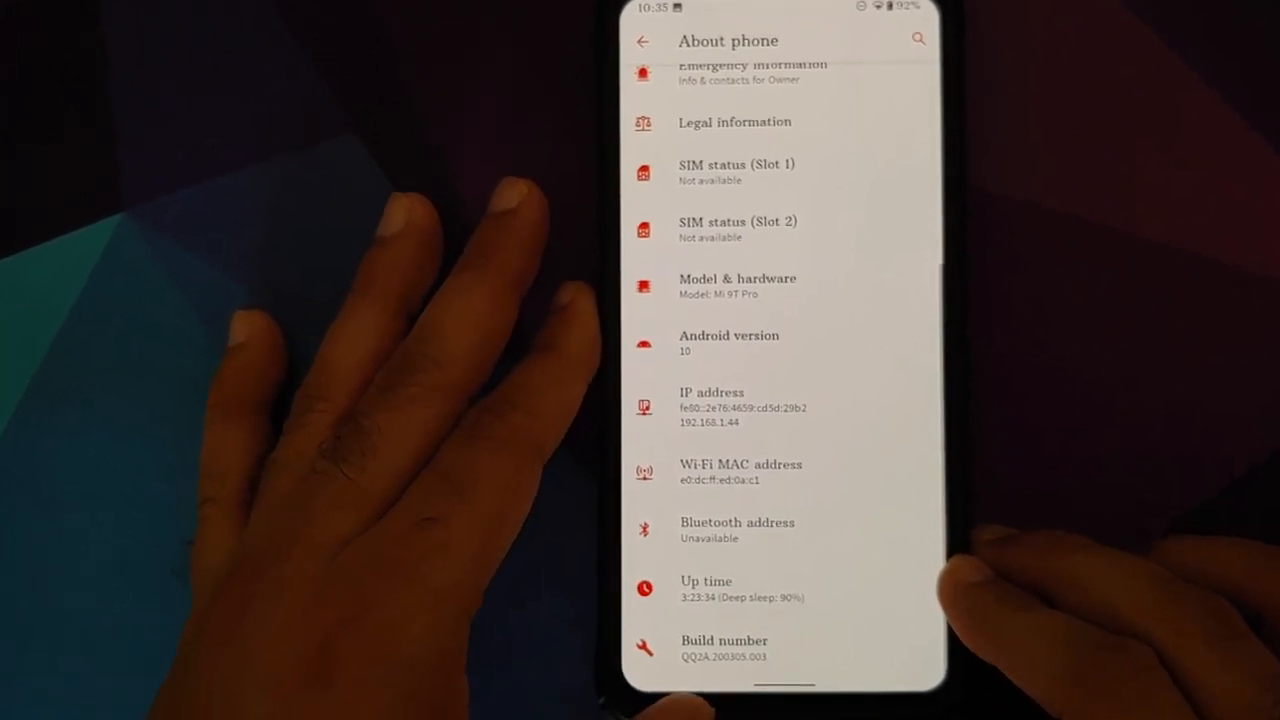
scroll(down, 3)
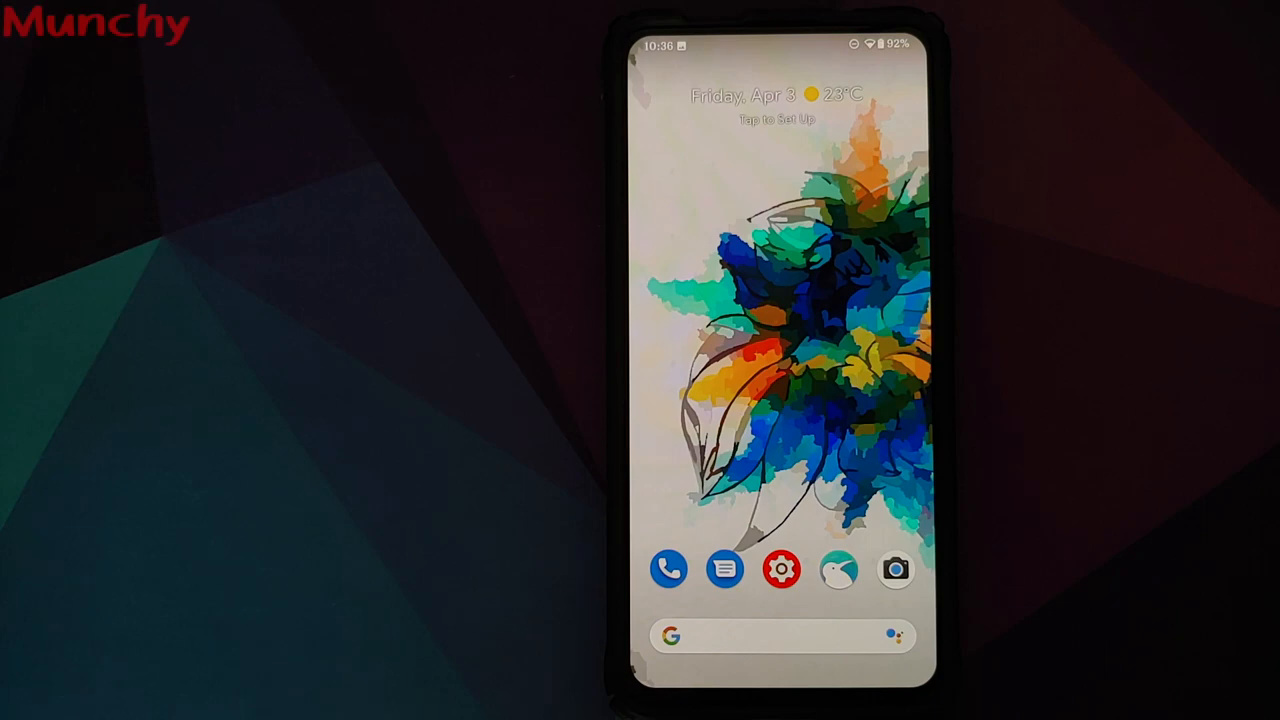
Reopen Settings and view About phone's Android version security patch, kernel and build.
click(782, 569)
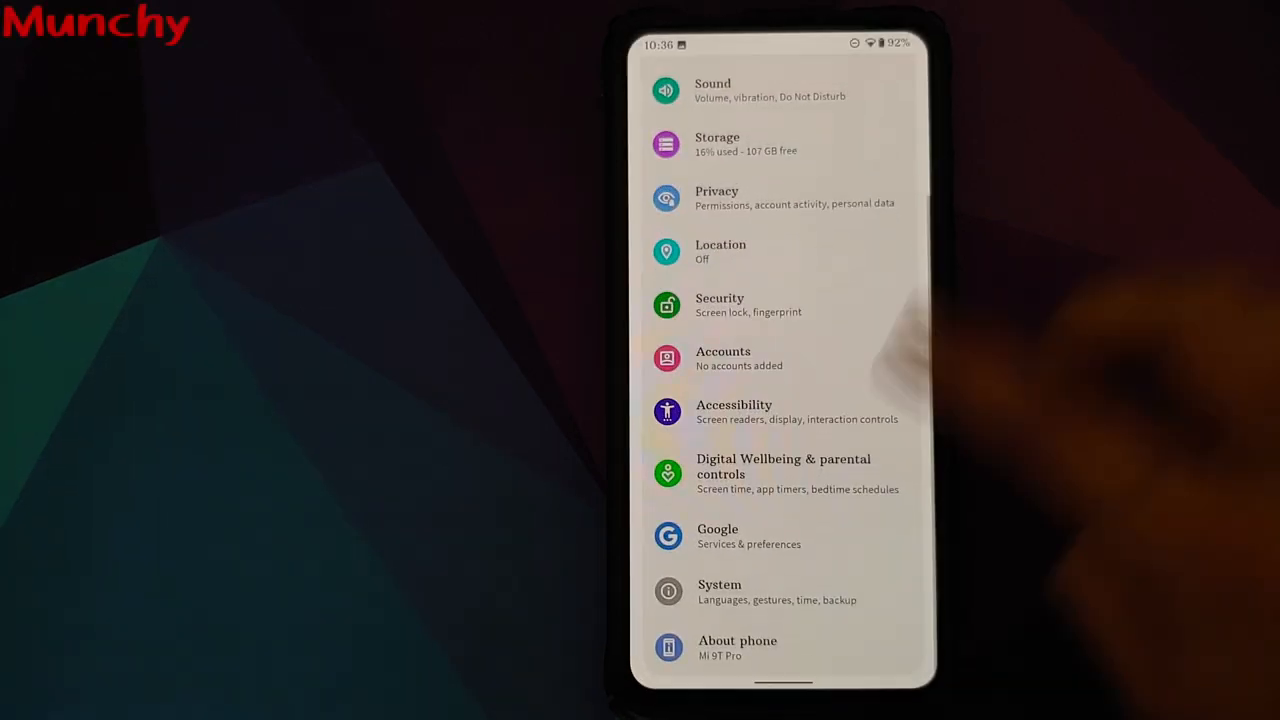
click(737, 647)
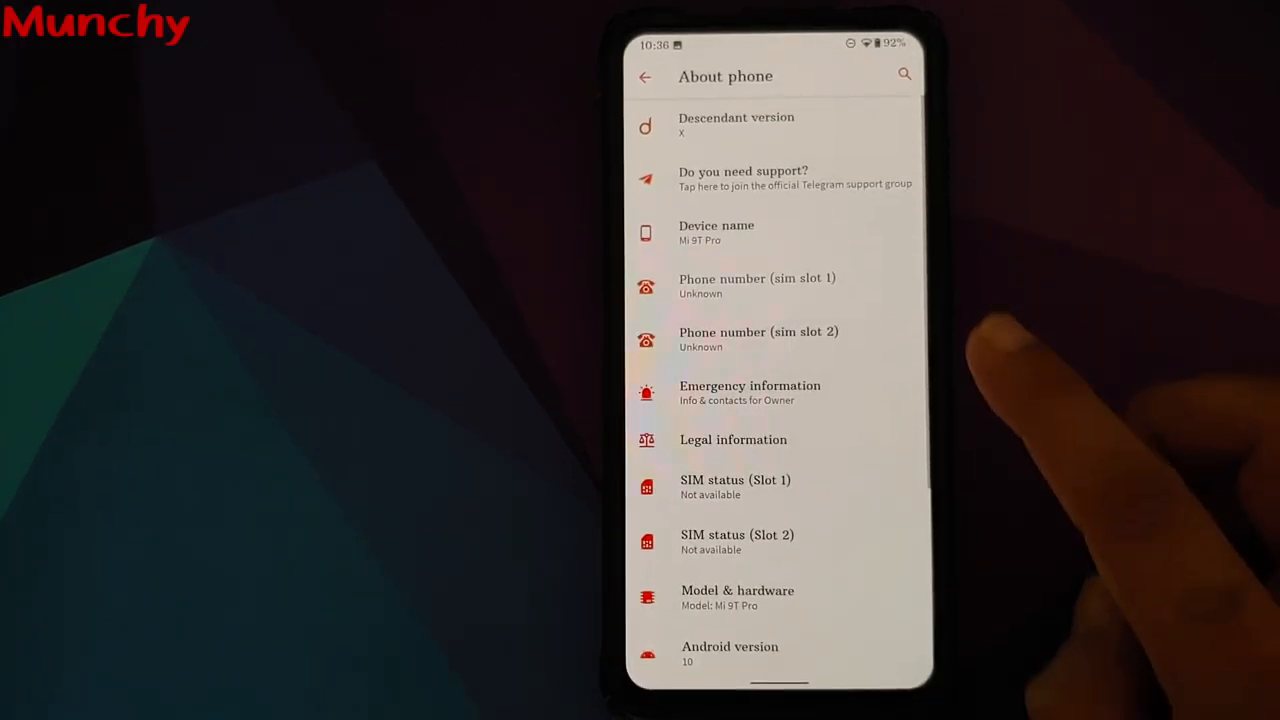
click(729, 653)
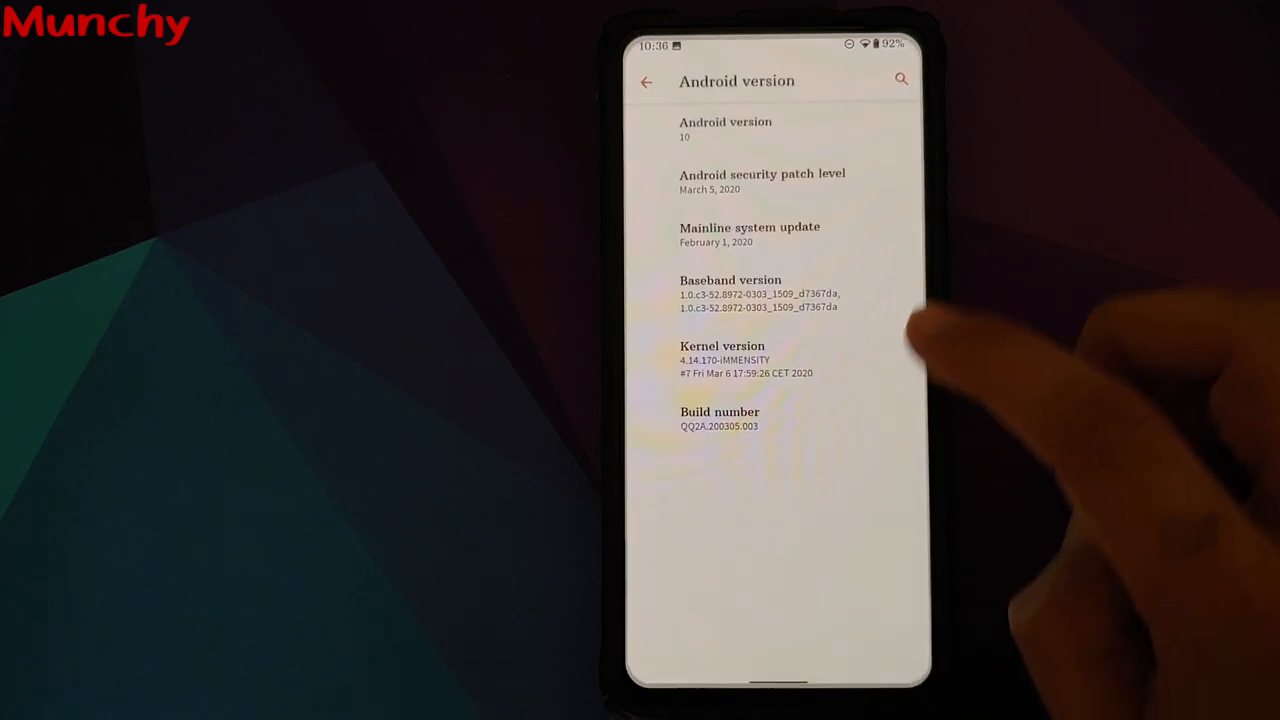